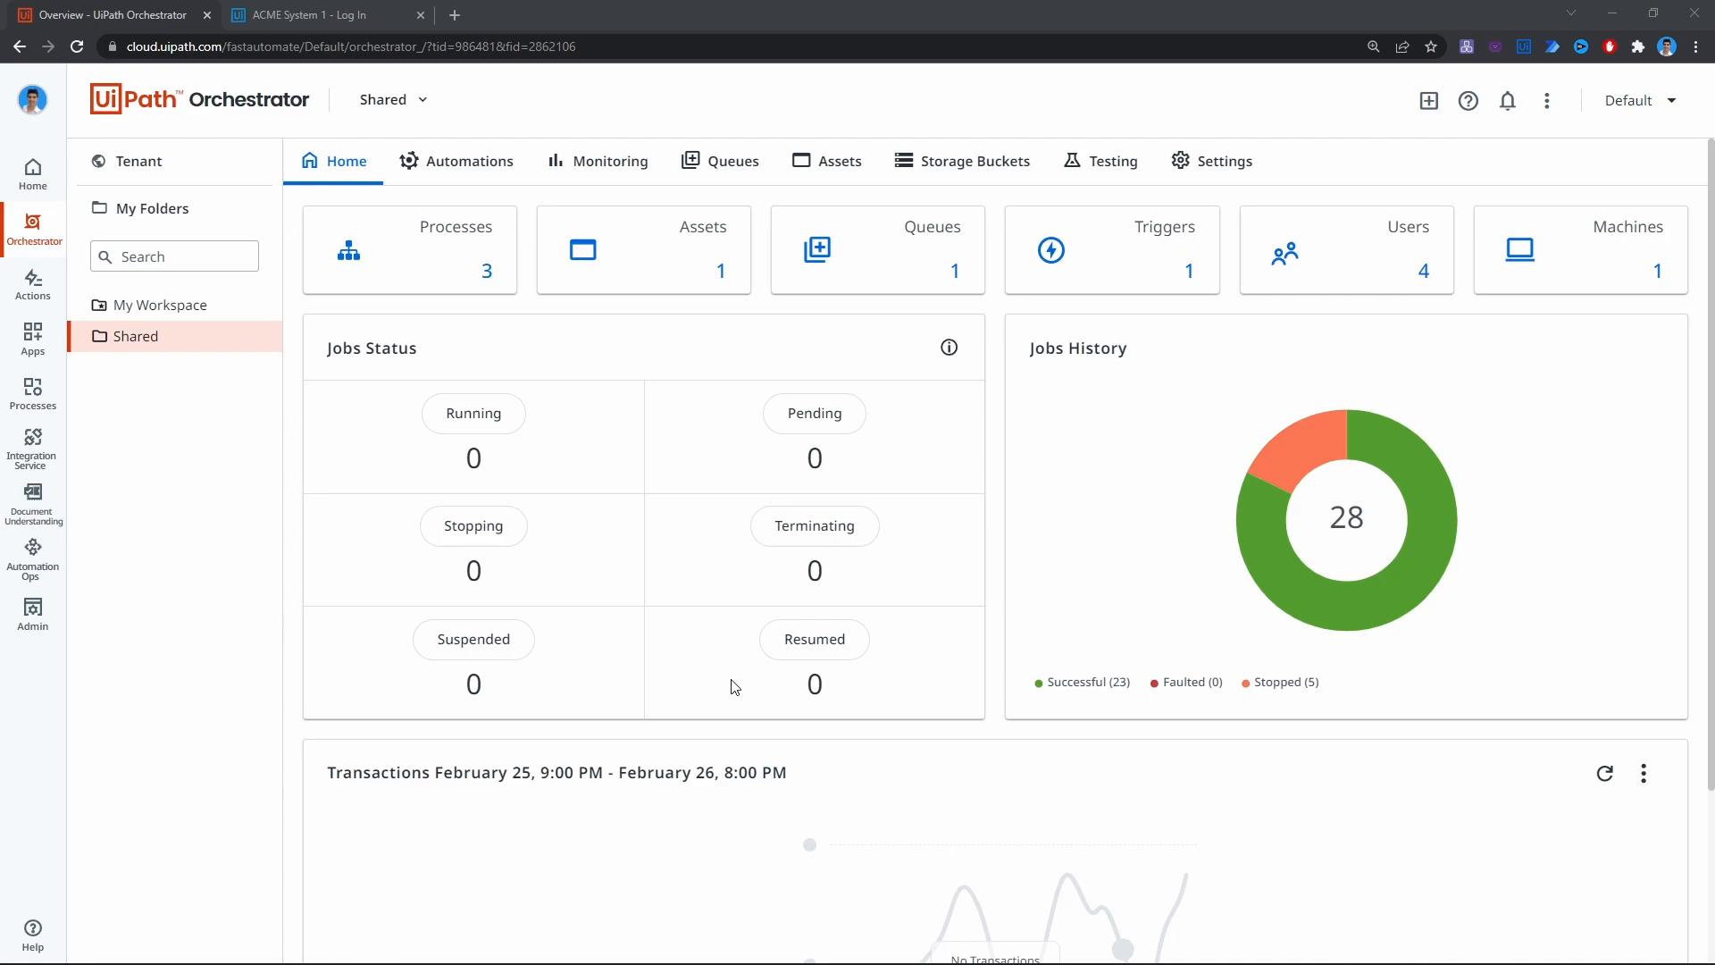
pyautogui.moveTo(640, 265)
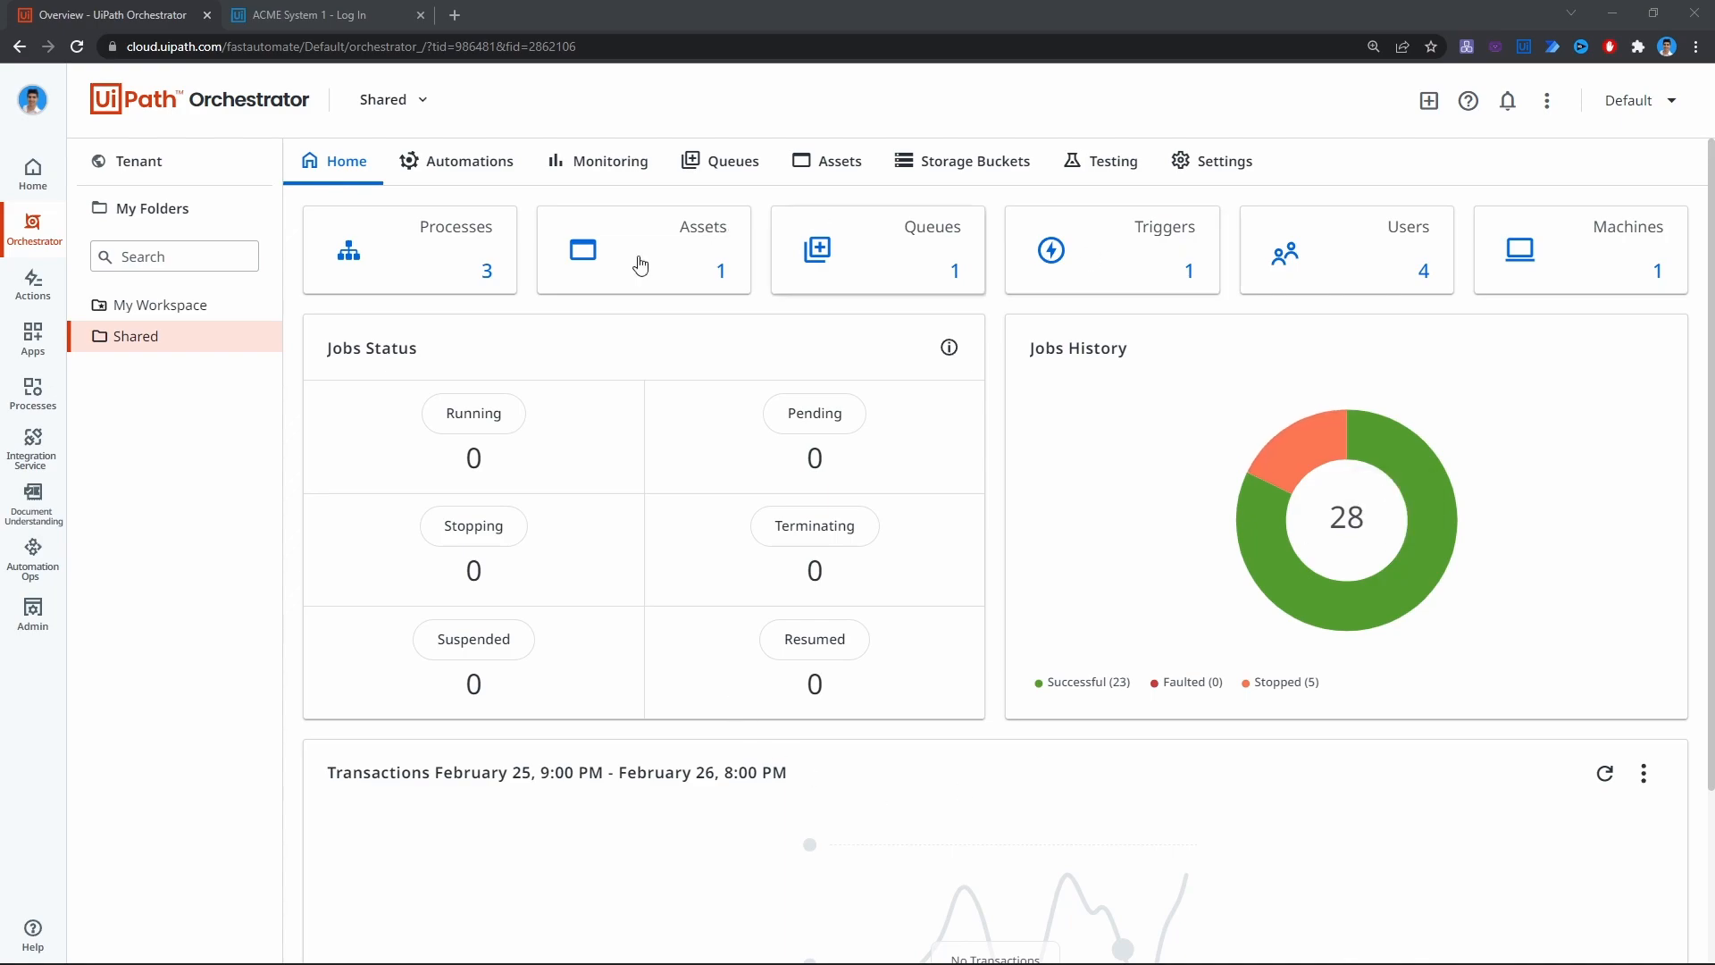
pyautogui.moveTo(733, 552)
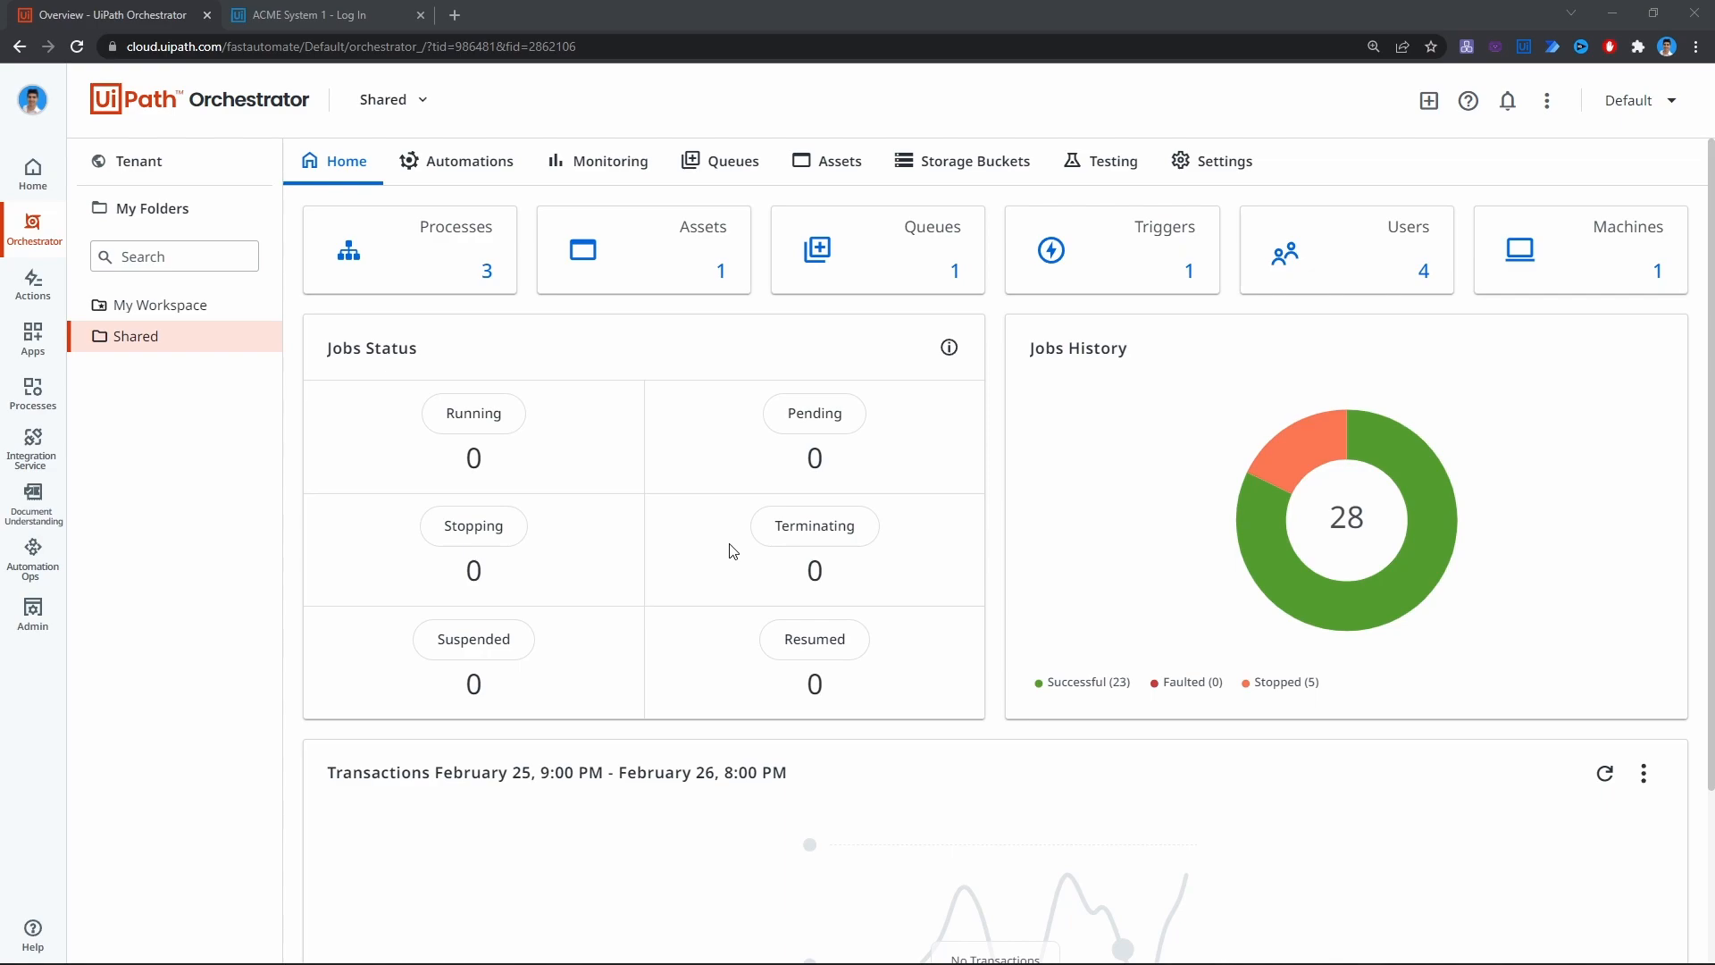
pyautogui.moveTo(680, 566)
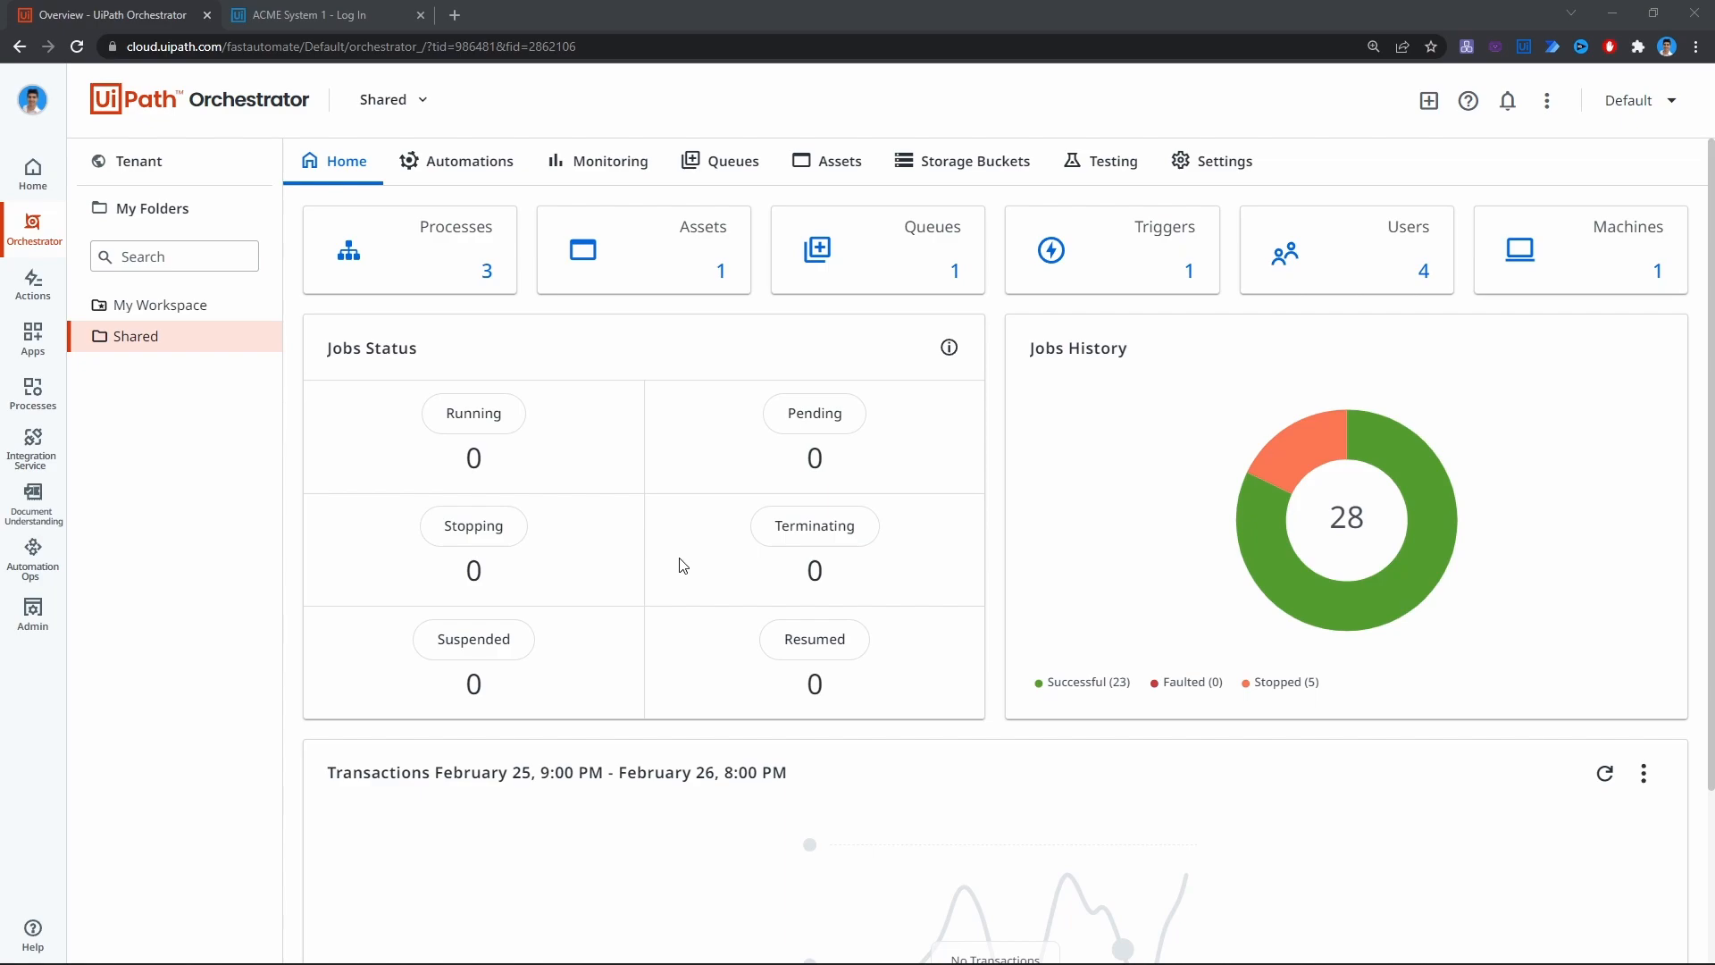
pyautogui.moveTo(203, 797)
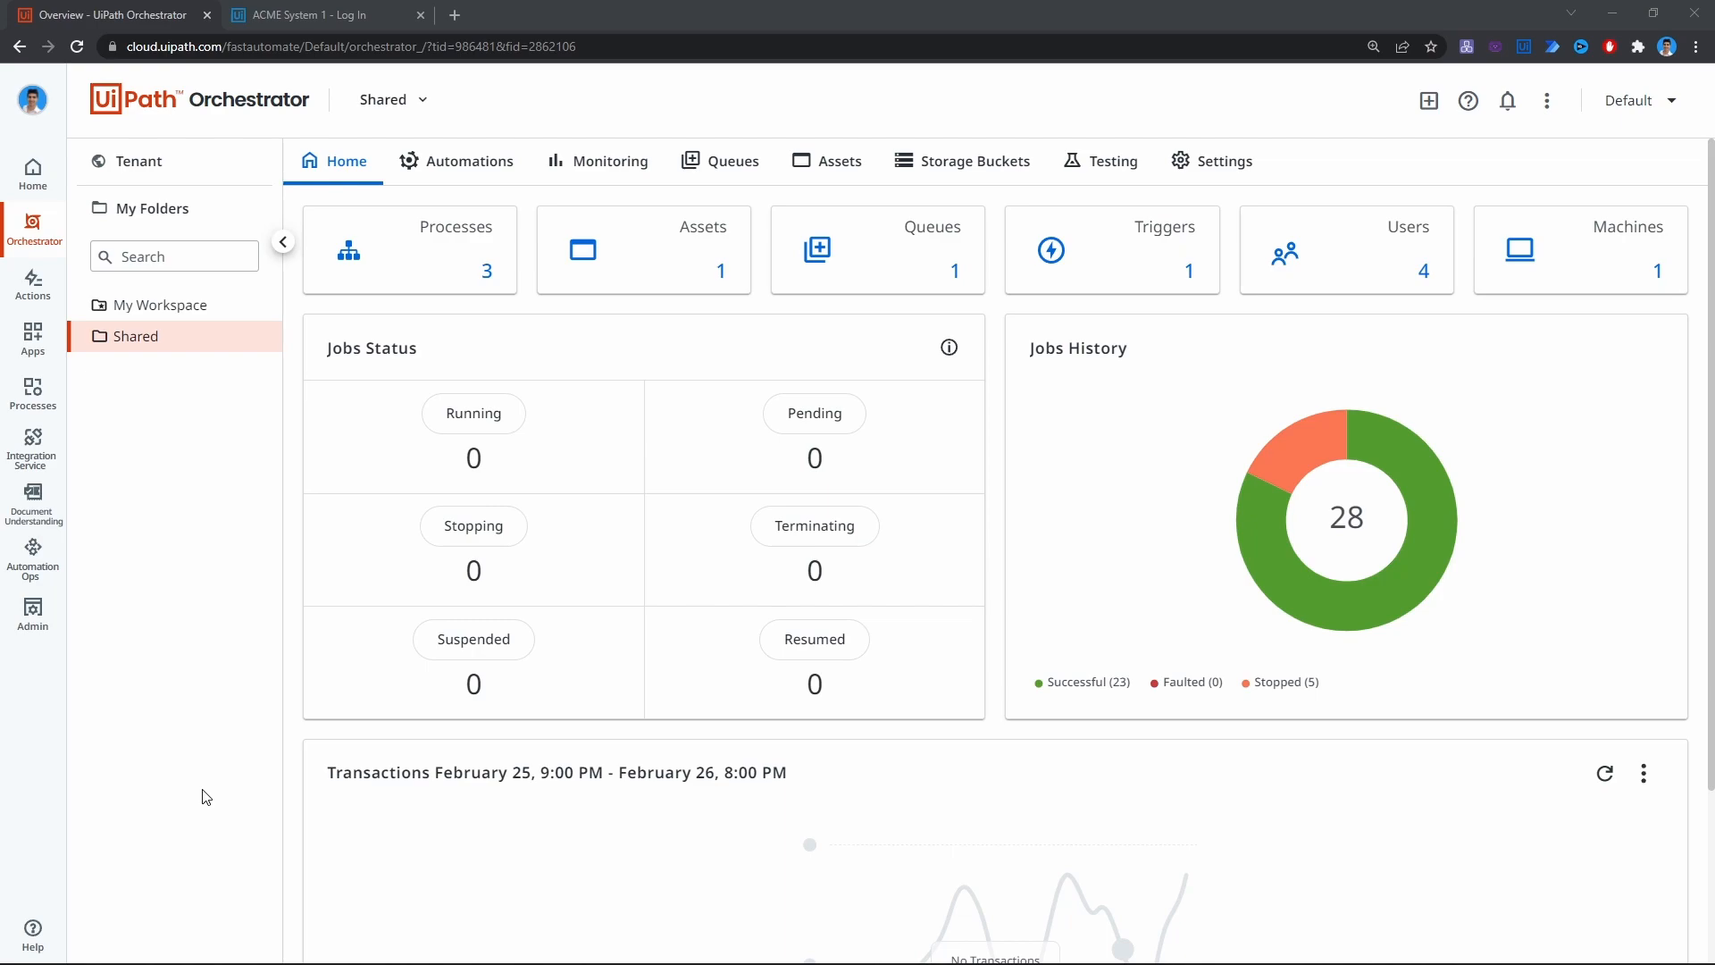
pyautogui.moveTo(710, 645)
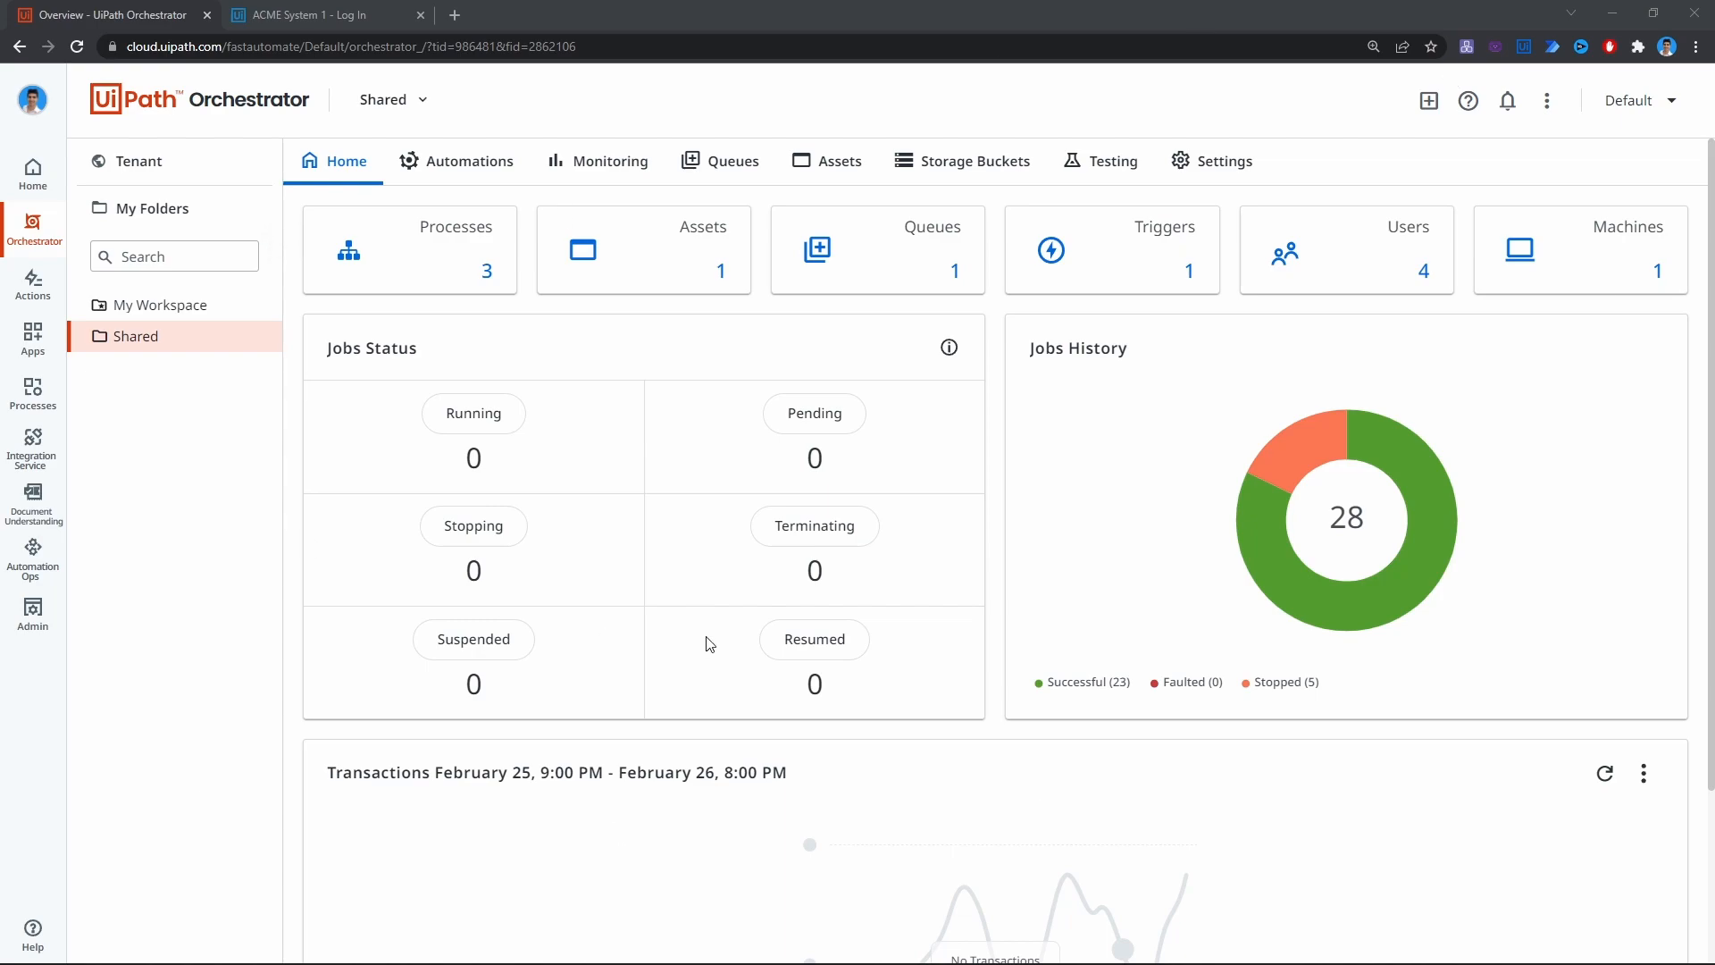
pyautogui.moveTo(338, 574)
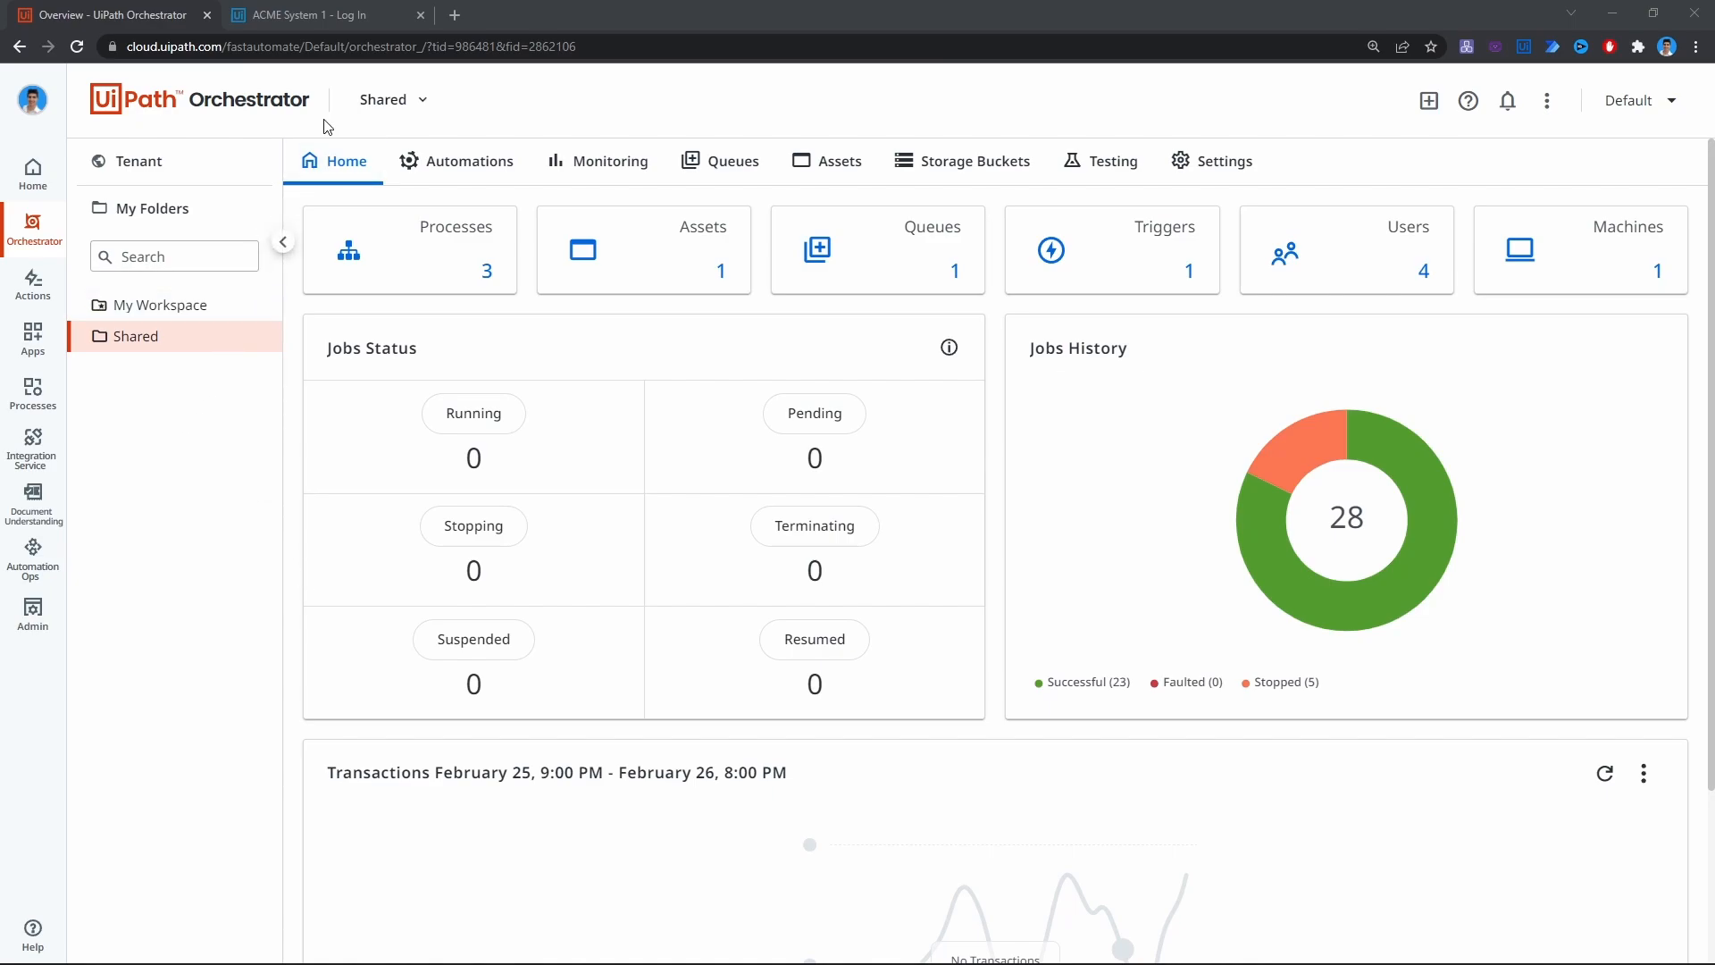
pyautogui.moveTo(827, 161)
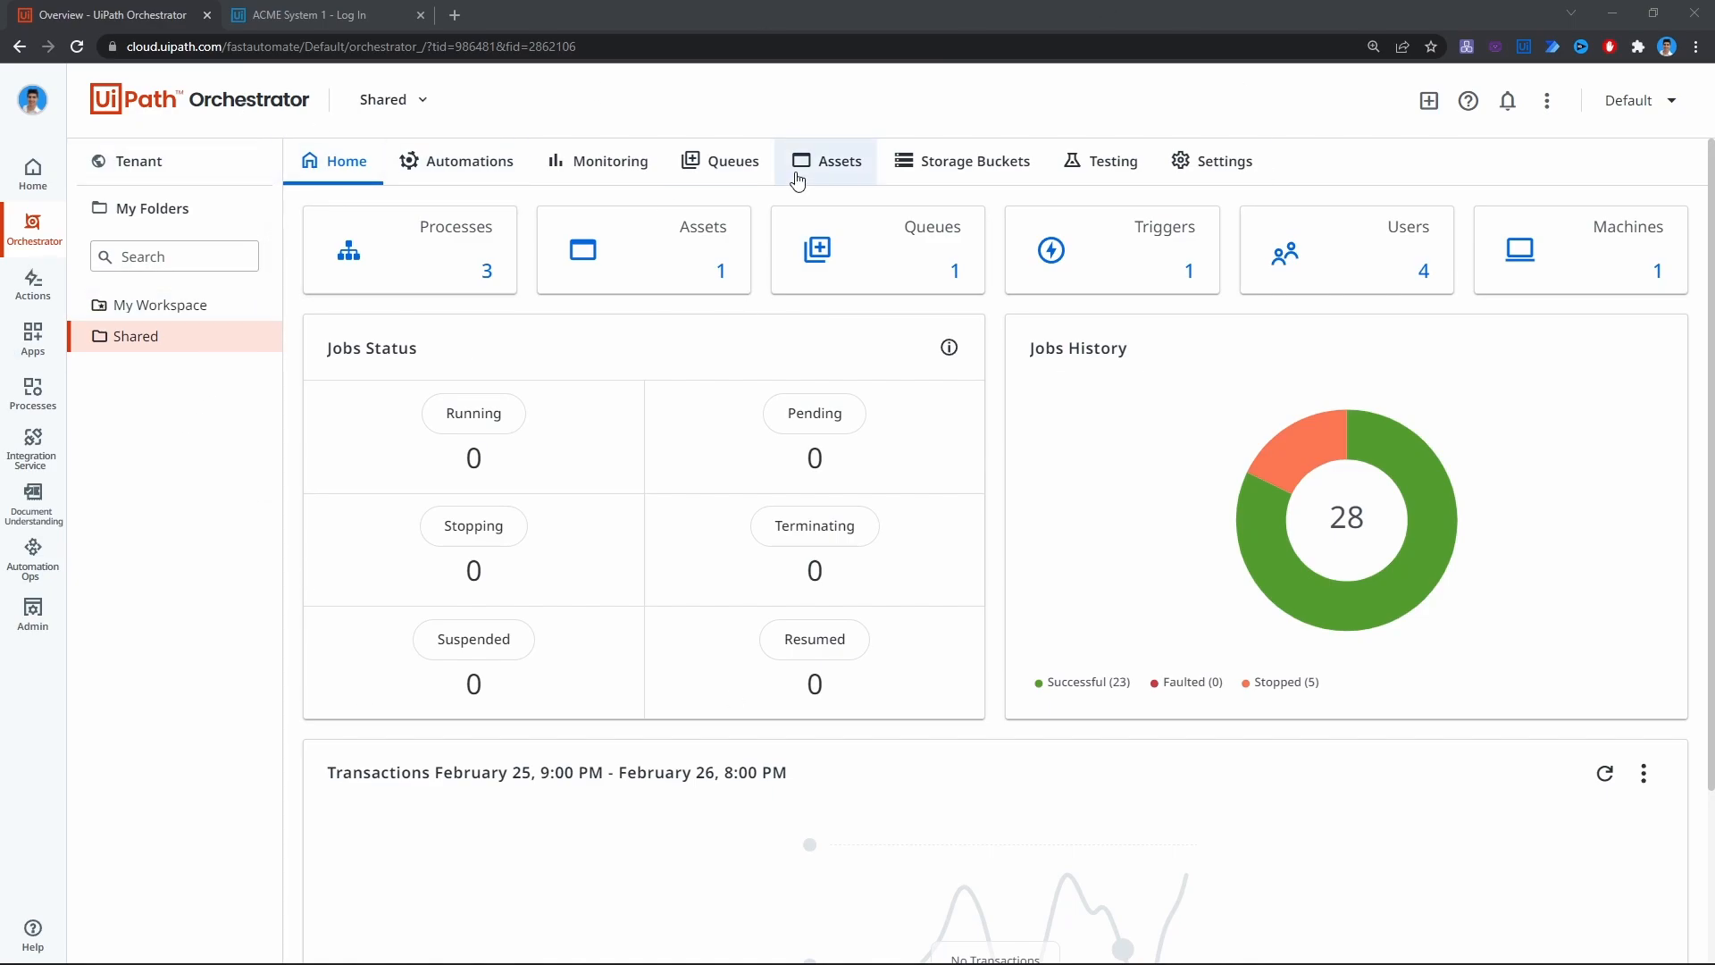
# Start a new asset from the Shared folder's Assets list via Add asset > Create a new asset
pyautogui.click(829, 161)
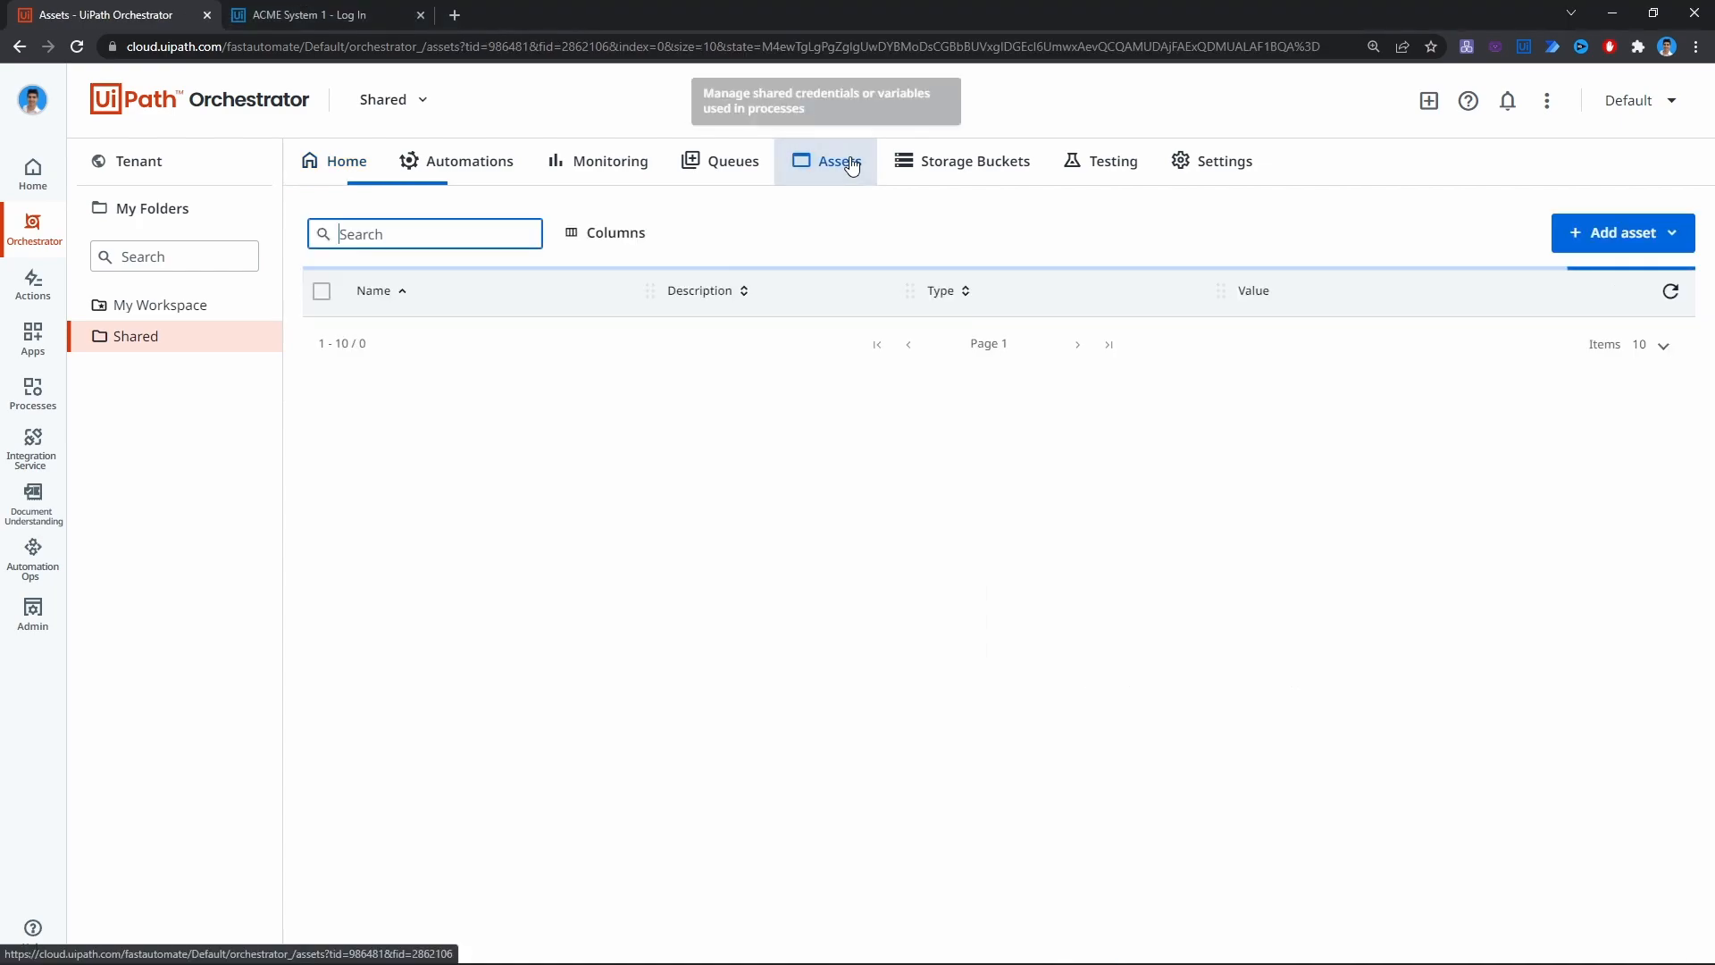
pyautogui.click(839, 160)
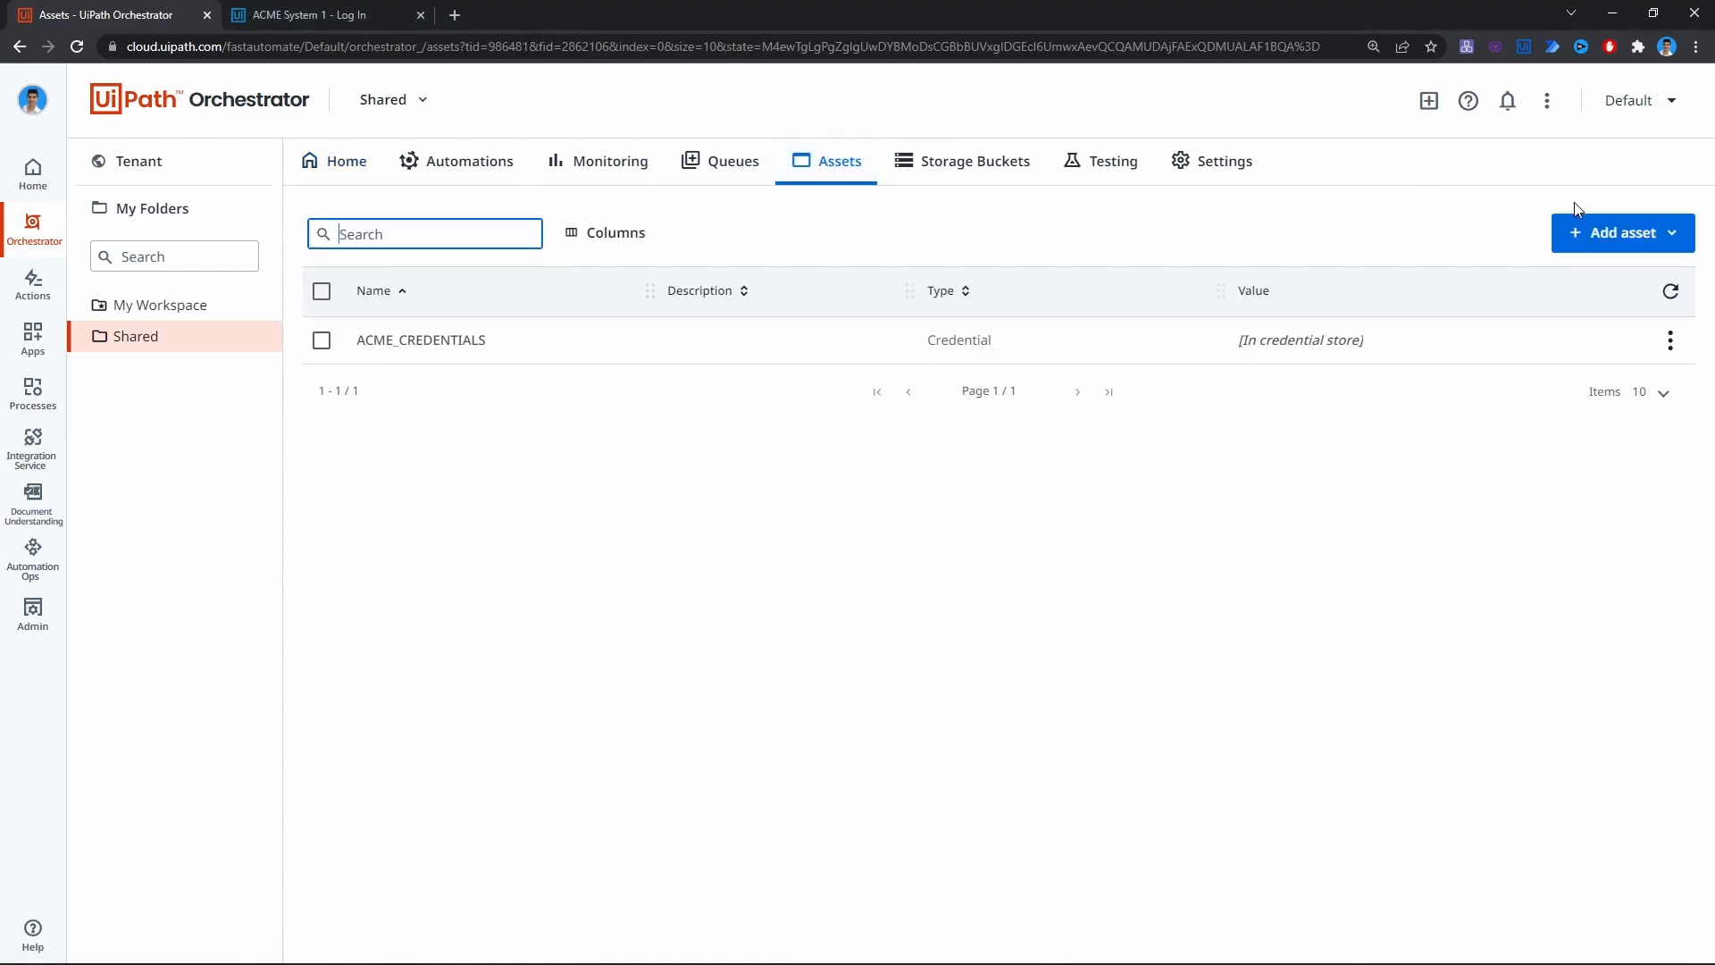
pyautogui.click(1622, 232)
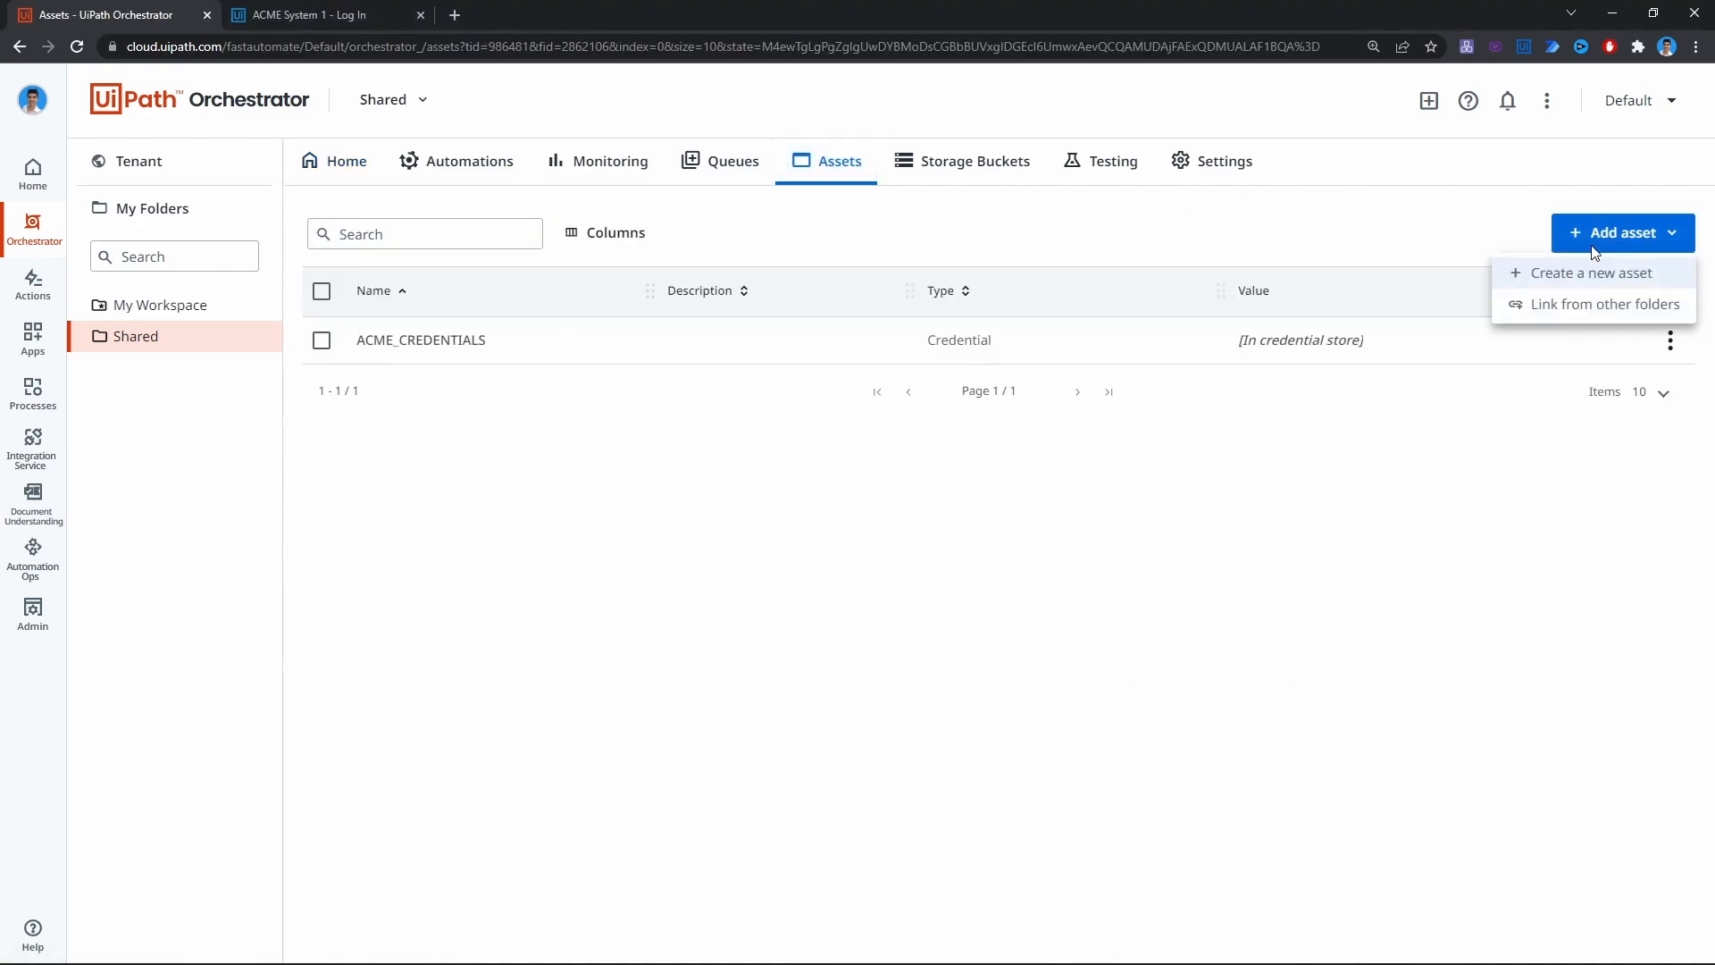
pyautogui.moveTo(1603, 279)
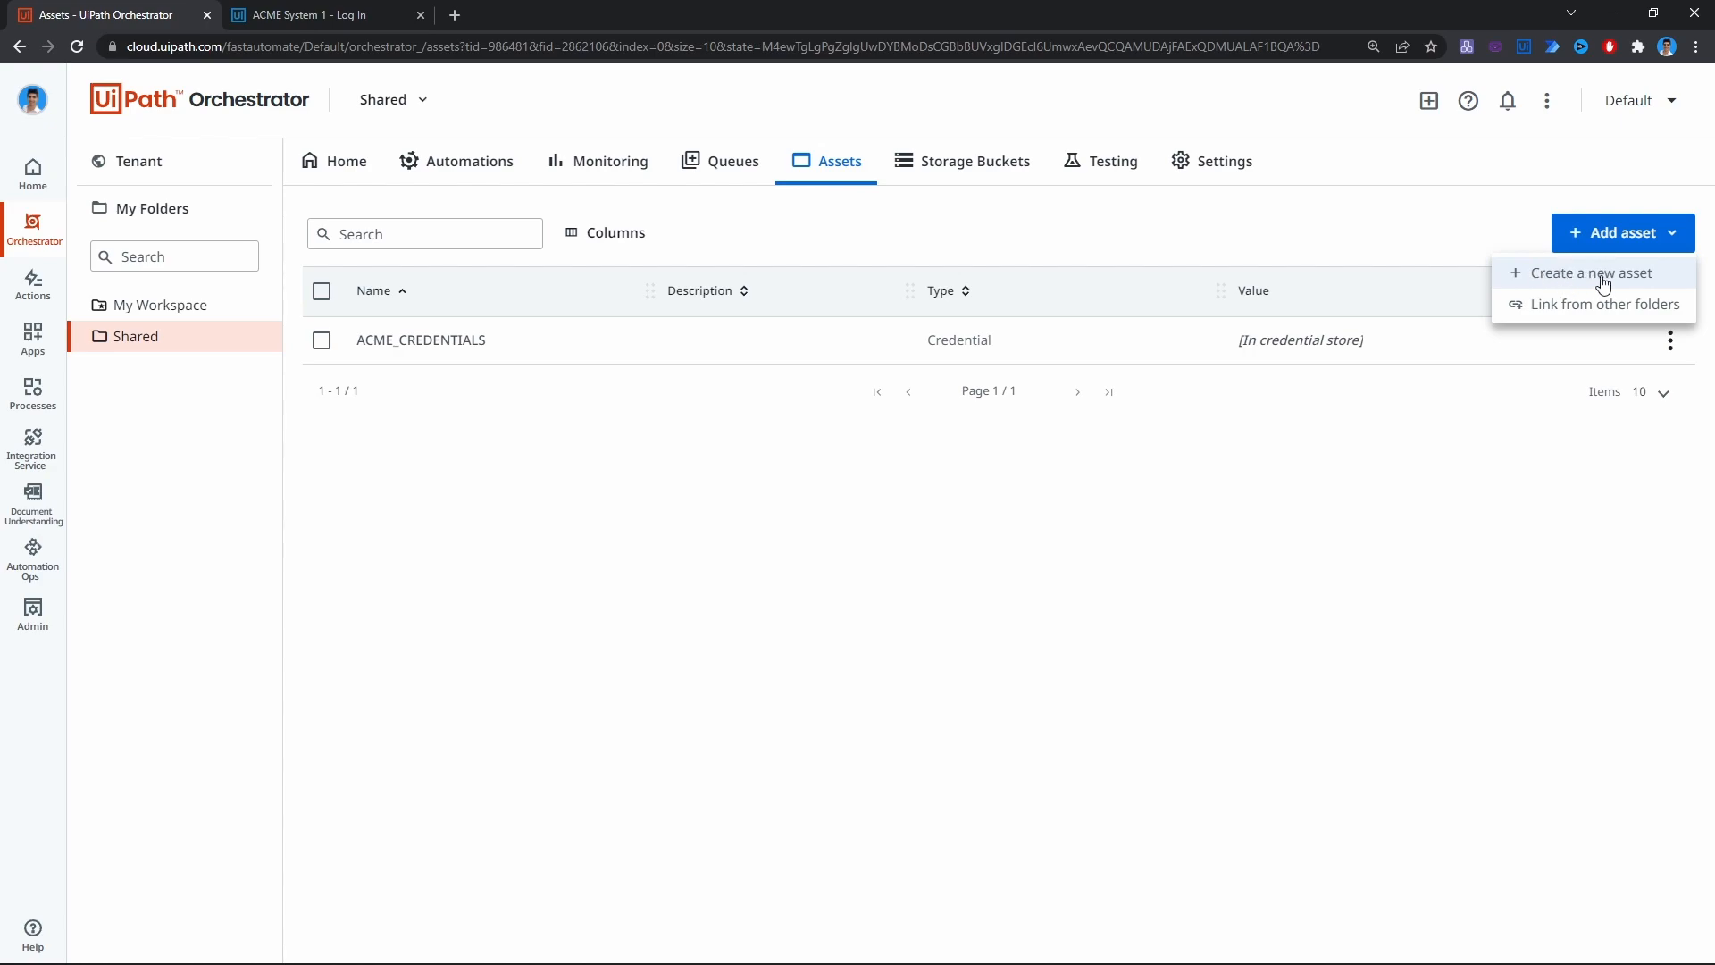
pyautogui.click(1590, 272)
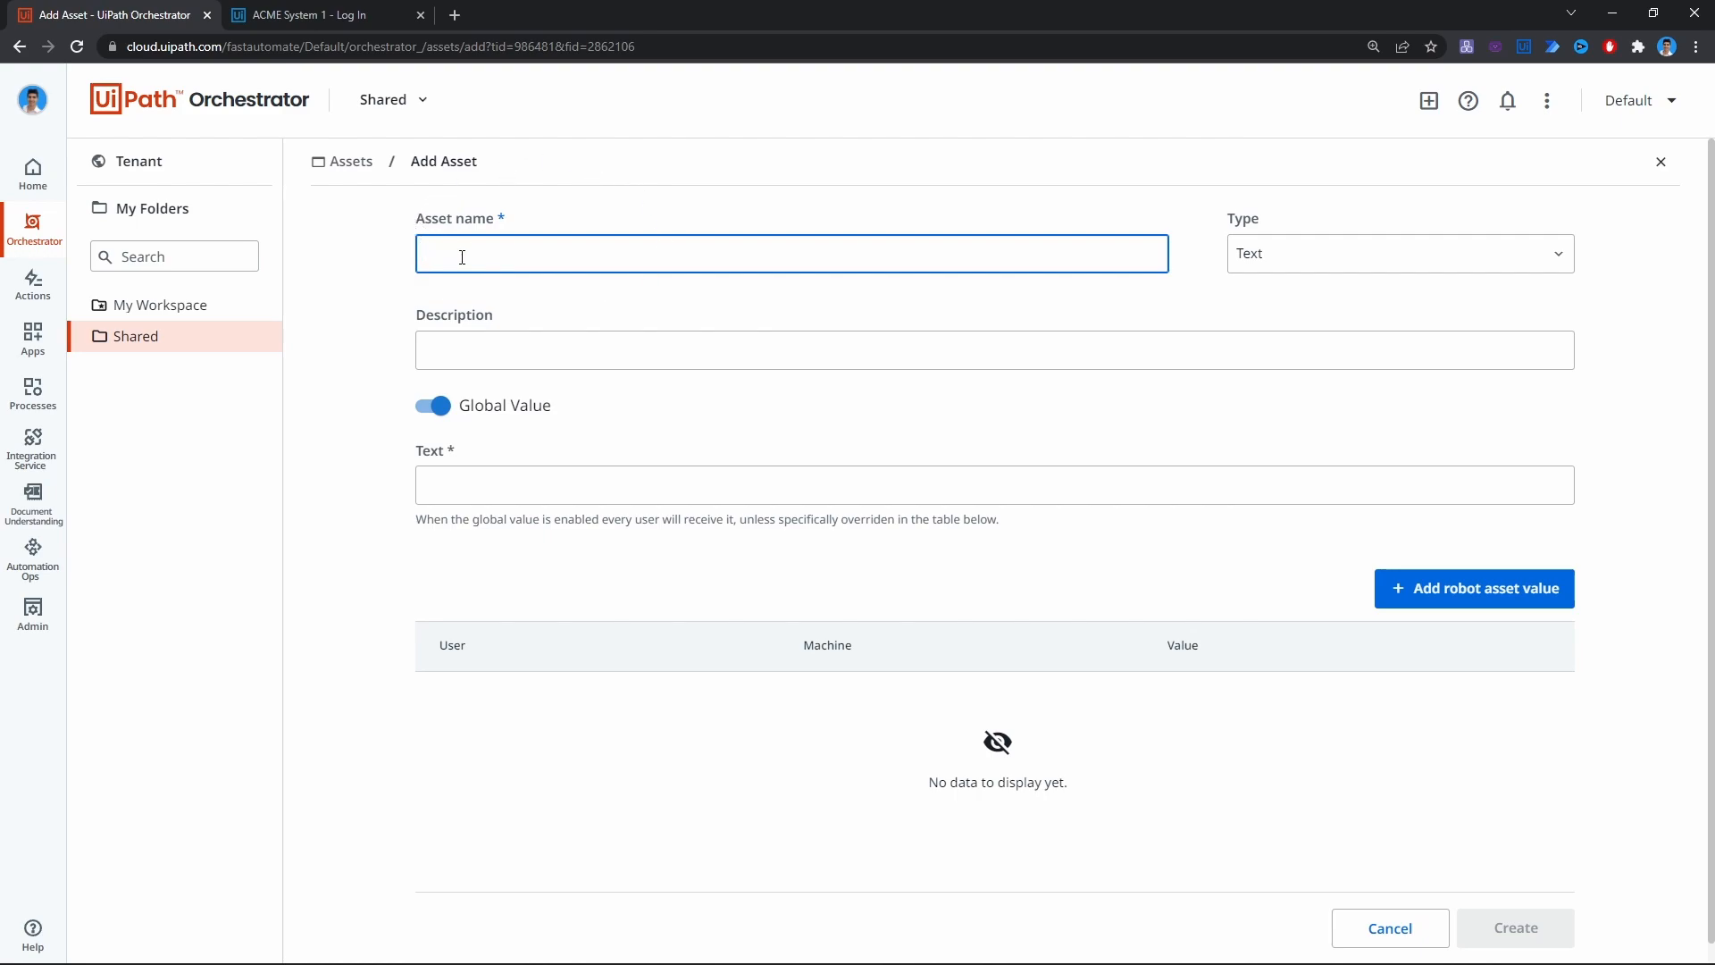
# Name the asset TUTORIAL_CREDENTIALS, set its type to Credential and fill the username and password
pyautogui.write('TUTORIAL_CREDENTIALS')
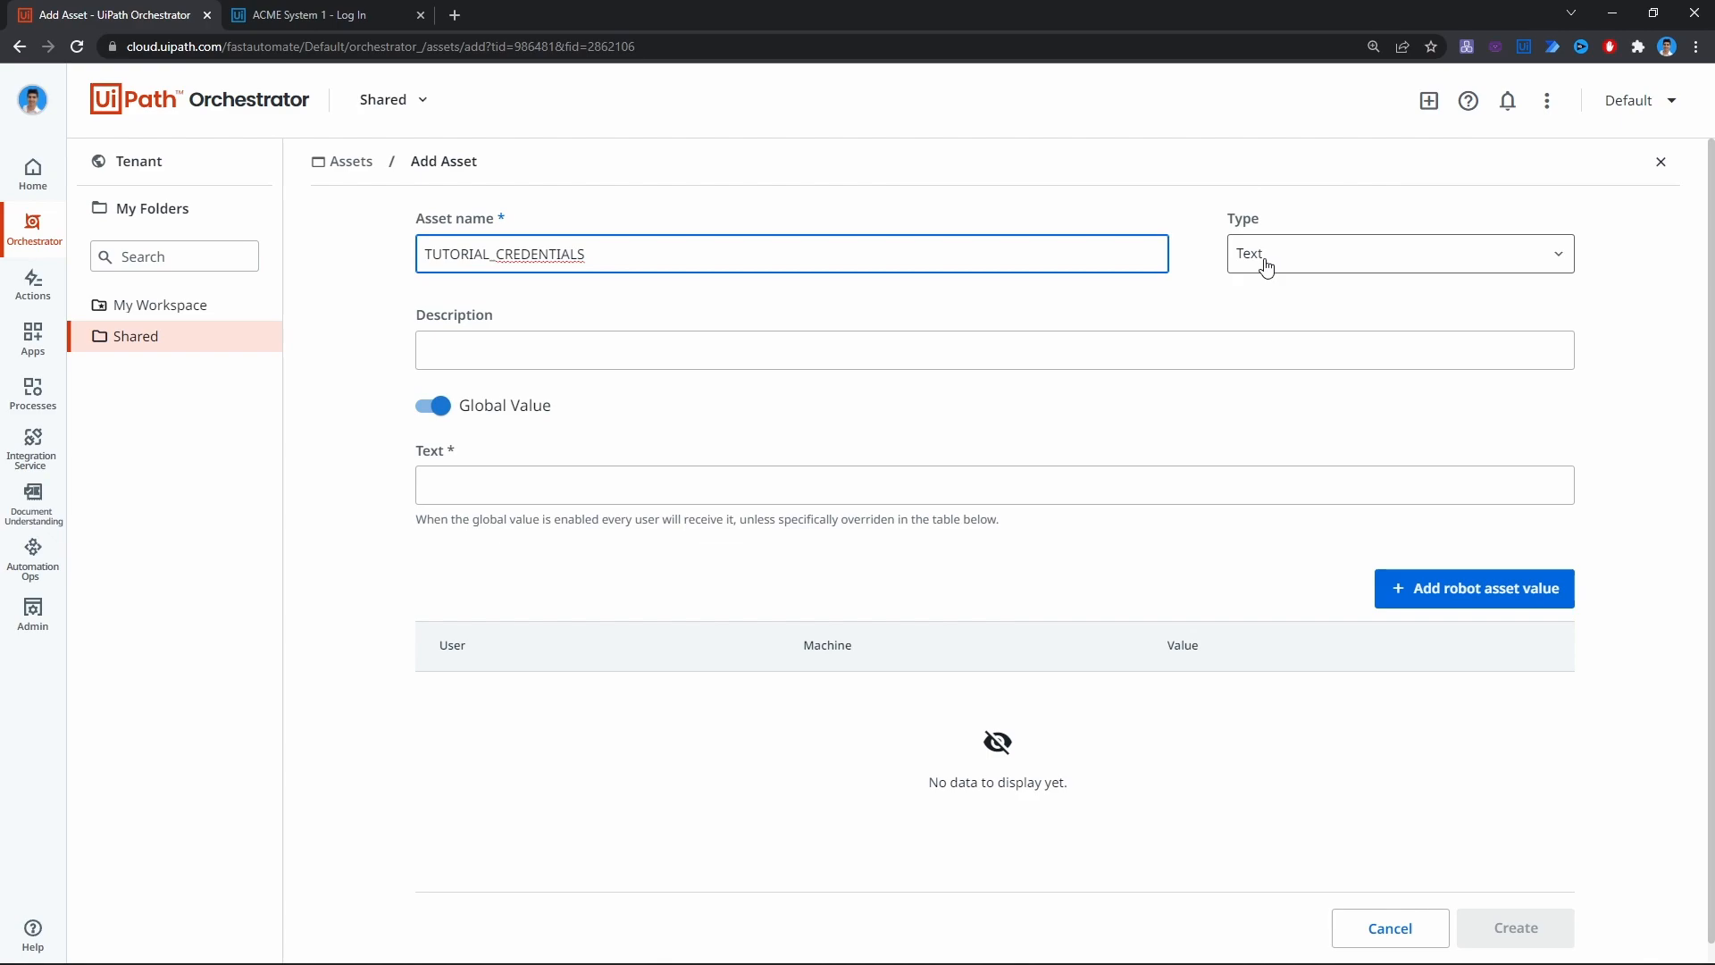
pyautogui.click(1397, 252)
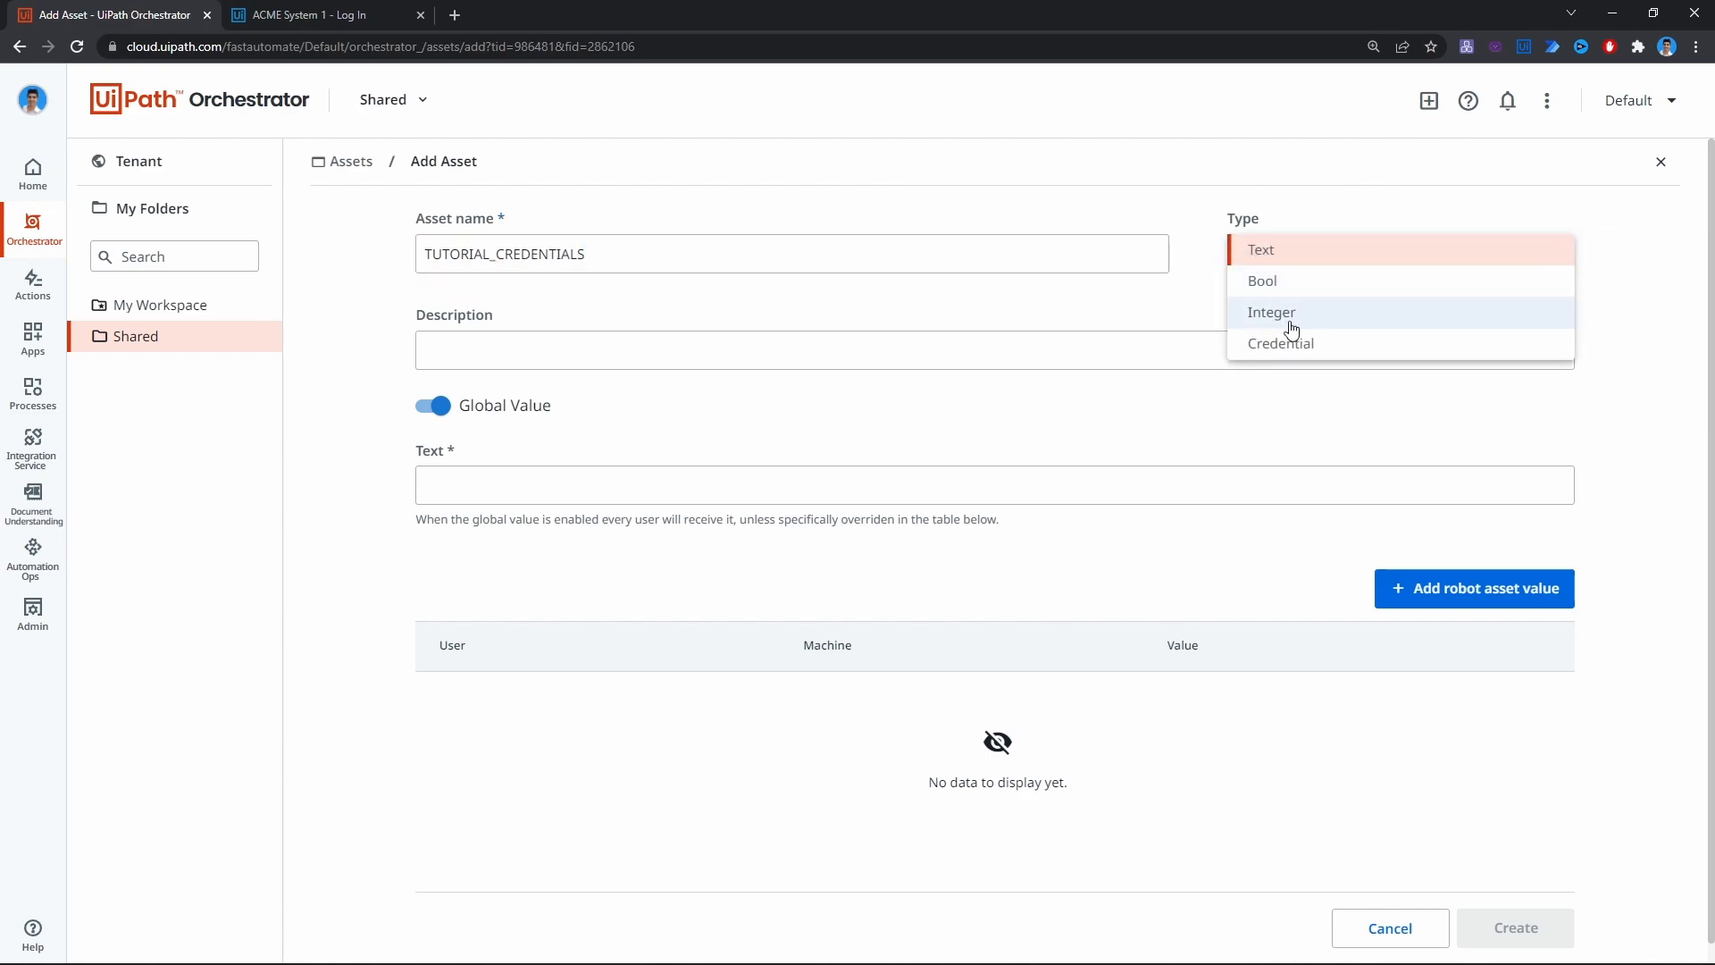
pyautogui.click(1279, 343)
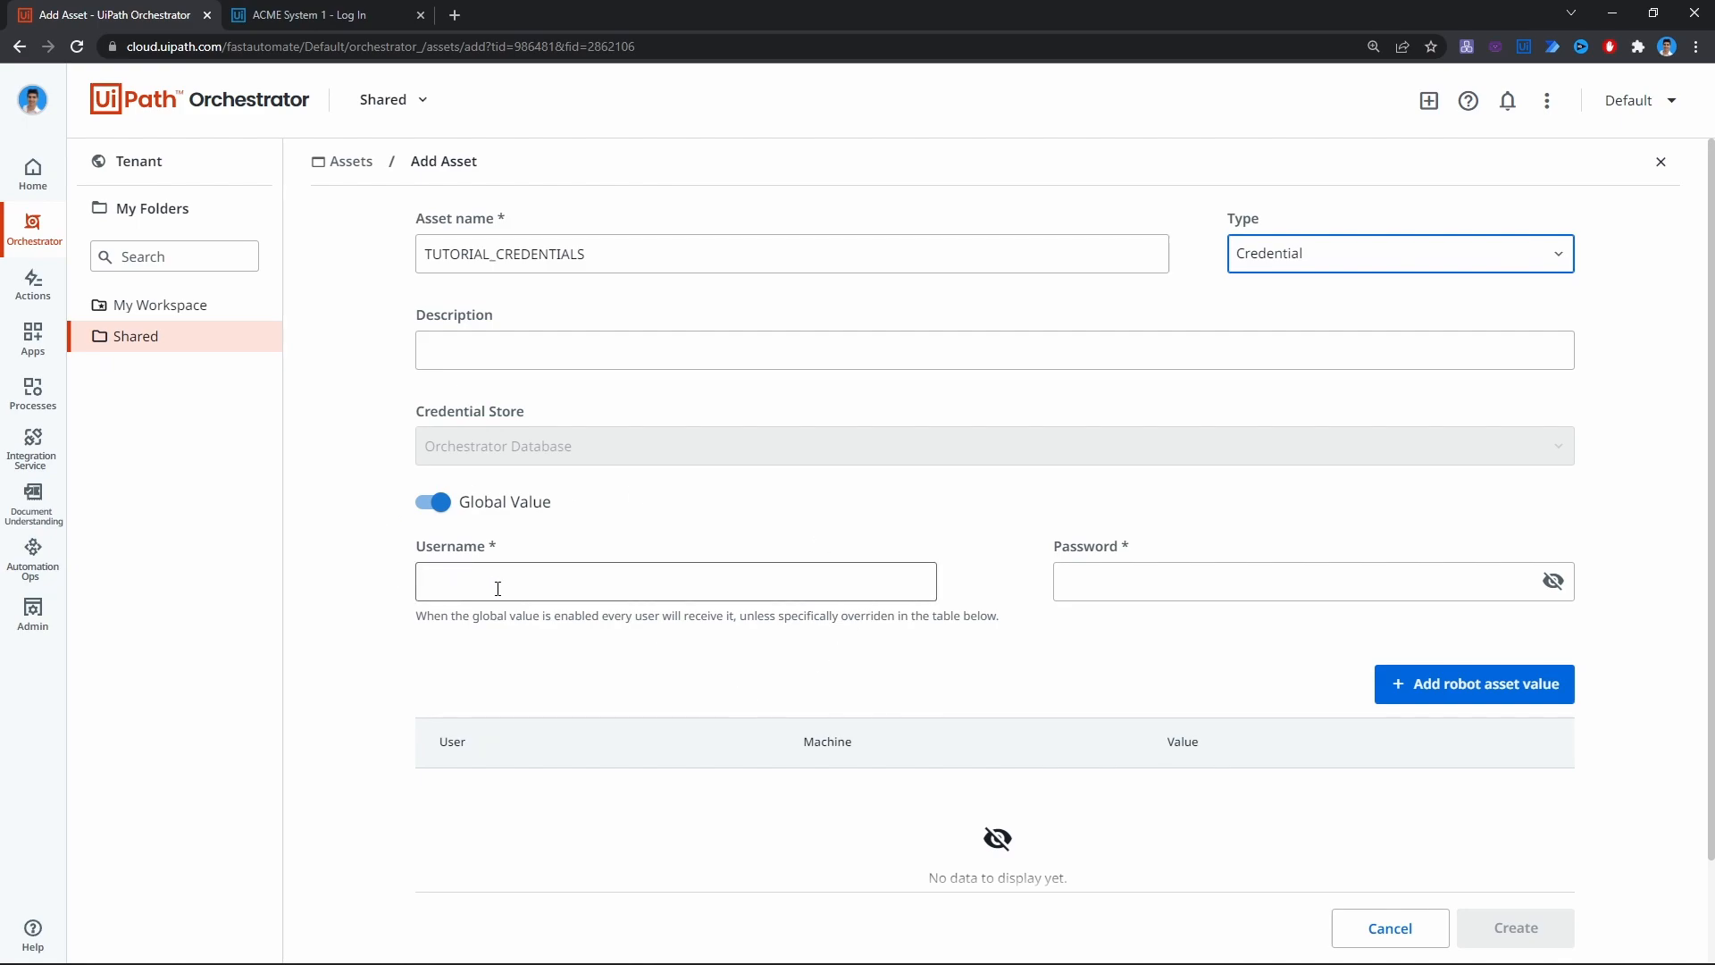
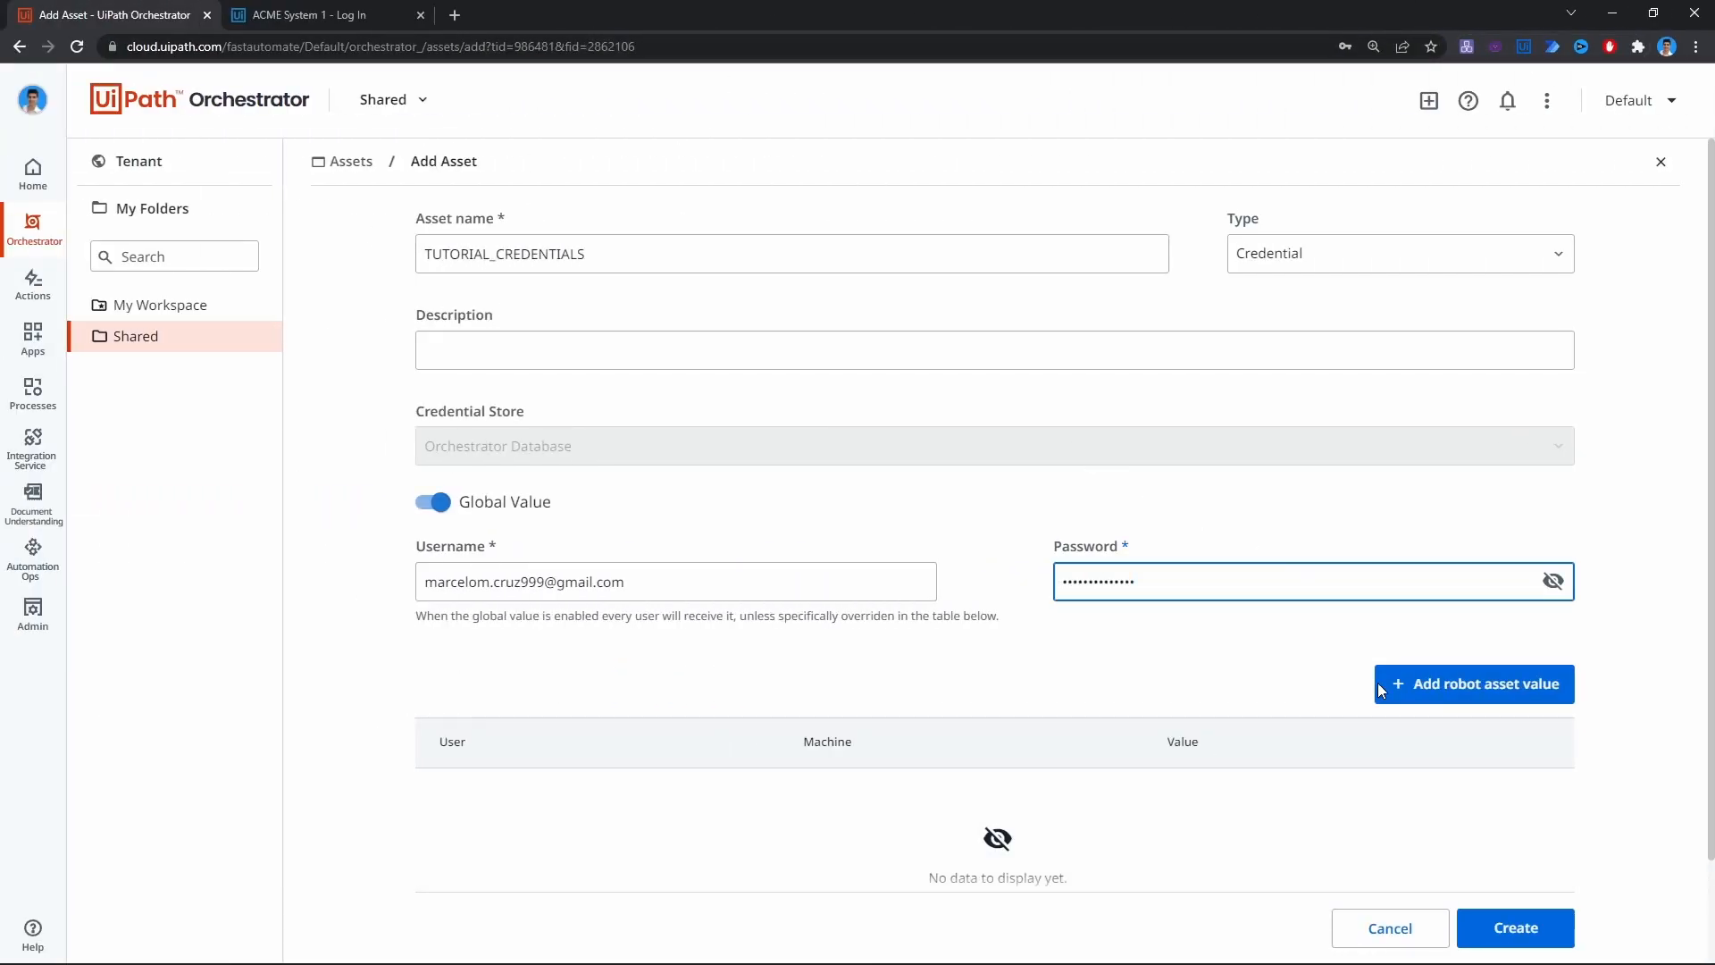
# Create the TUTORIAL_CREDENTIALS asset so it appears in the Shared assets list
pyautogui.click(1514, 928)
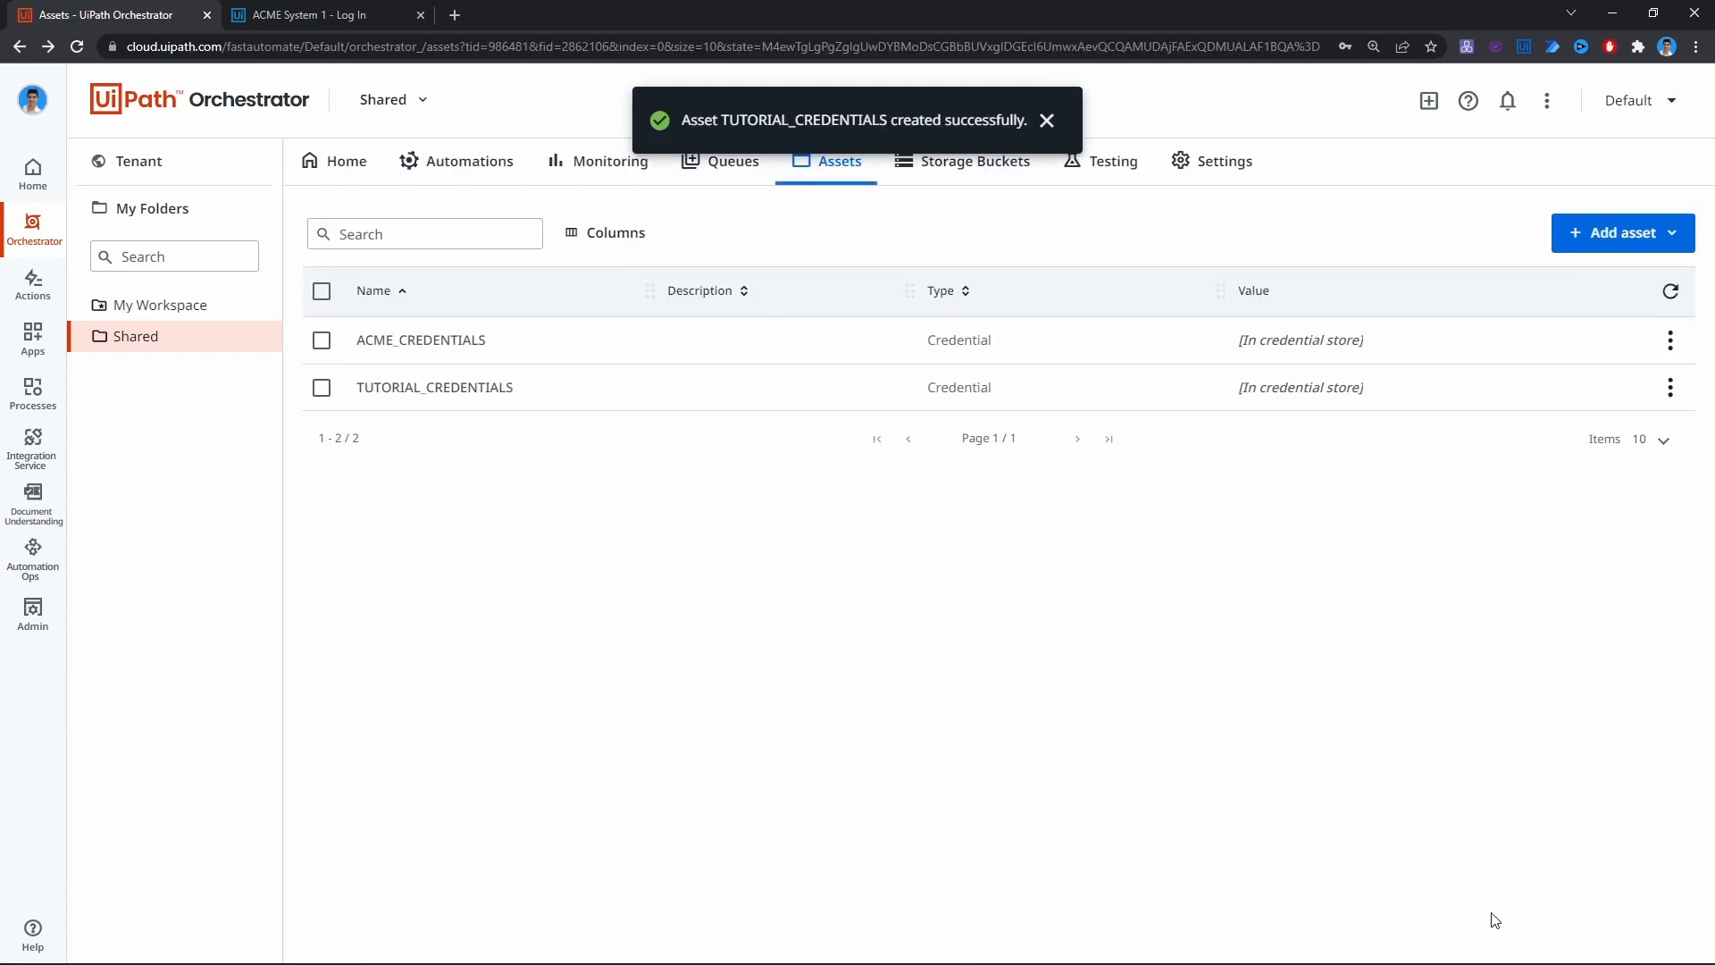
pyautogui.moveTo(682, 129)
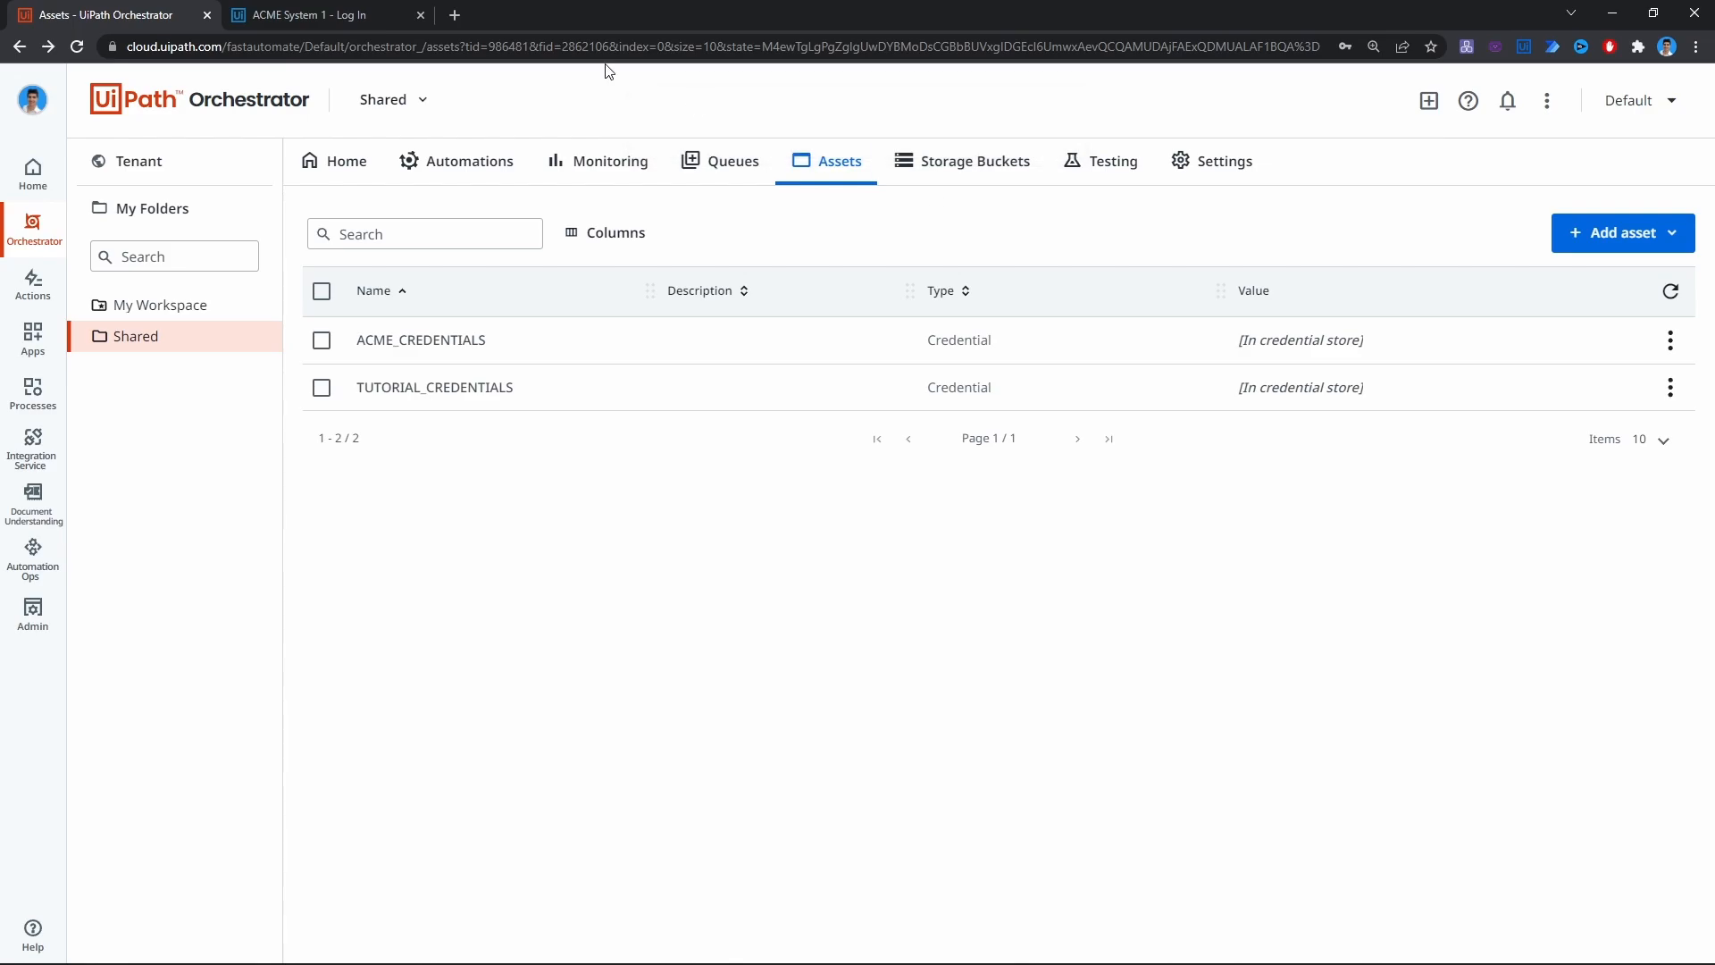
# Find Get Credential in the Activities panel and drop it into the empty Main workflow
pyautogui.doubleClick(433, 387)
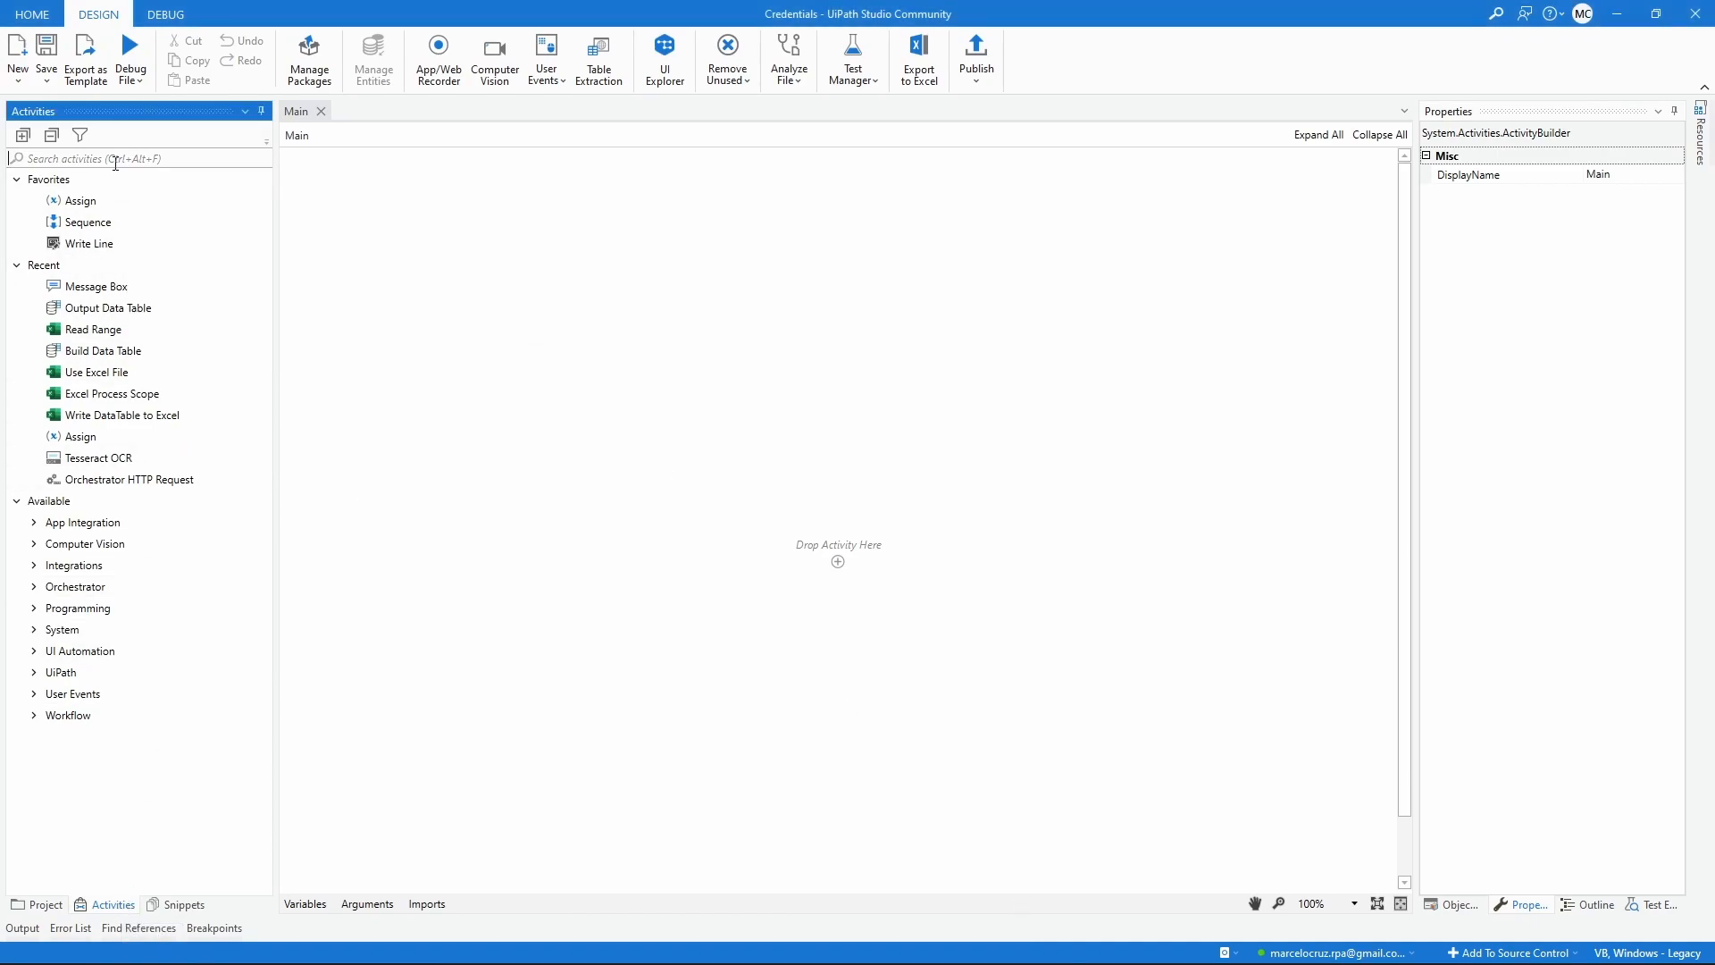
pyautogui.write('get credential')
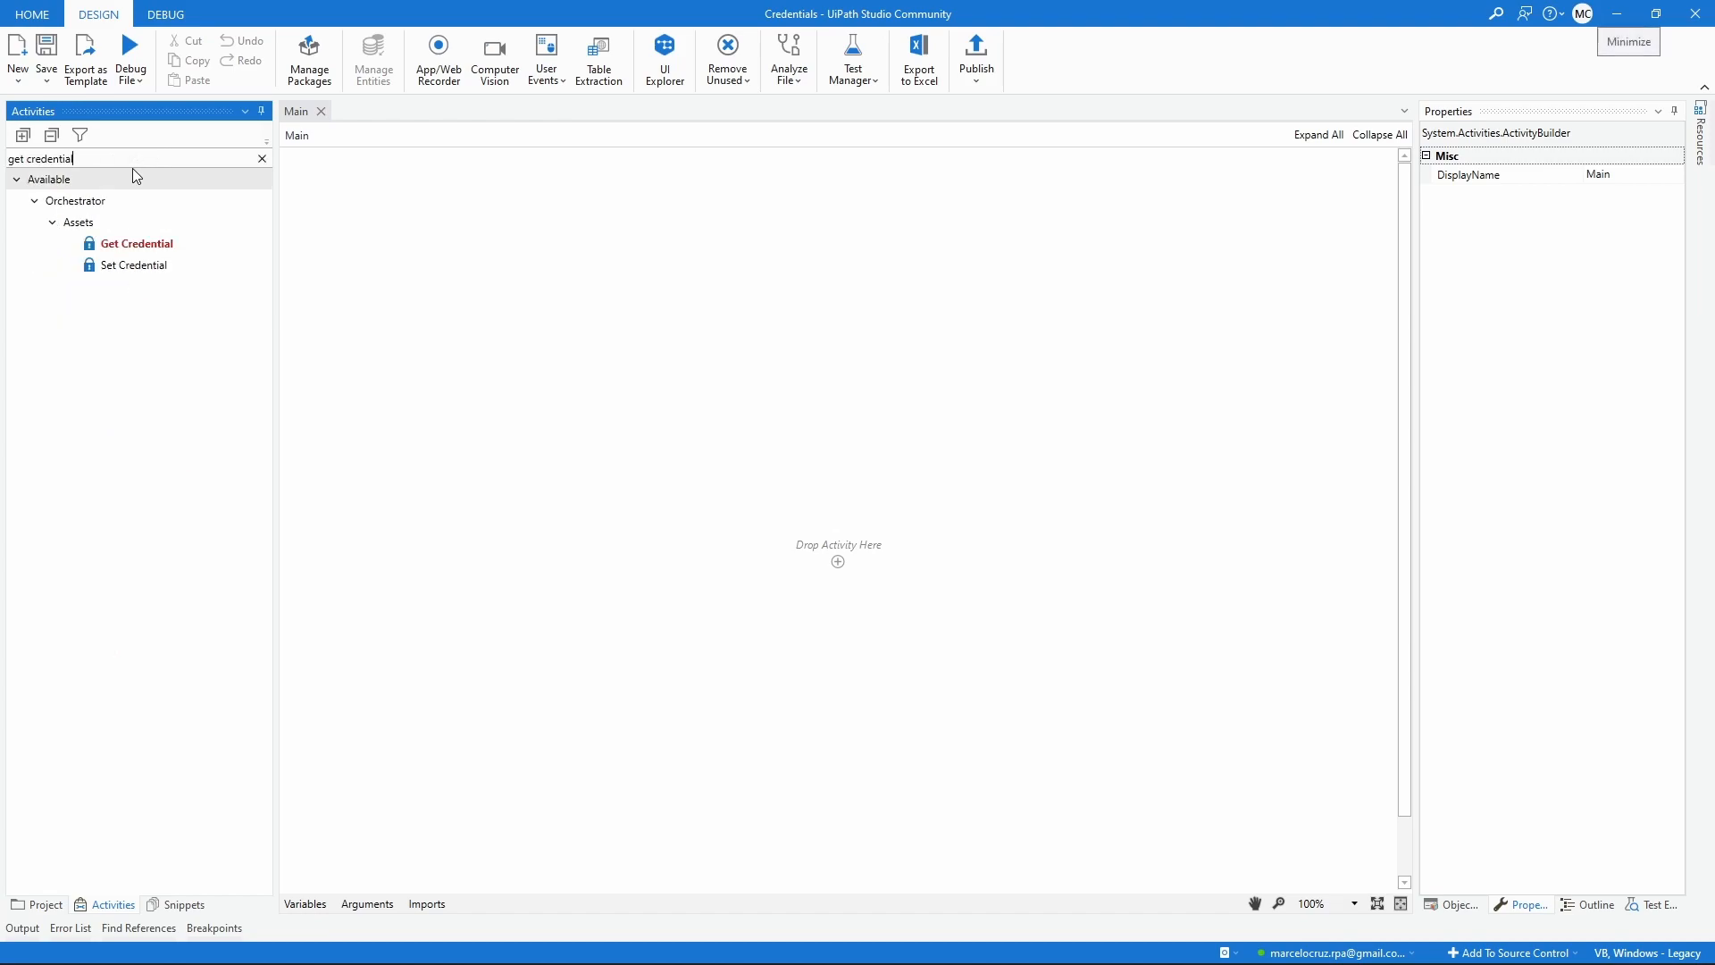
pyautogui.moveTo(92, 182)
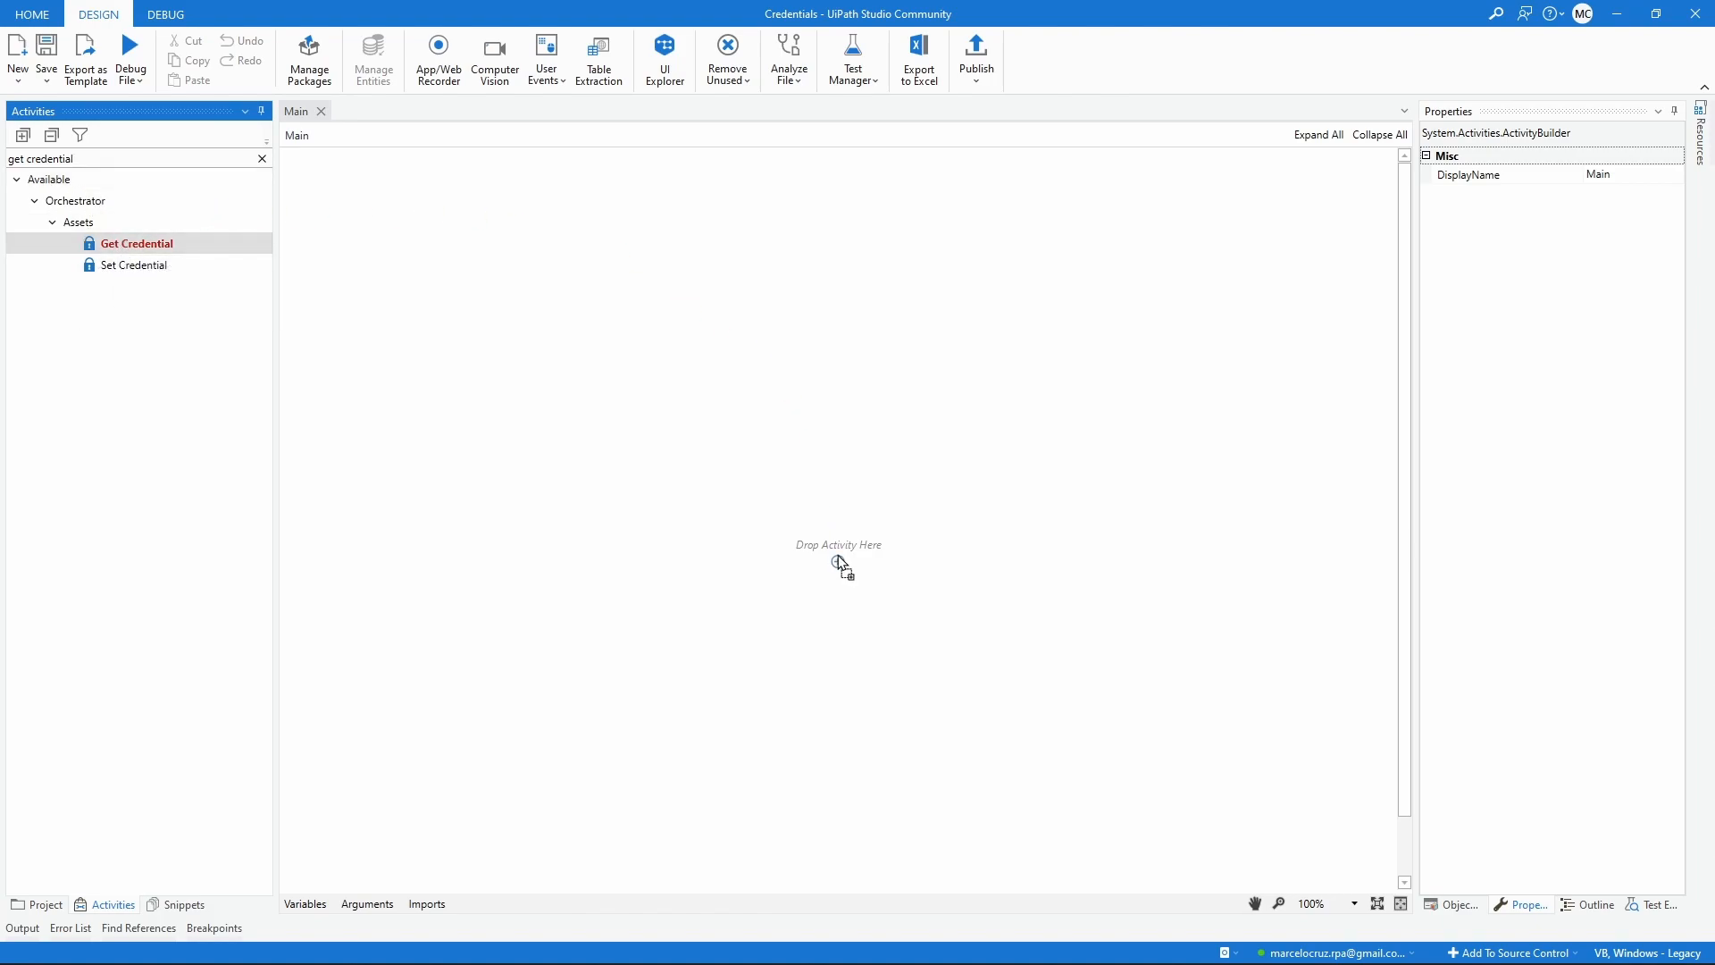
pyautogui.moveTo(136, 243); pyautogui.dragTo(838, 558)
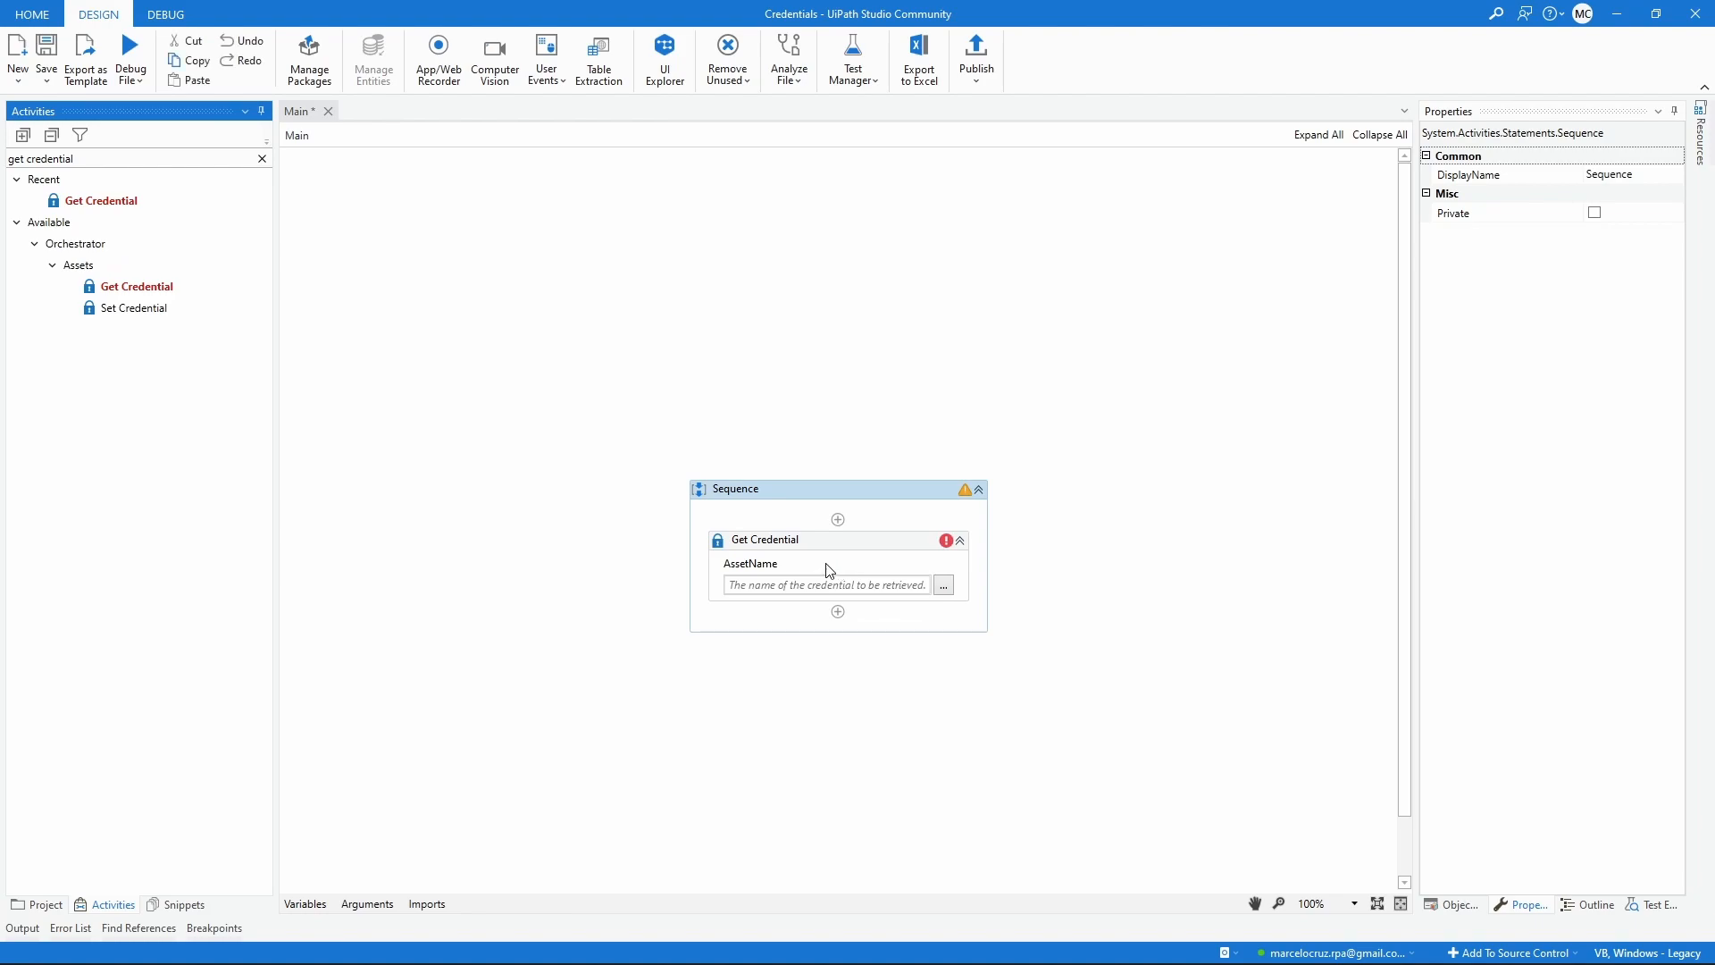
pyautogui.click(763, 540)
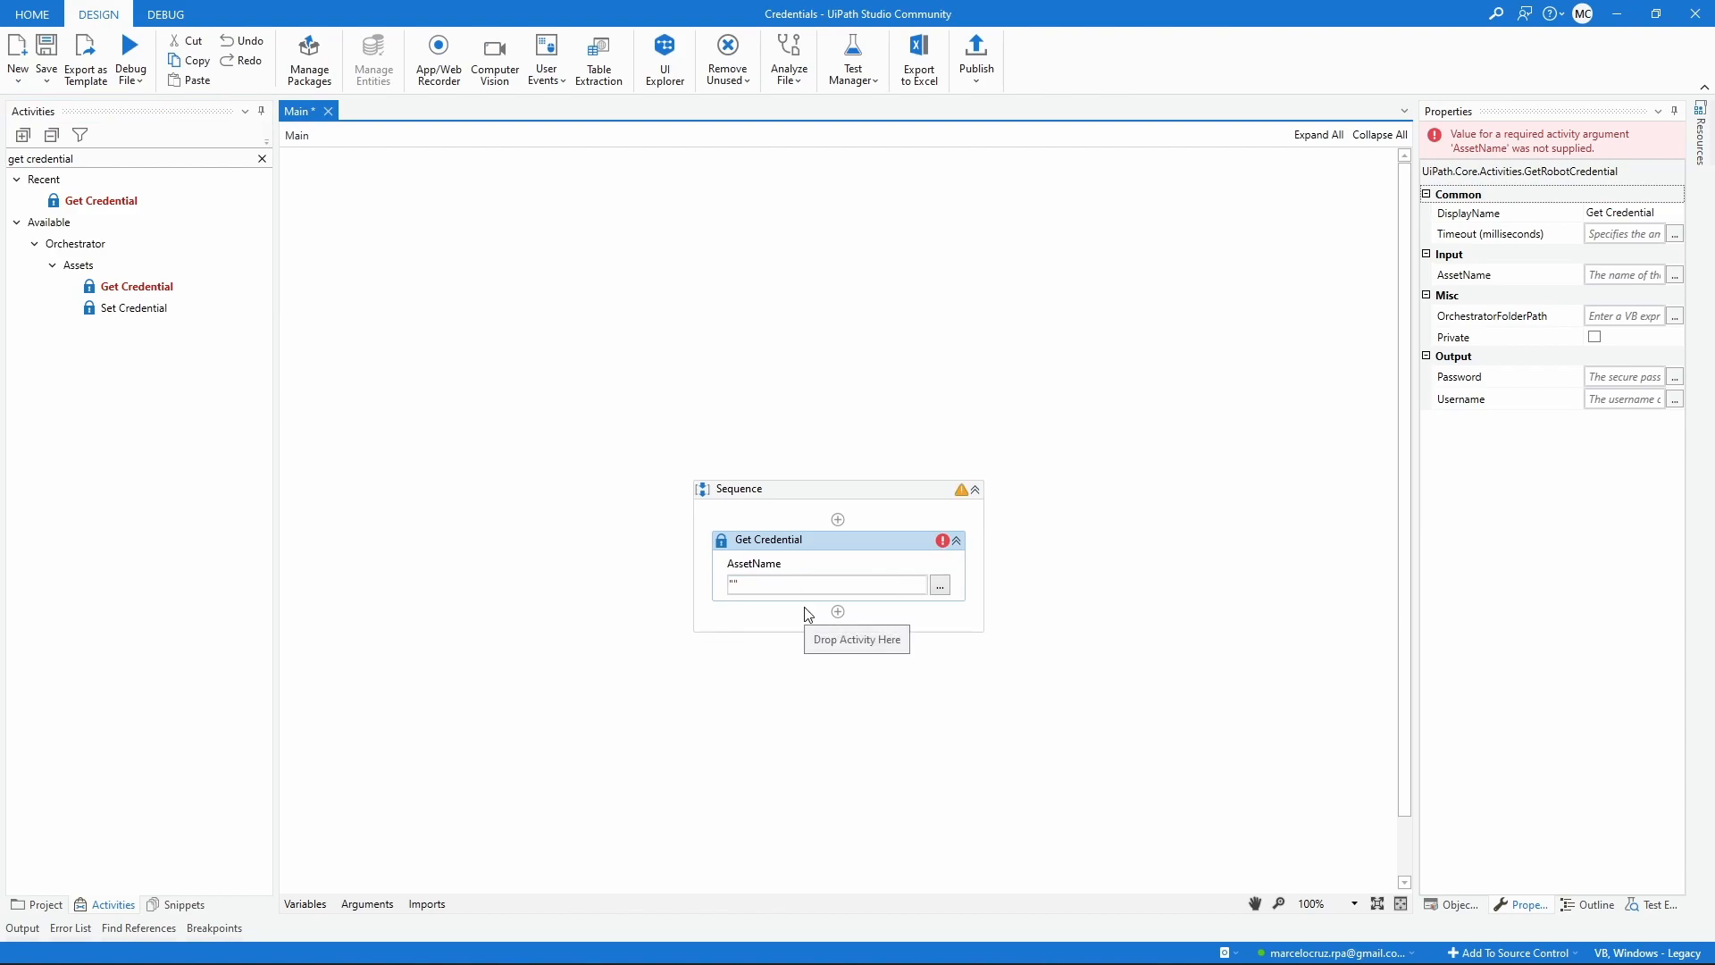
# Set AssetName to "TUTORIAL_CREDENTIALS" and create the strPassword output variable for Password
pyautogui.write('"TUTORIAL_CREDENTIALS"')
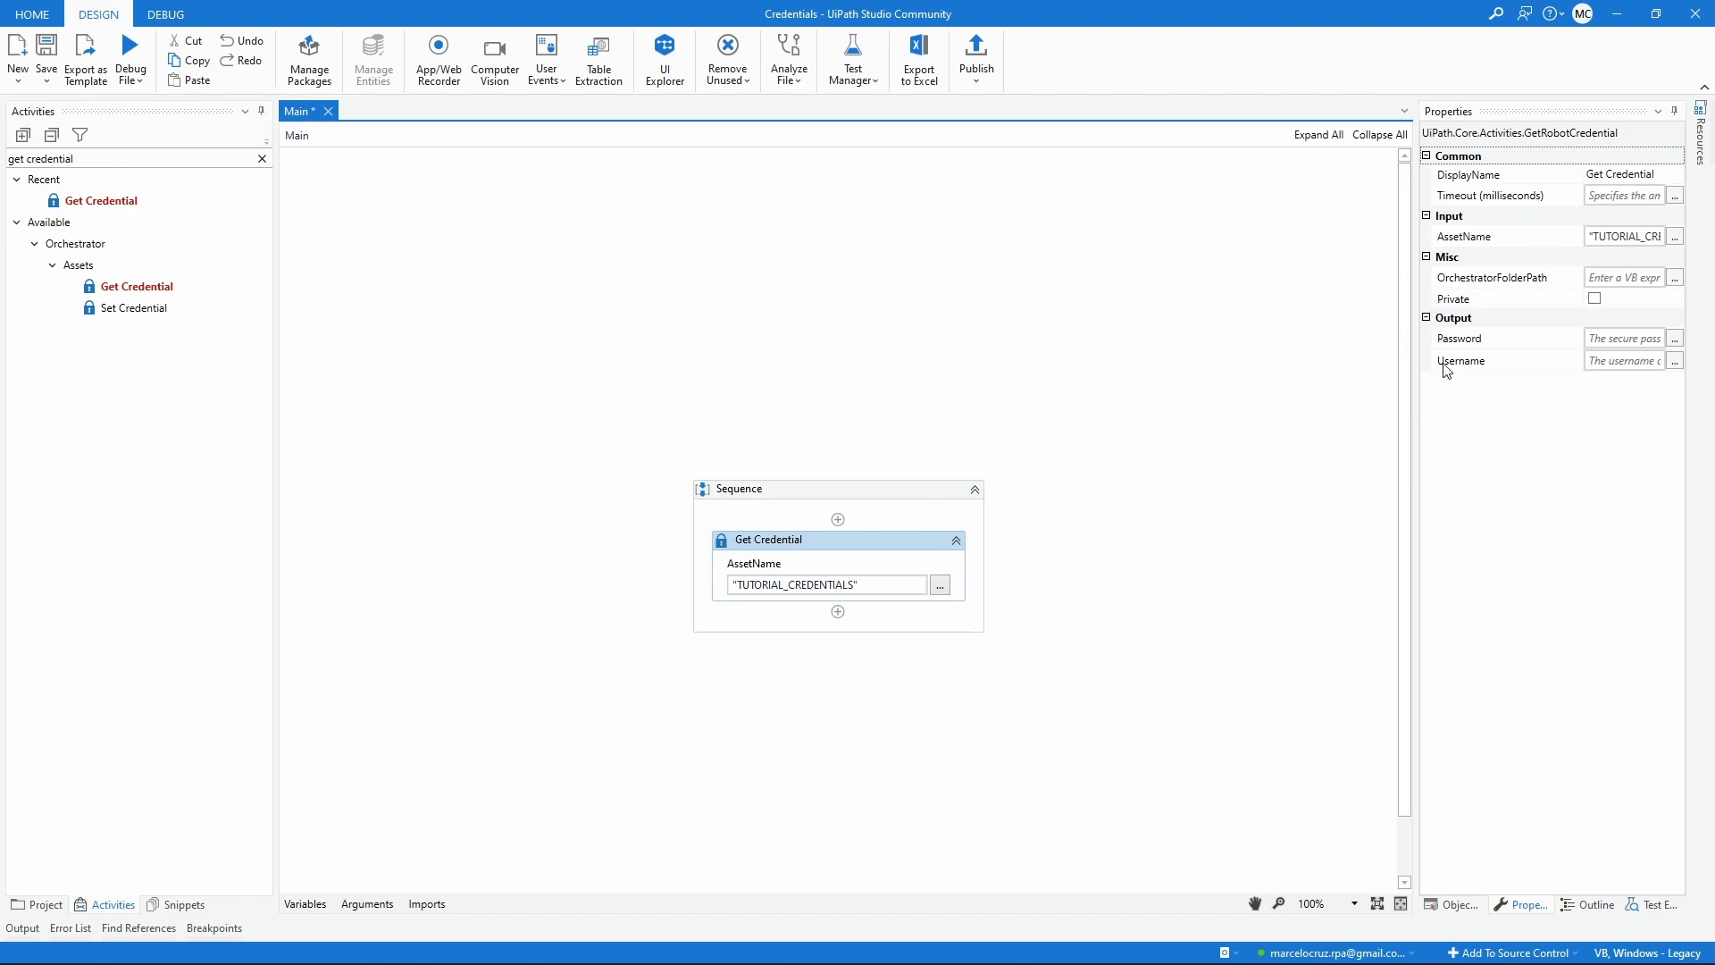
pyautogui.moveTo(1460, 337)
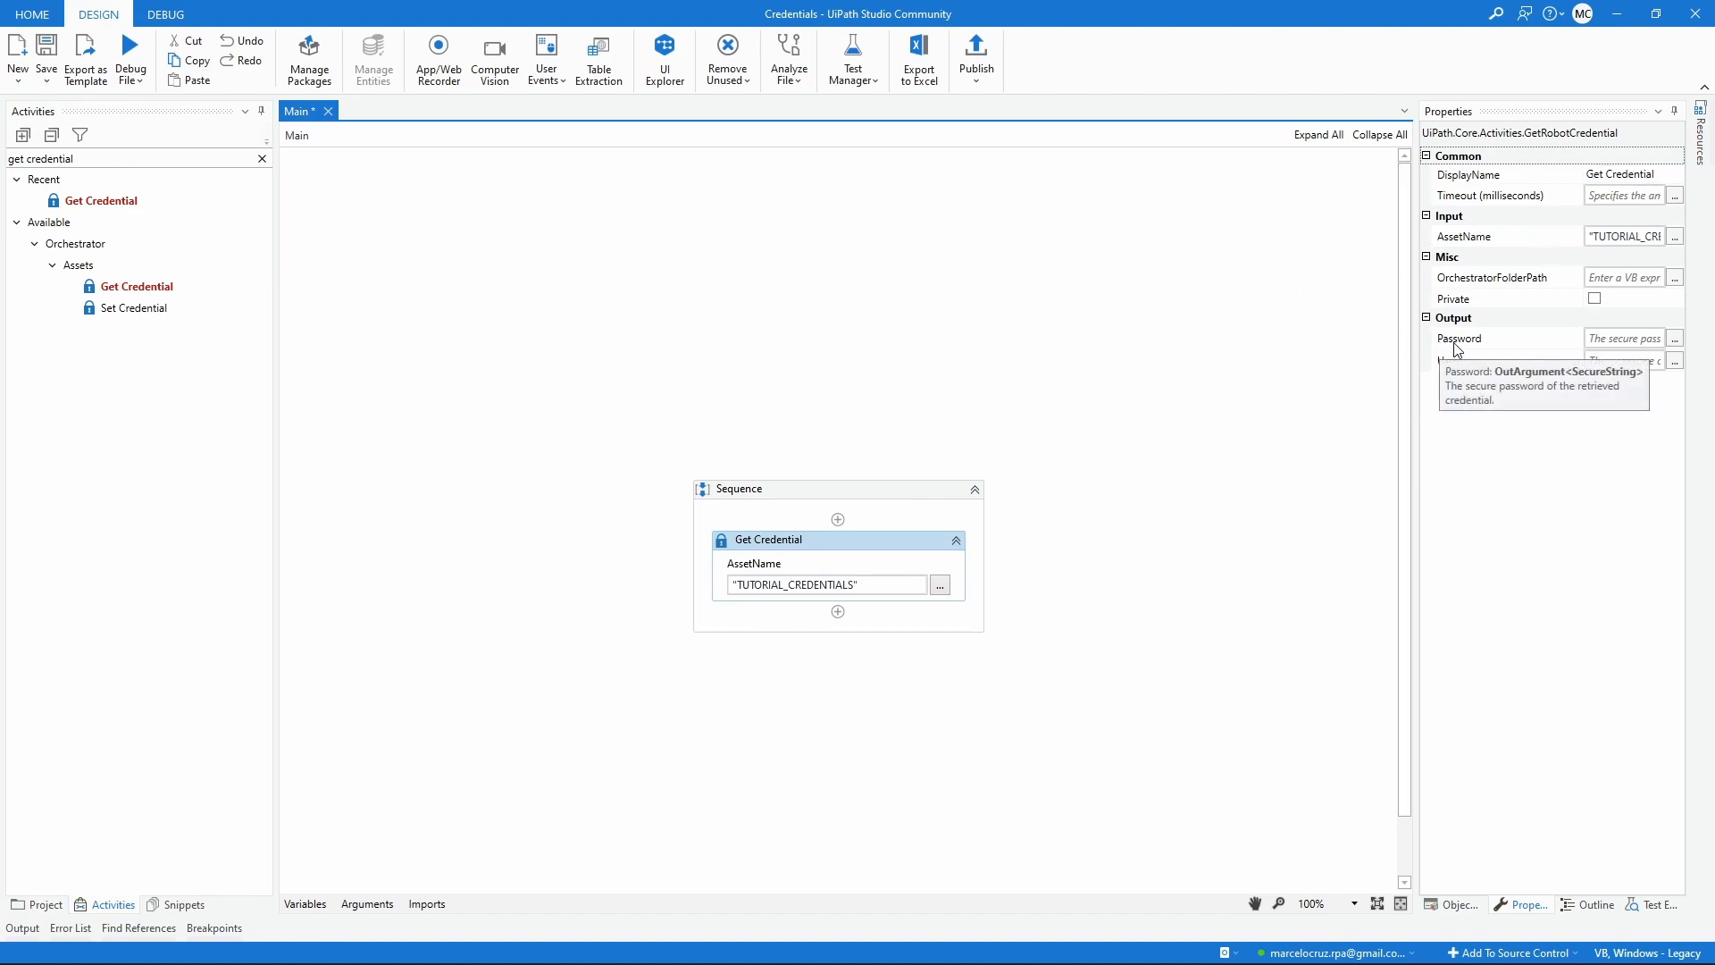
pyautogui.moveTo(1469, 359)
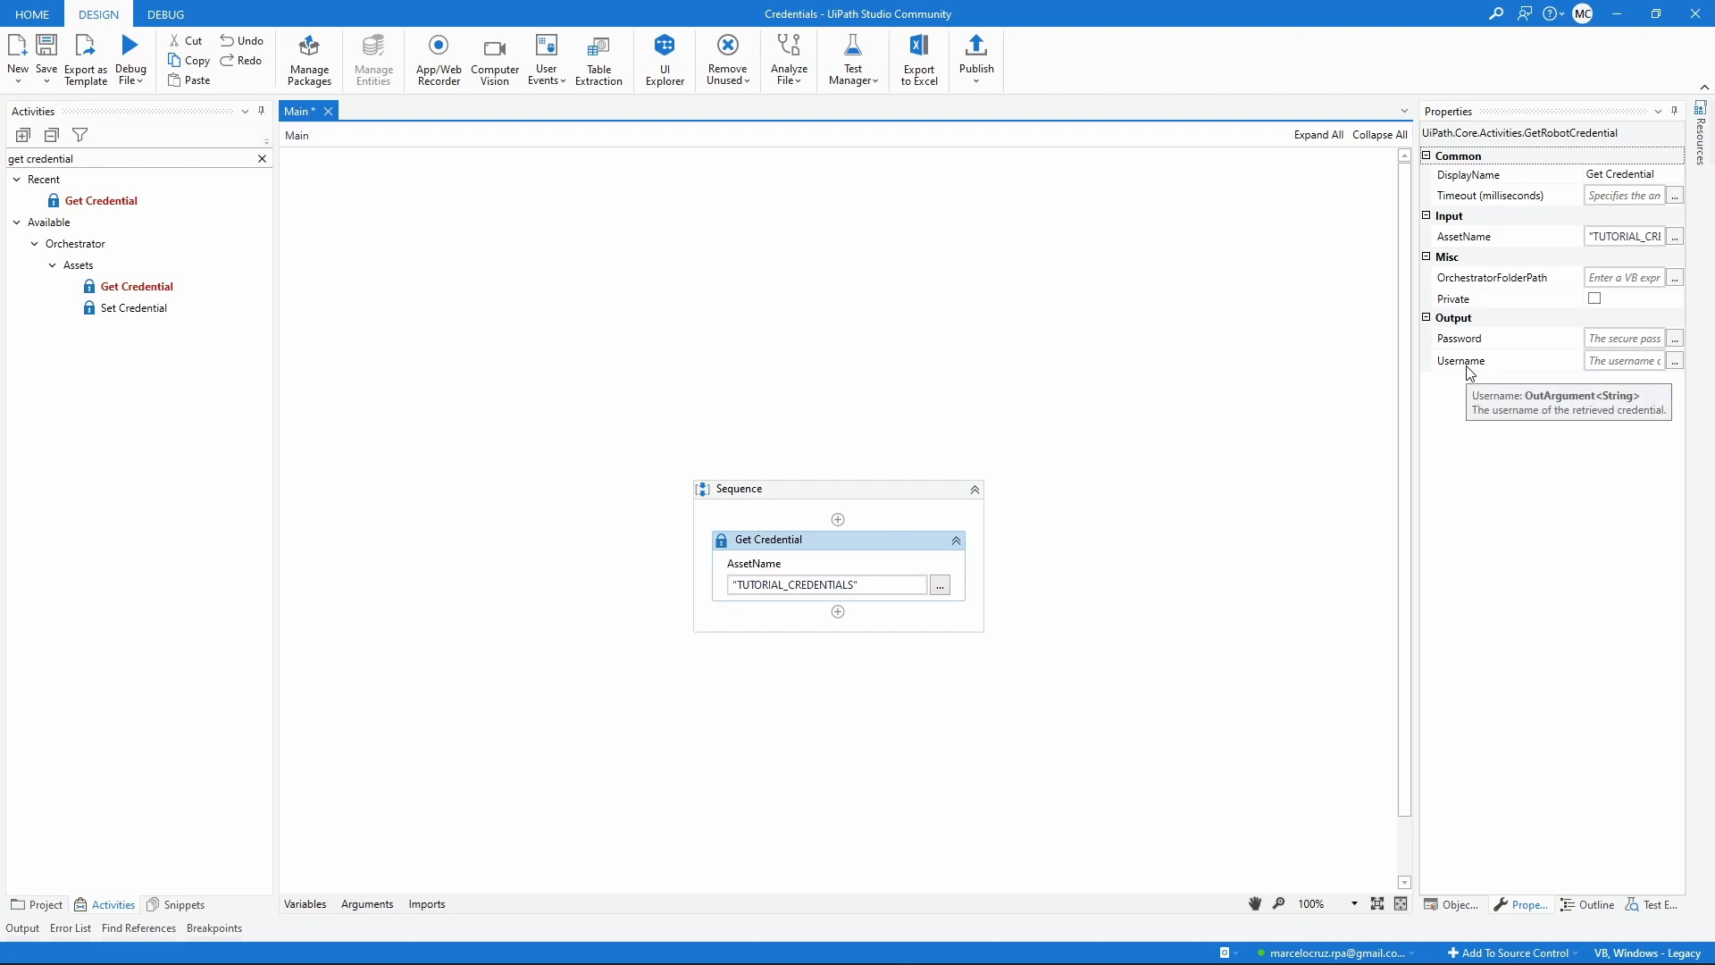
pyautogui.click(1623, 338)
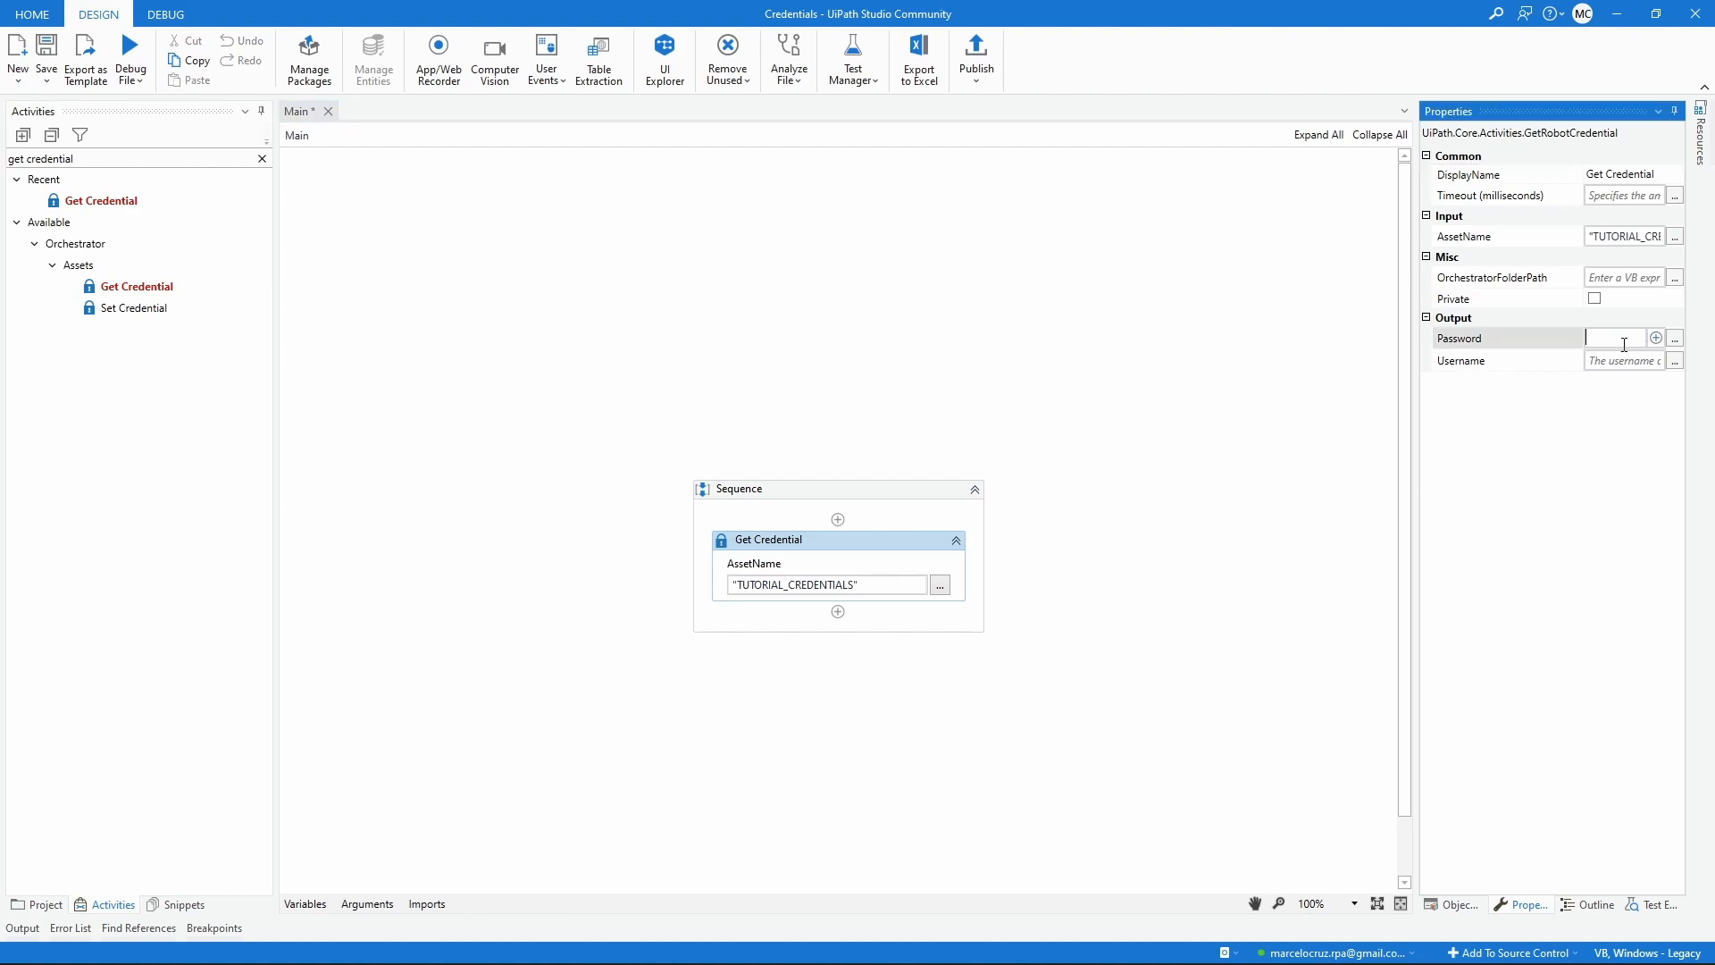
pyautogui.write('Set Var: strP')
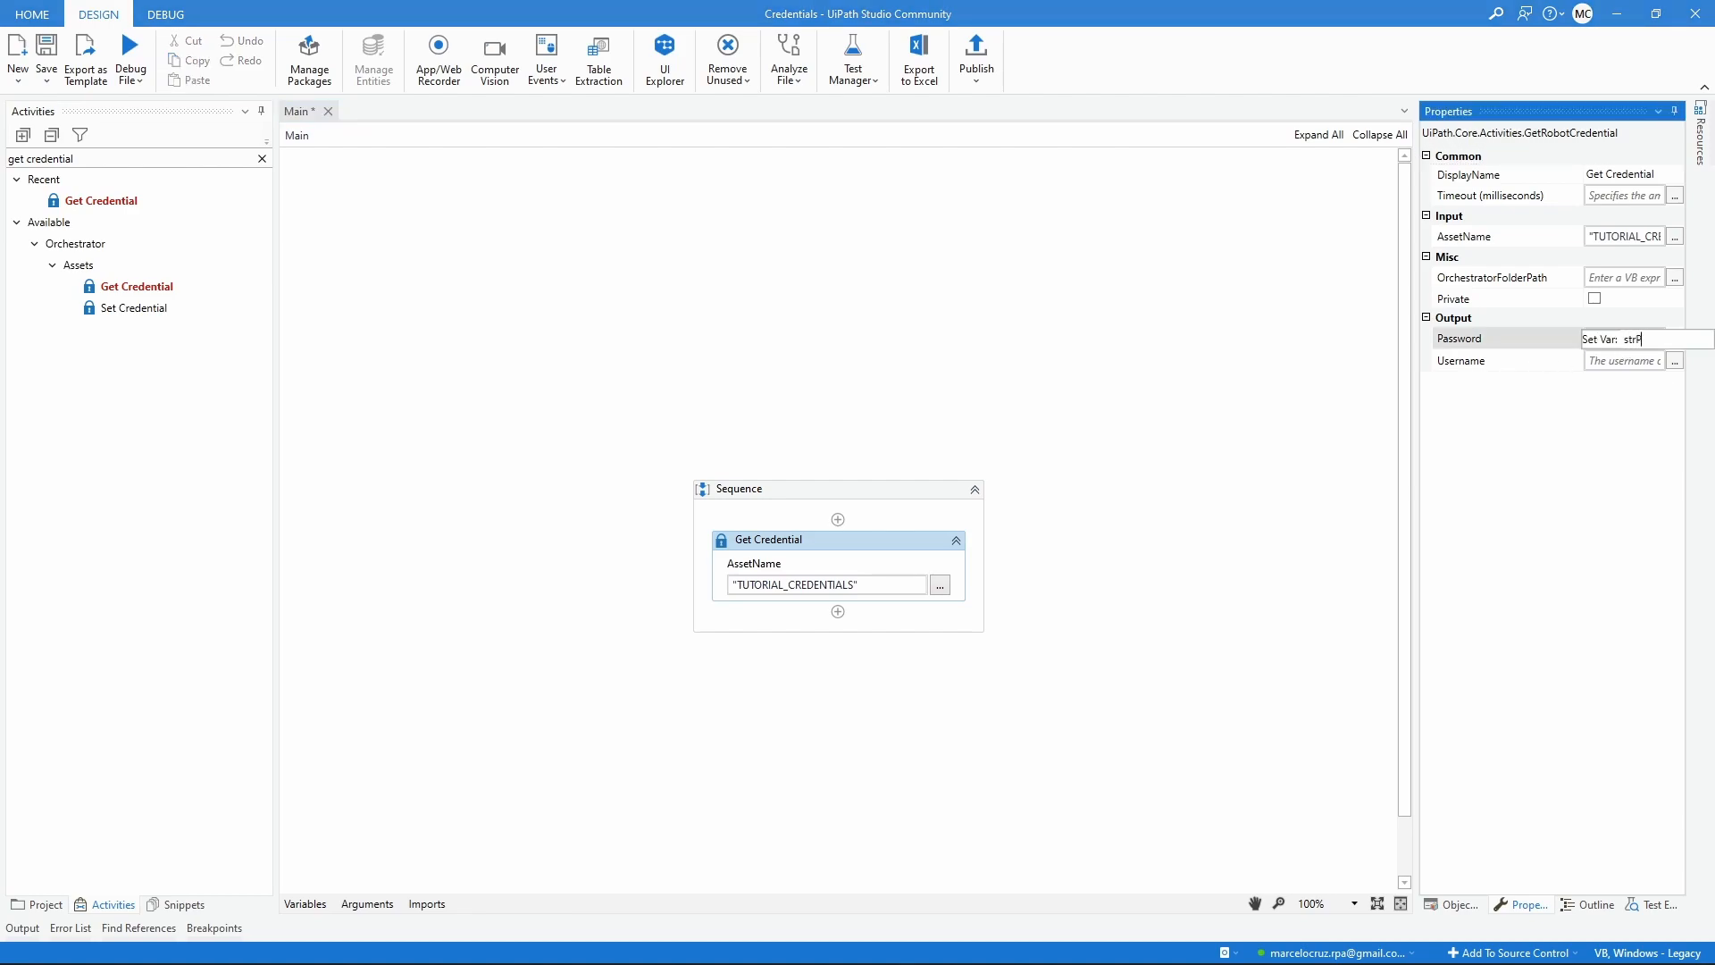
pyautogui.write('strPassword')
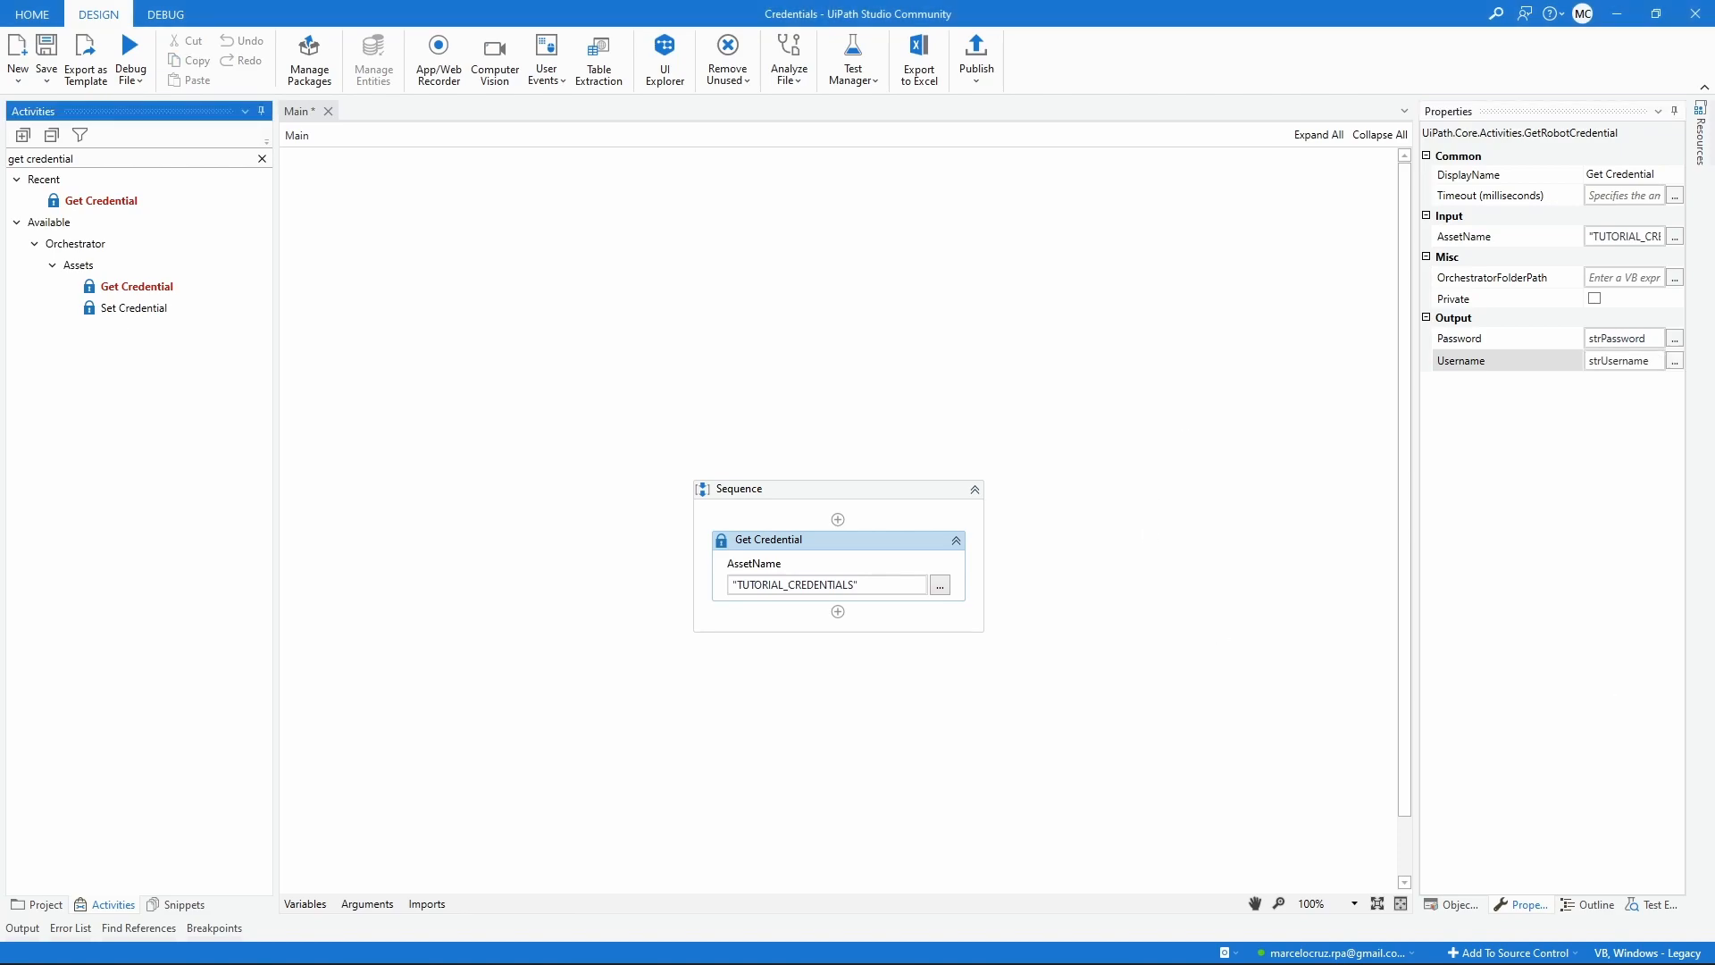
pyautogui.moveTo(1569, 495)
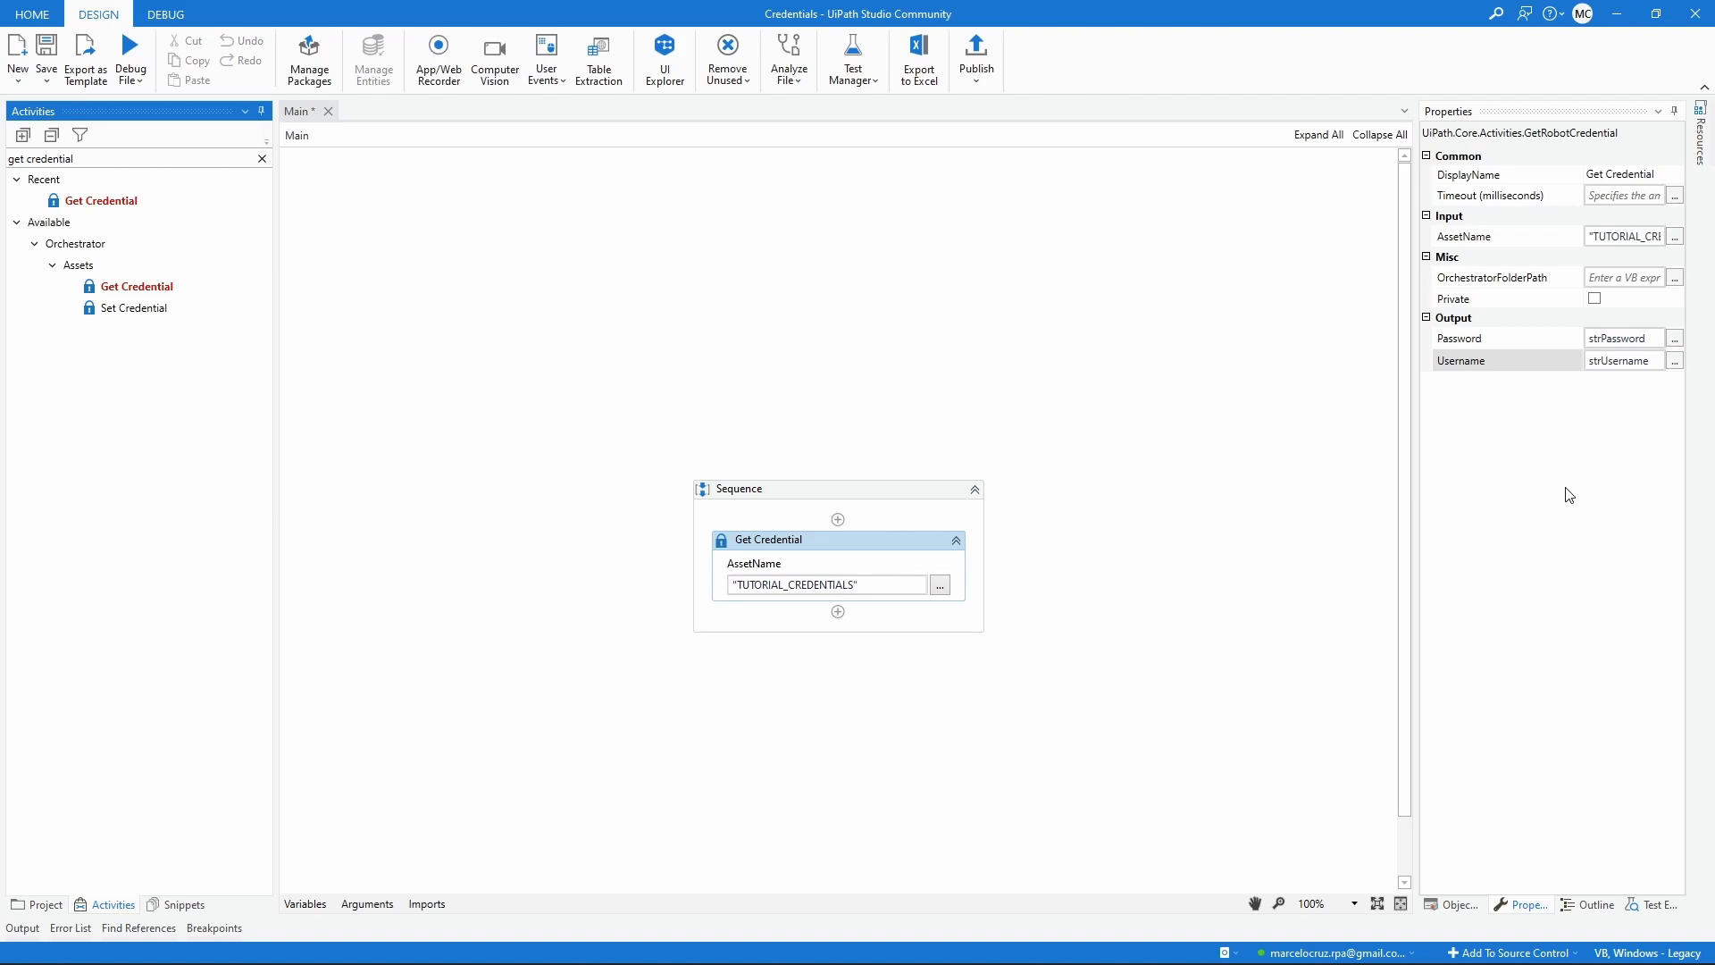
pyautogui.moveTo(261, 159)
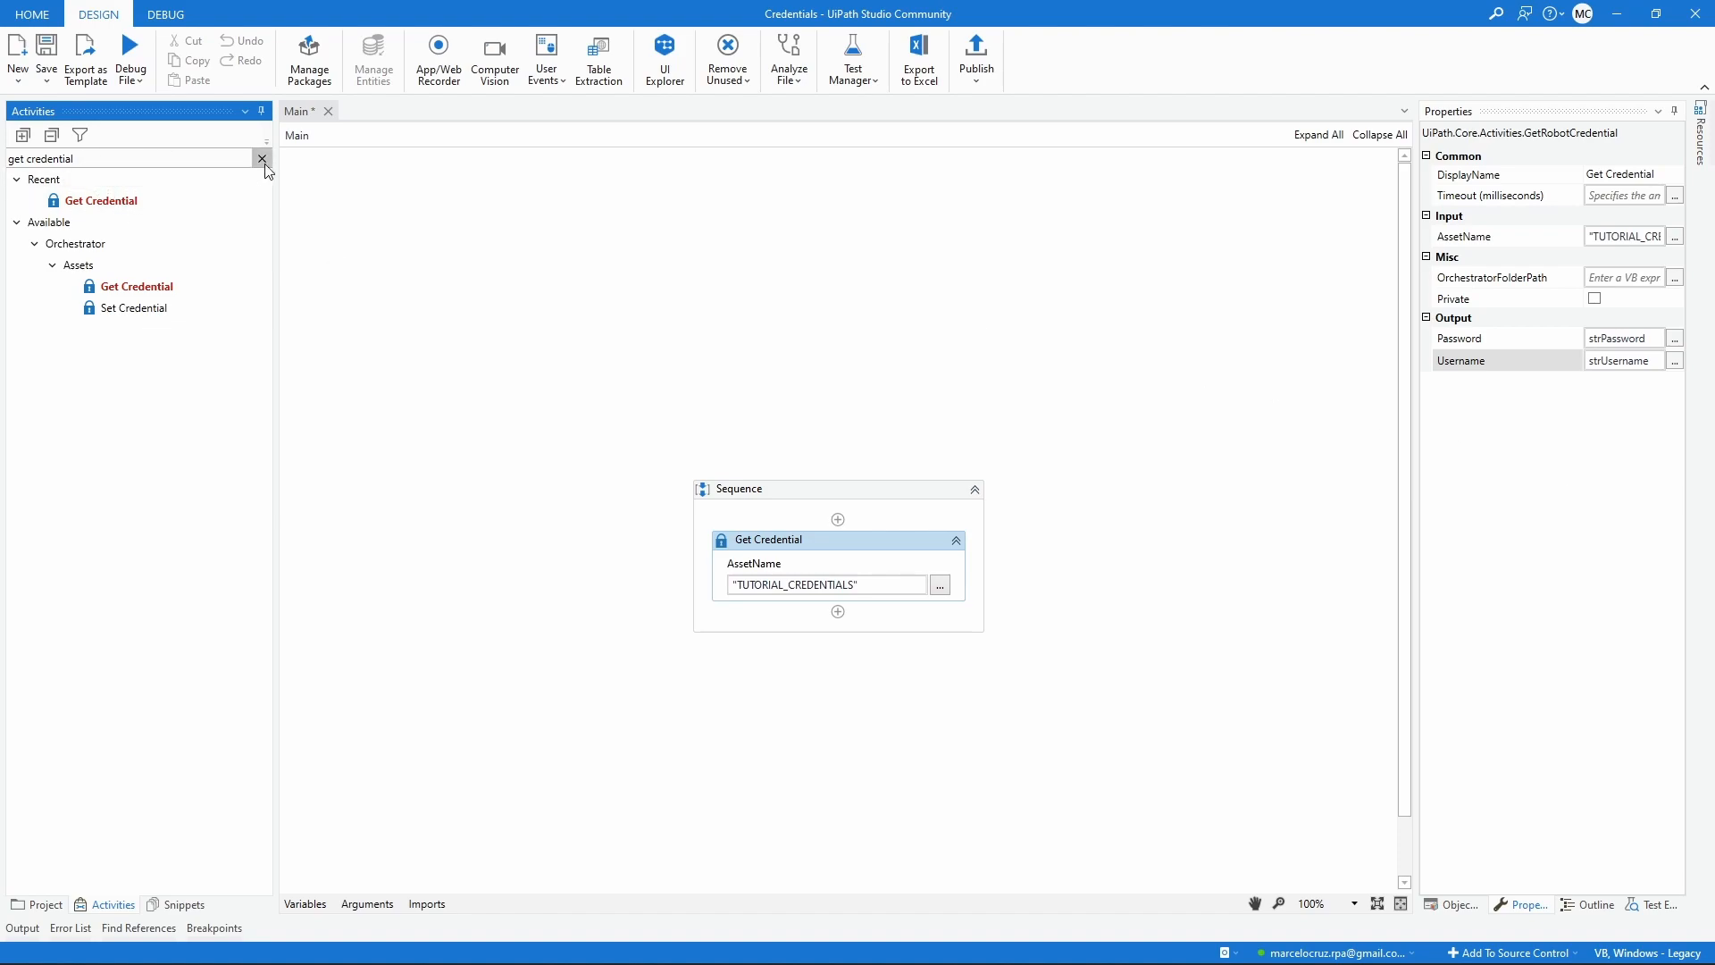
# Add a Use Application/Browser activity after Get Credential
pyautogui.write('use a')
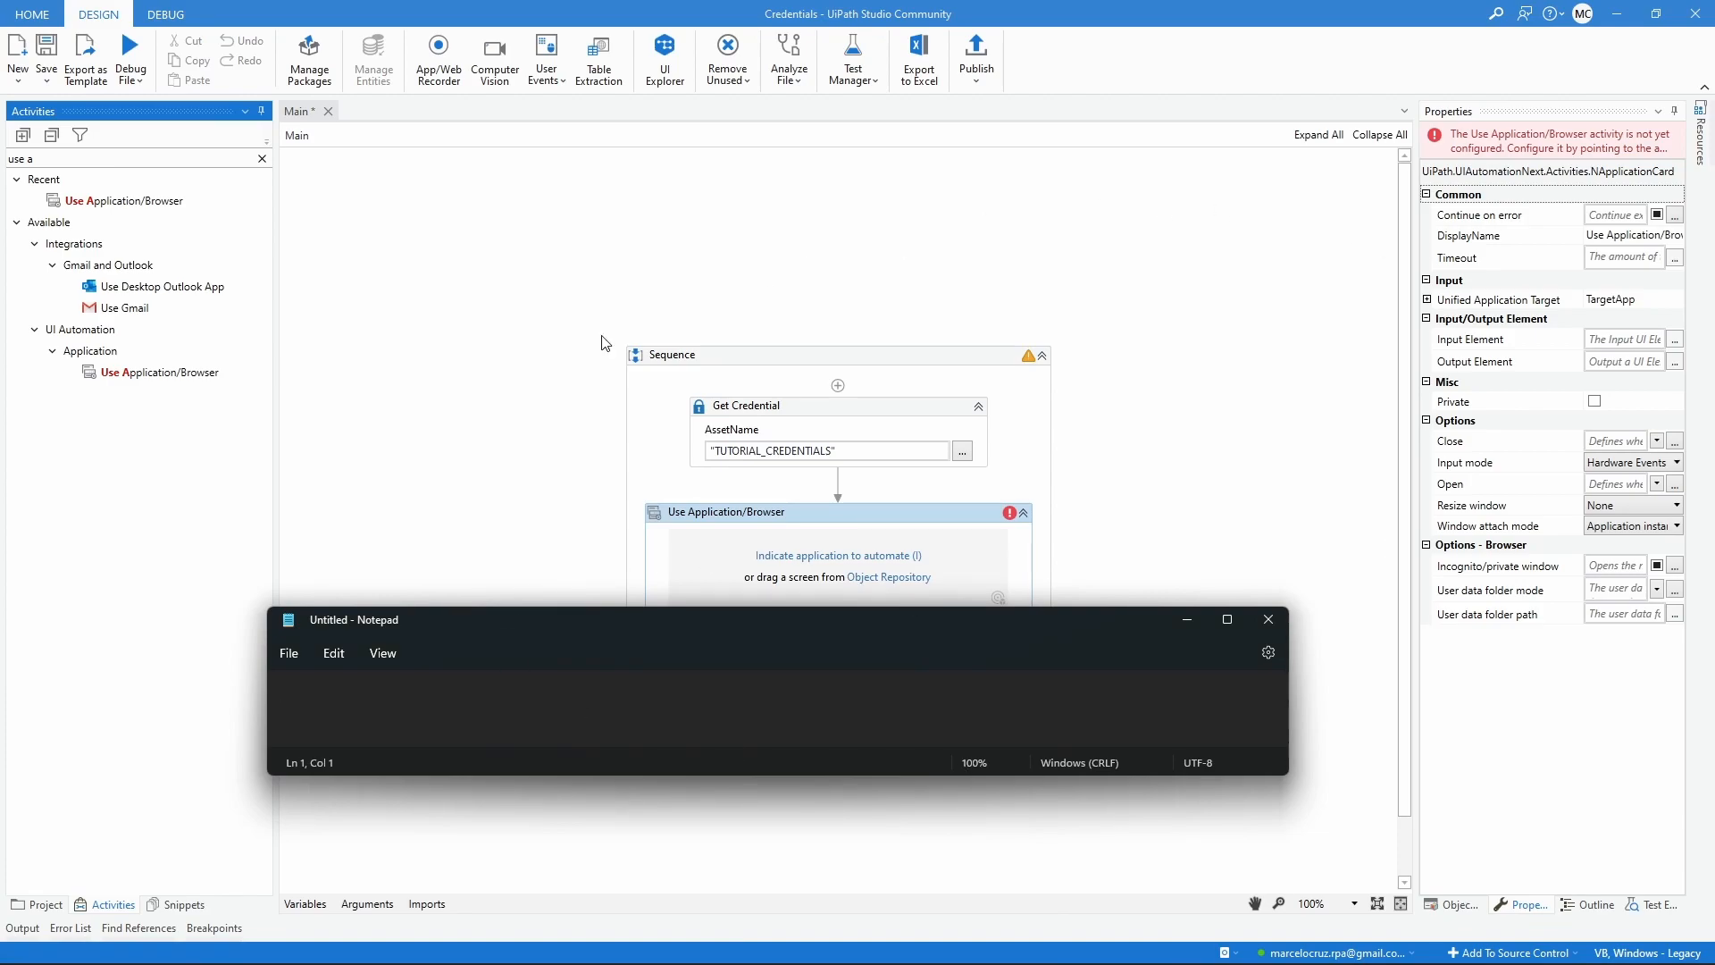
pyautogui.moveTo(837, 555)
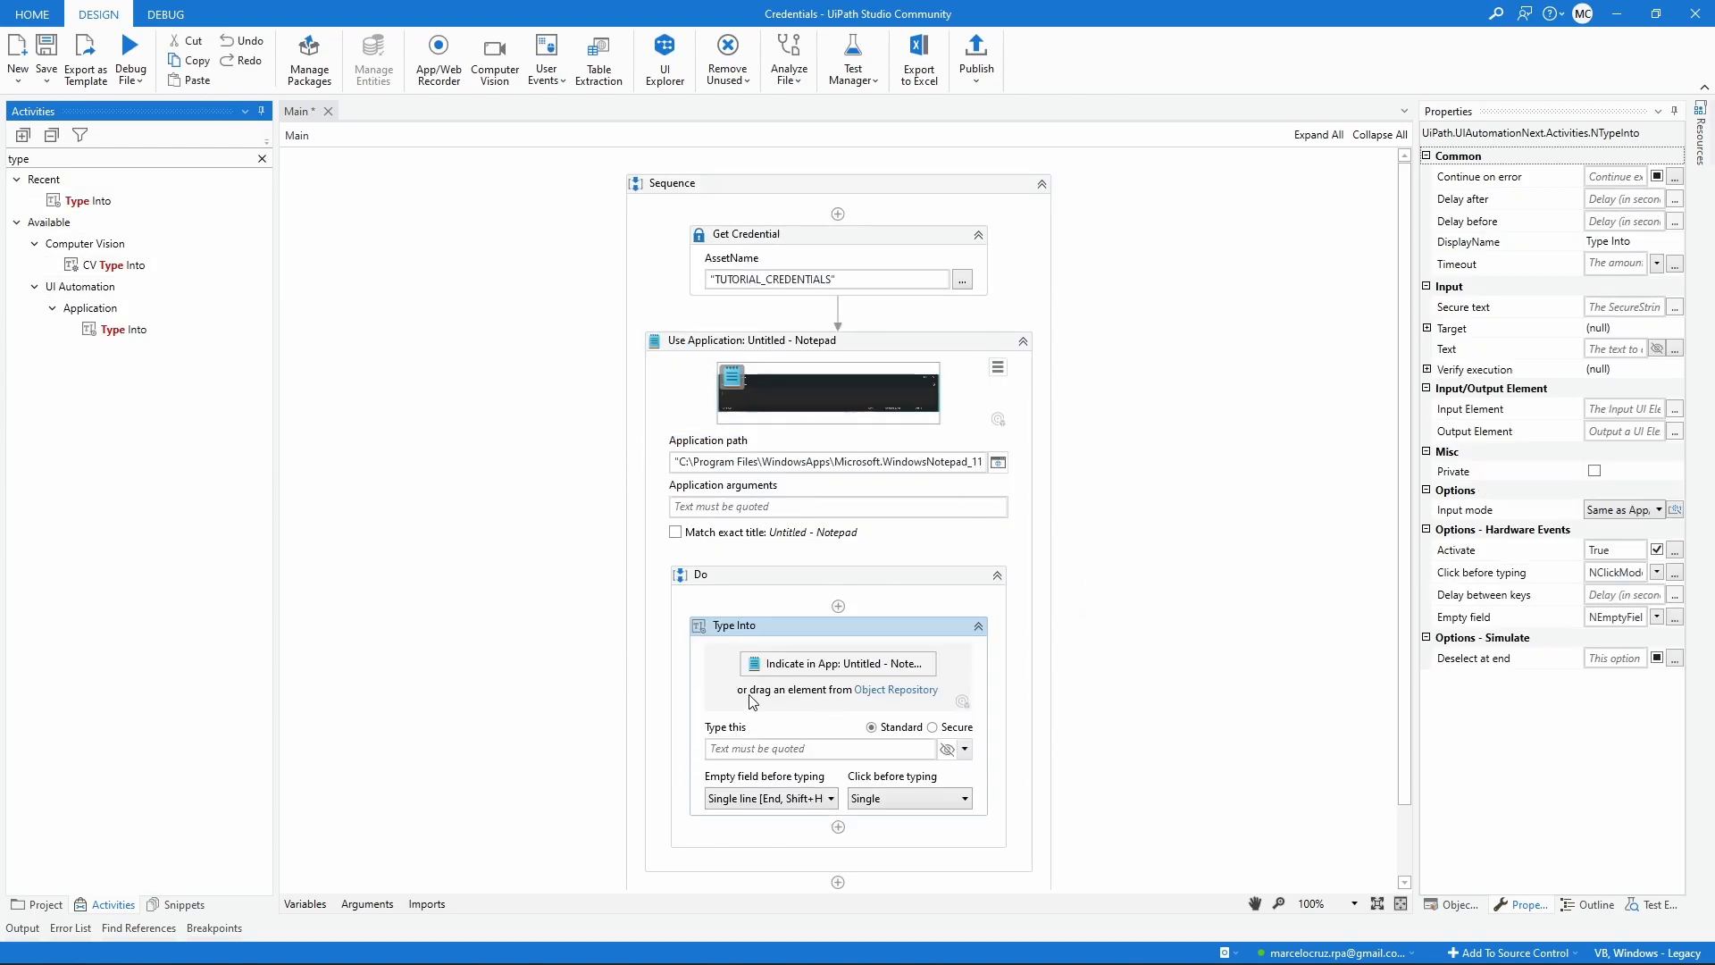
# Indicate Notepad's text area as the Type Into target and confirm the selection
pyautogui.click(836, 663)
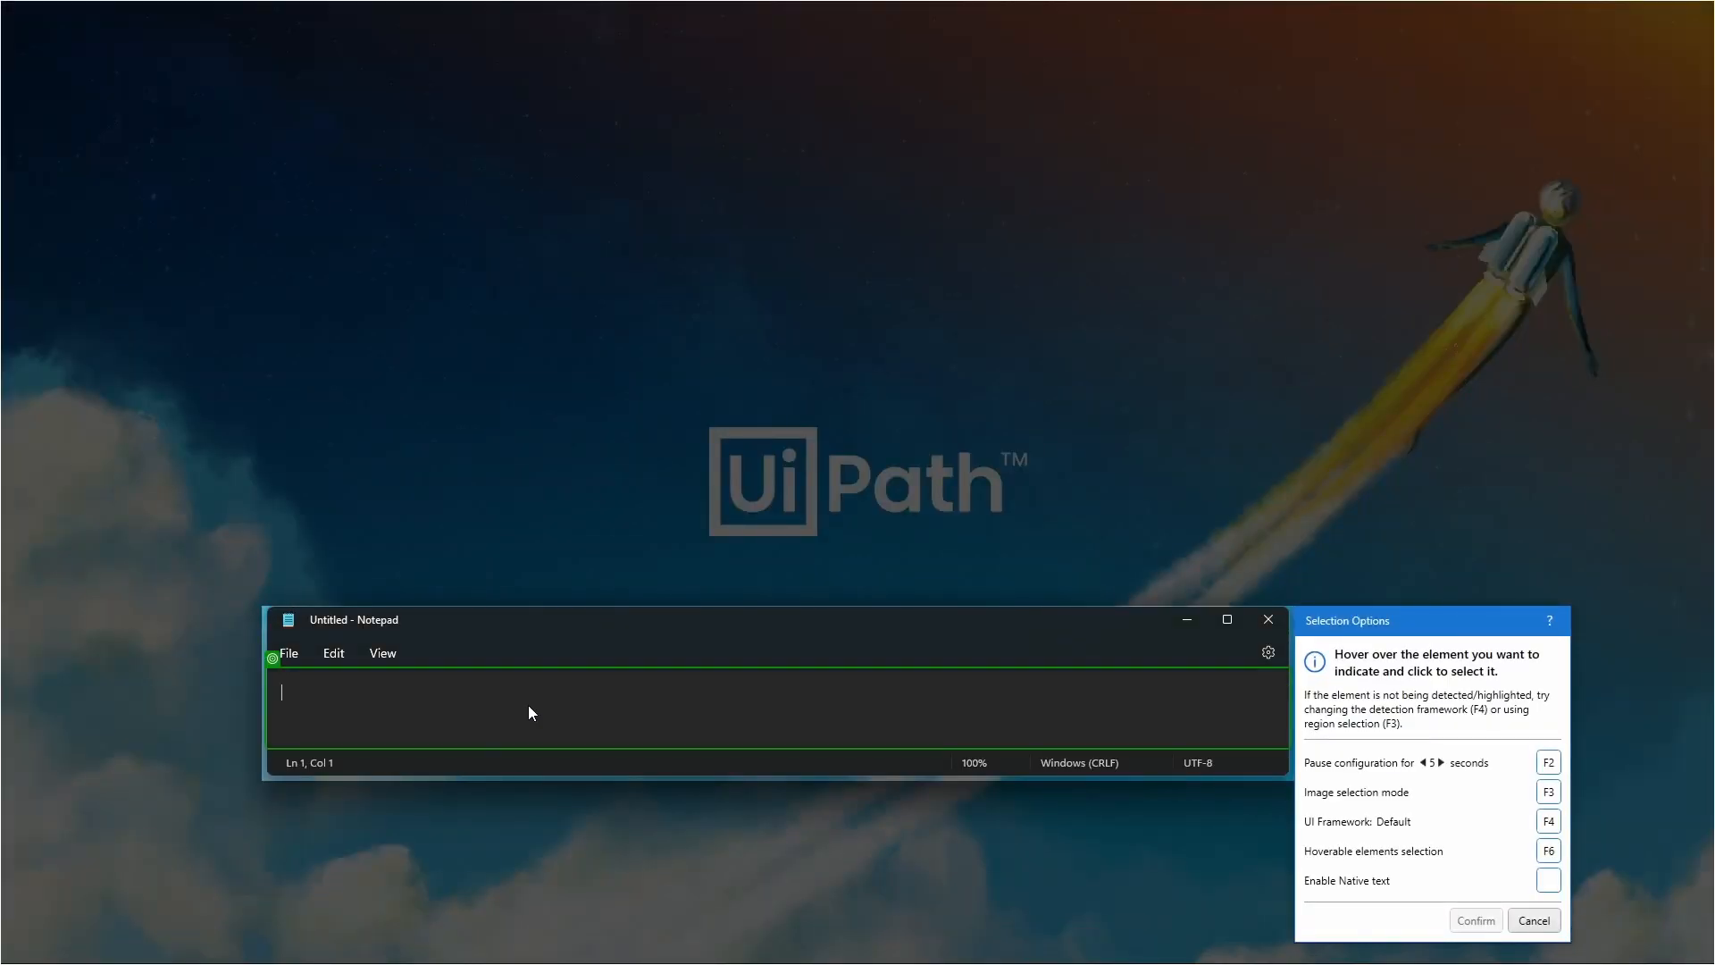
pyautogui.moveTo(402, 716)
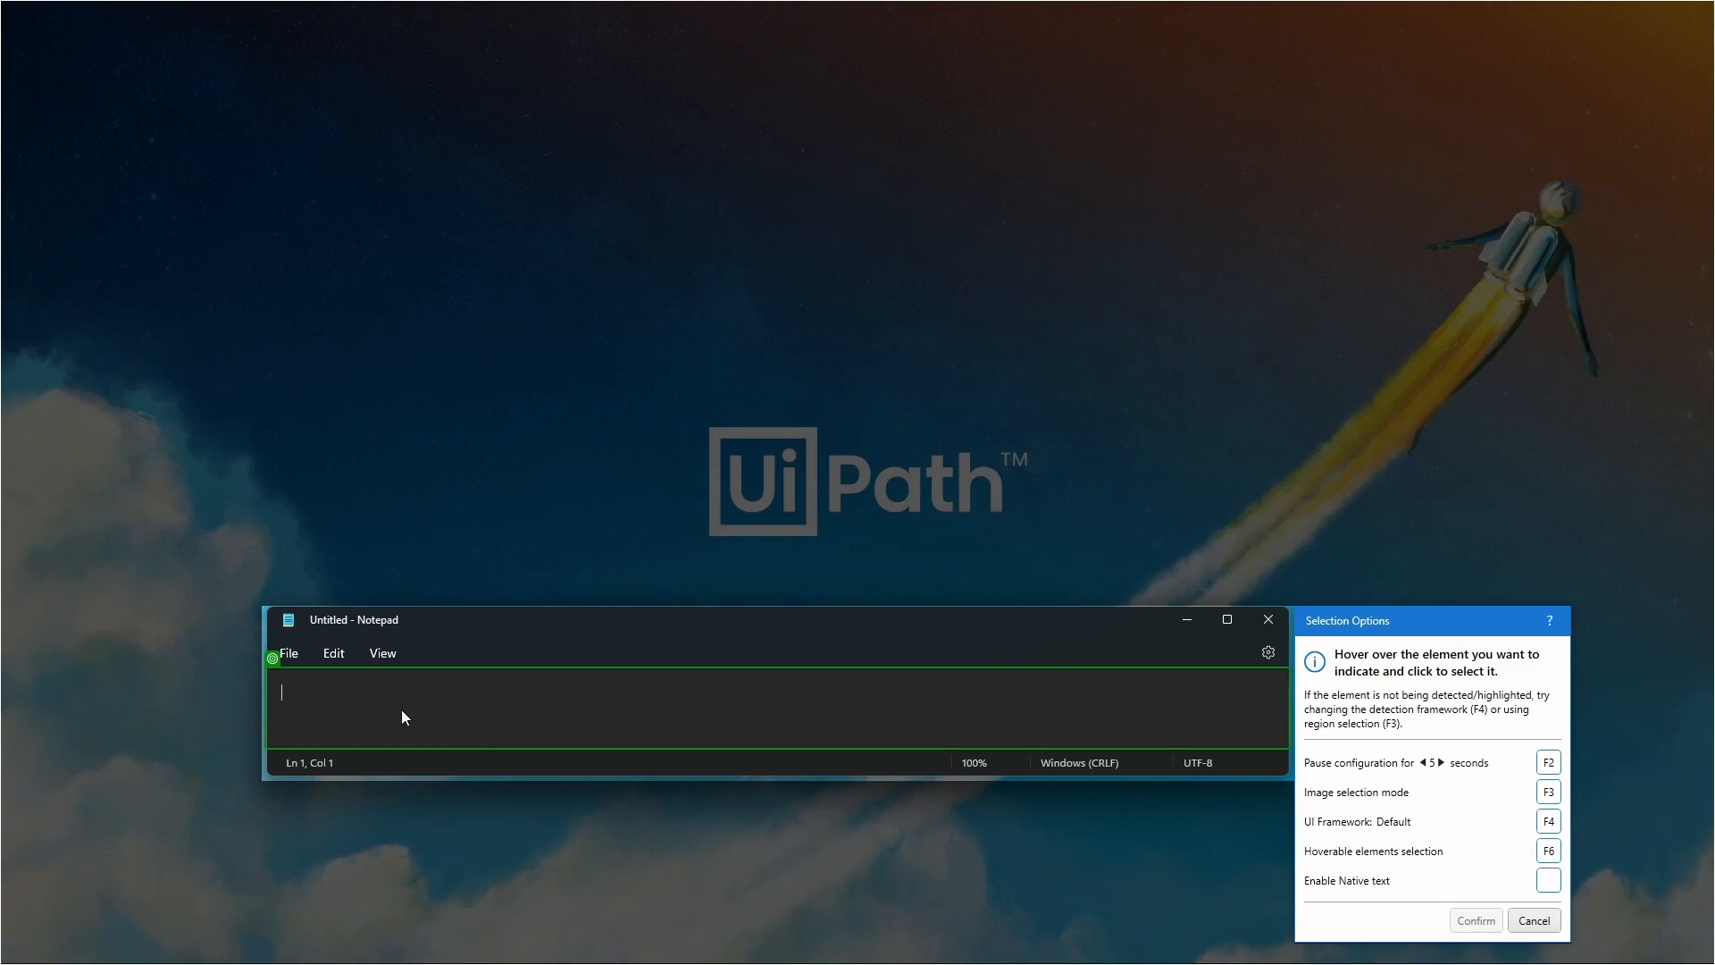
pyautogui.click(777, 708)
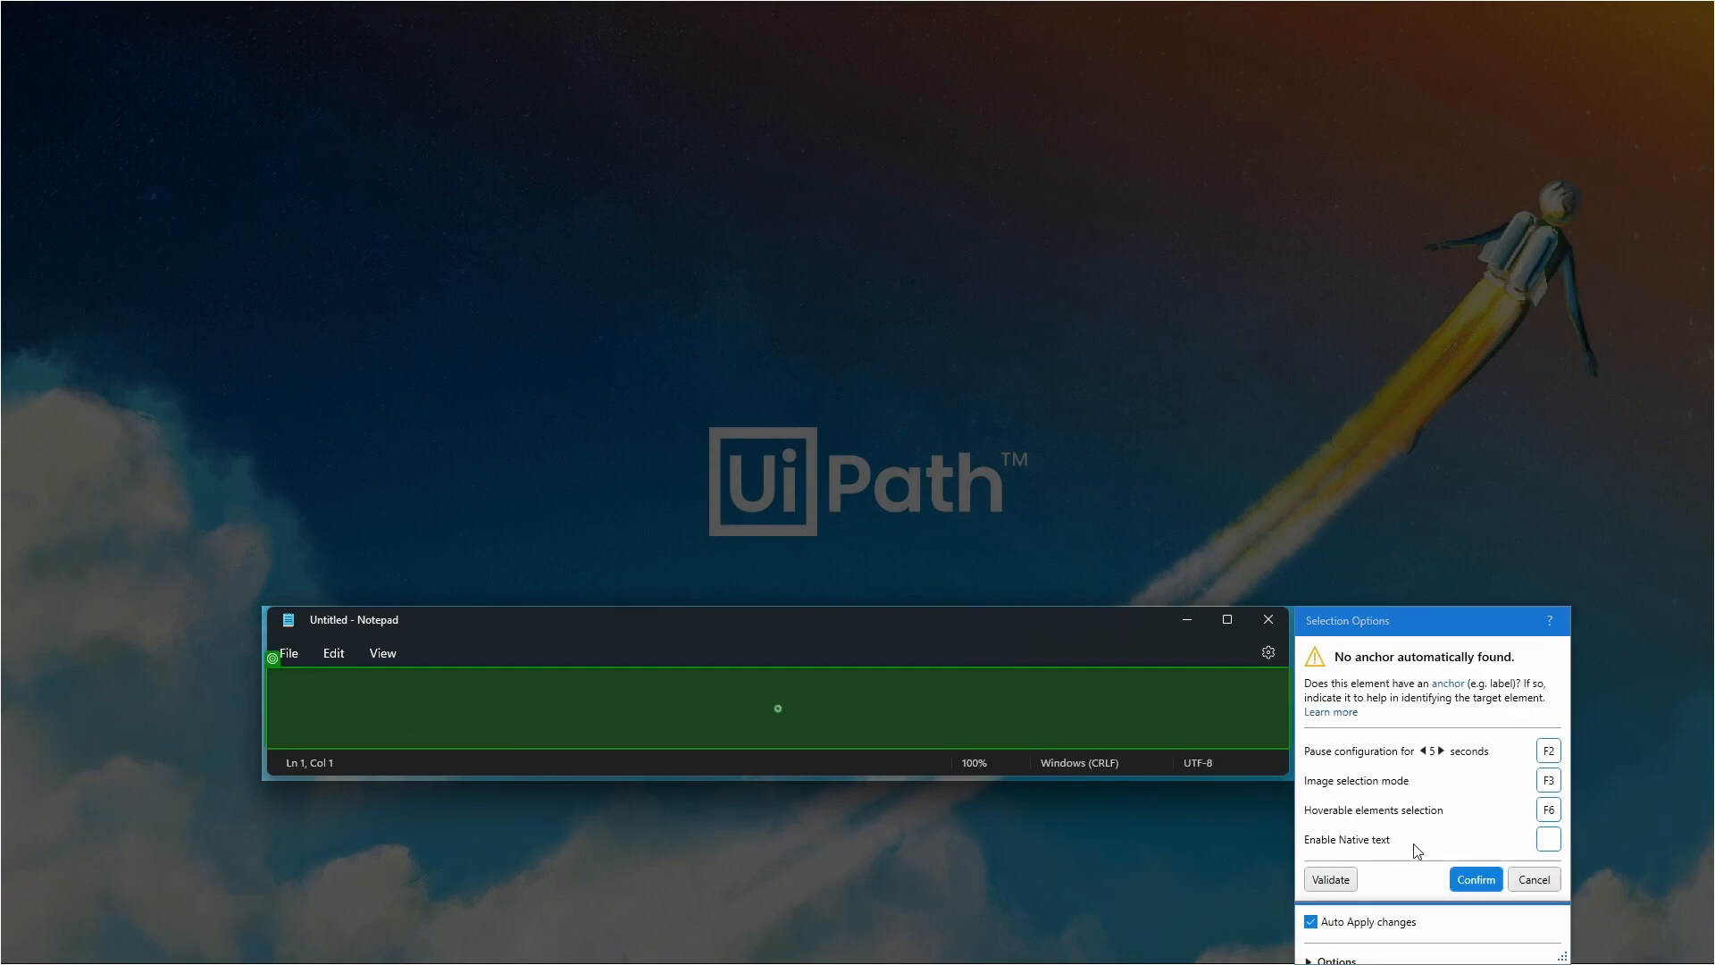
pyautogui.click(1474, 879)
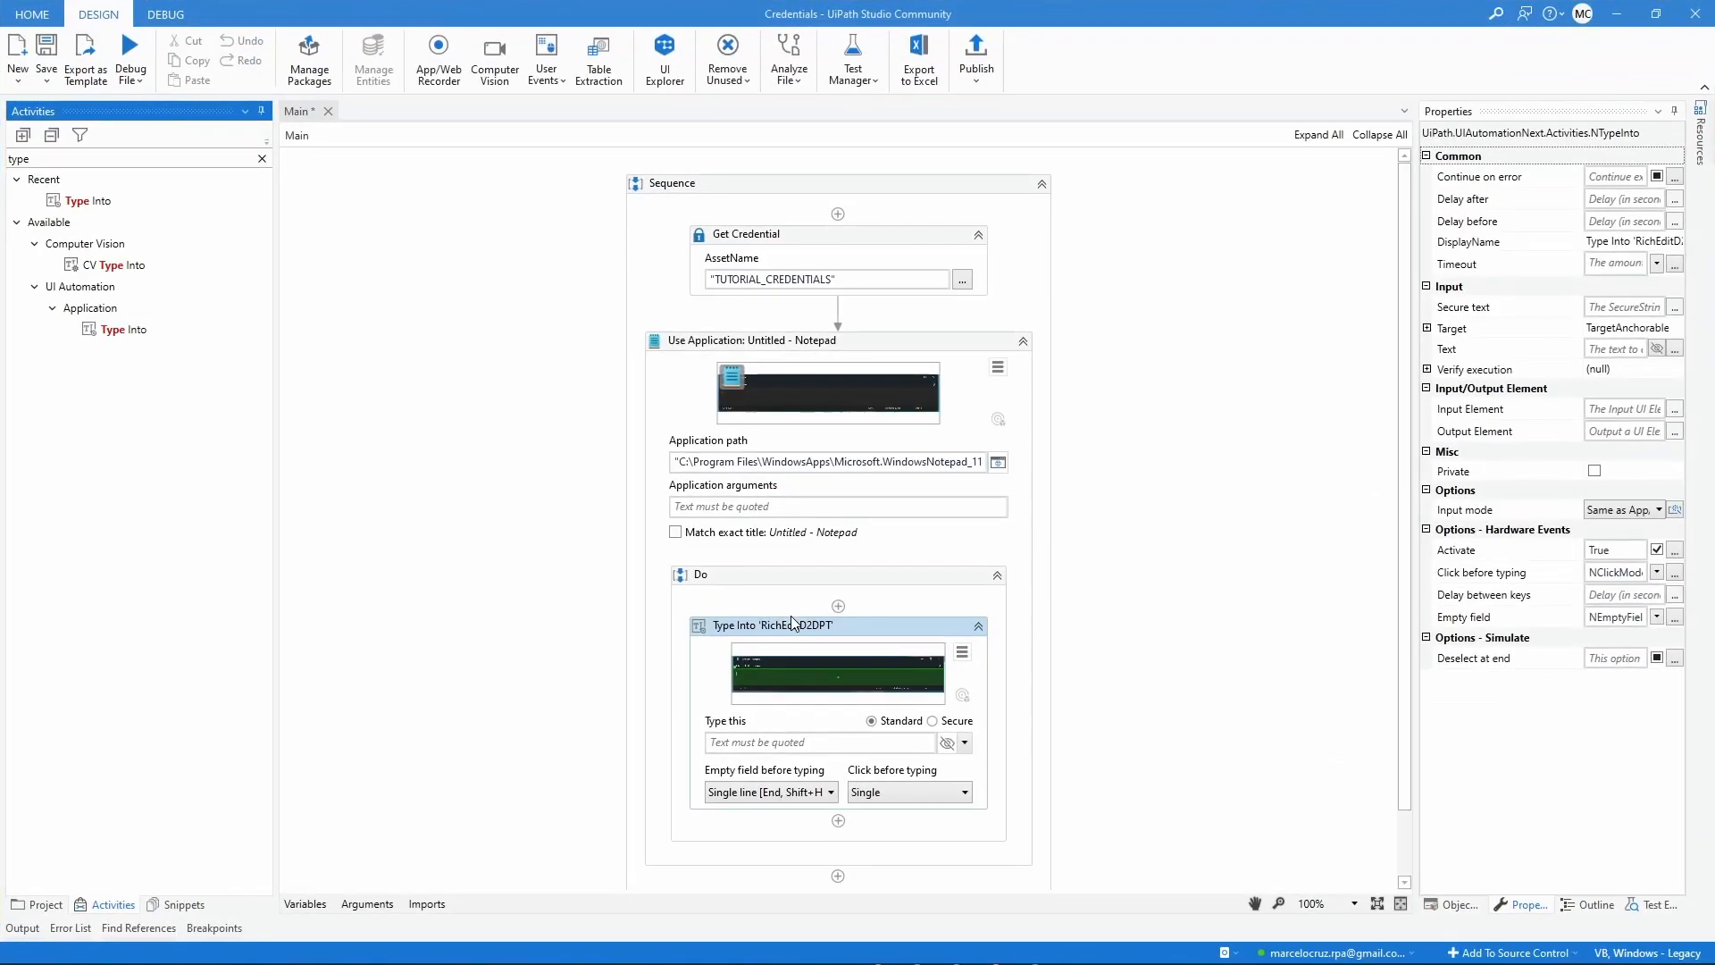
# Make the first Type Into type the strUsername variable
pyautogui.click(815, 743)
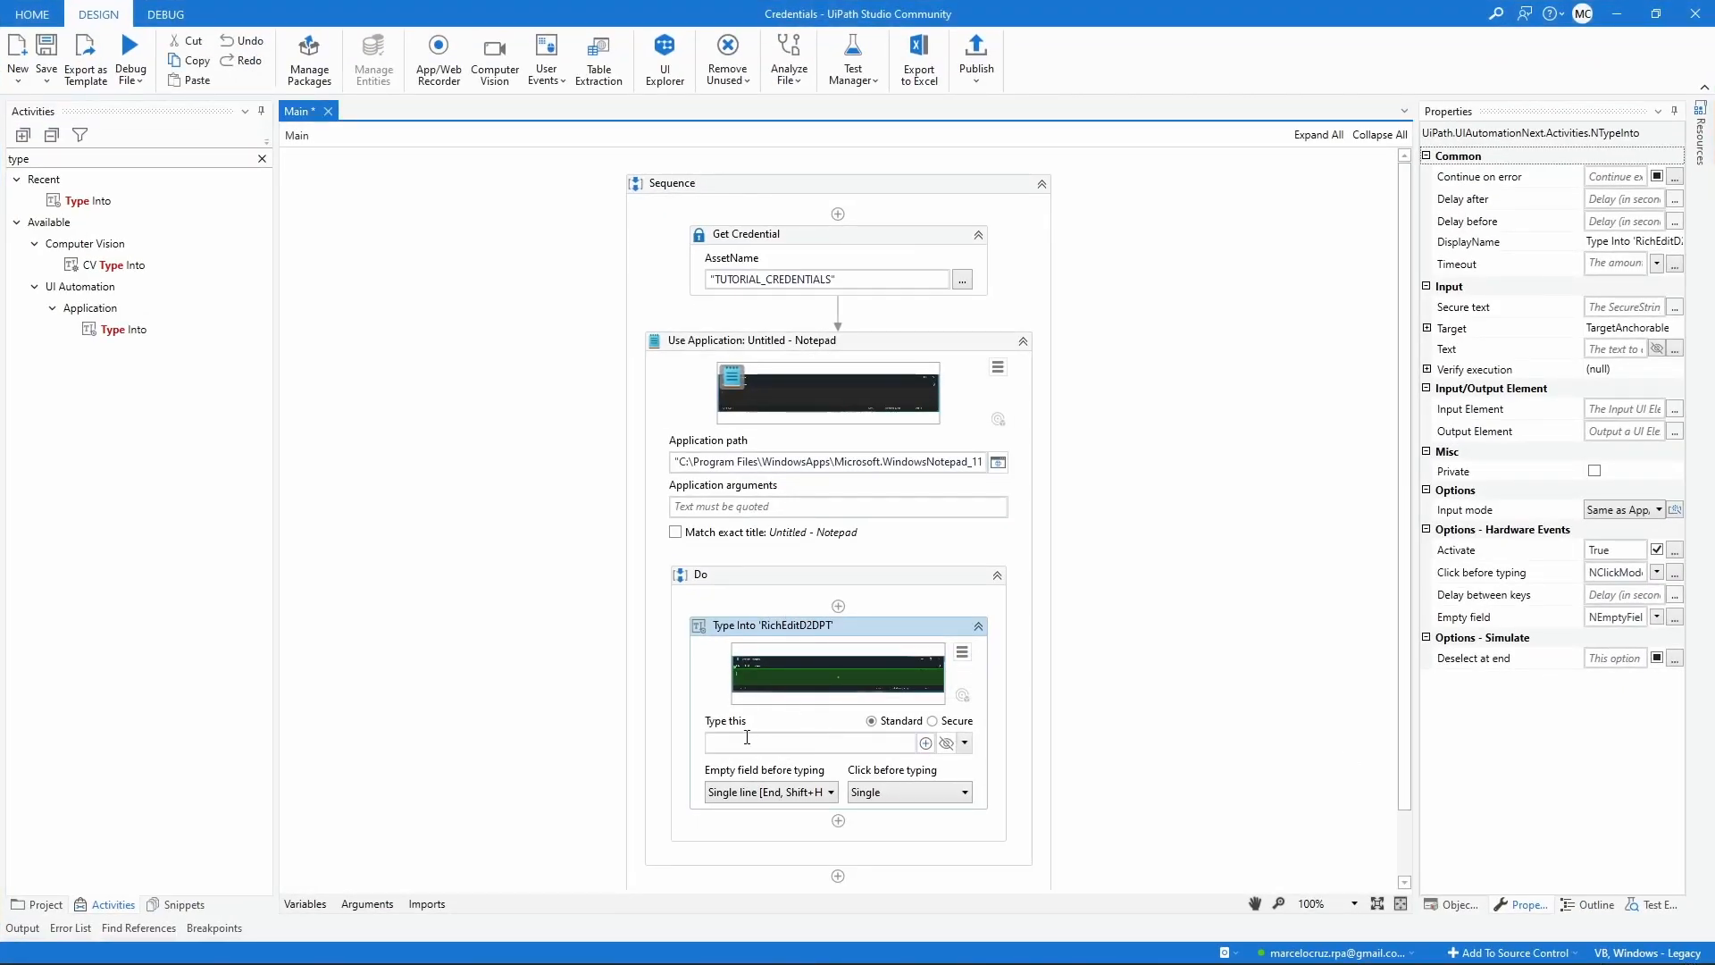
pyautogui.write('strUsername')
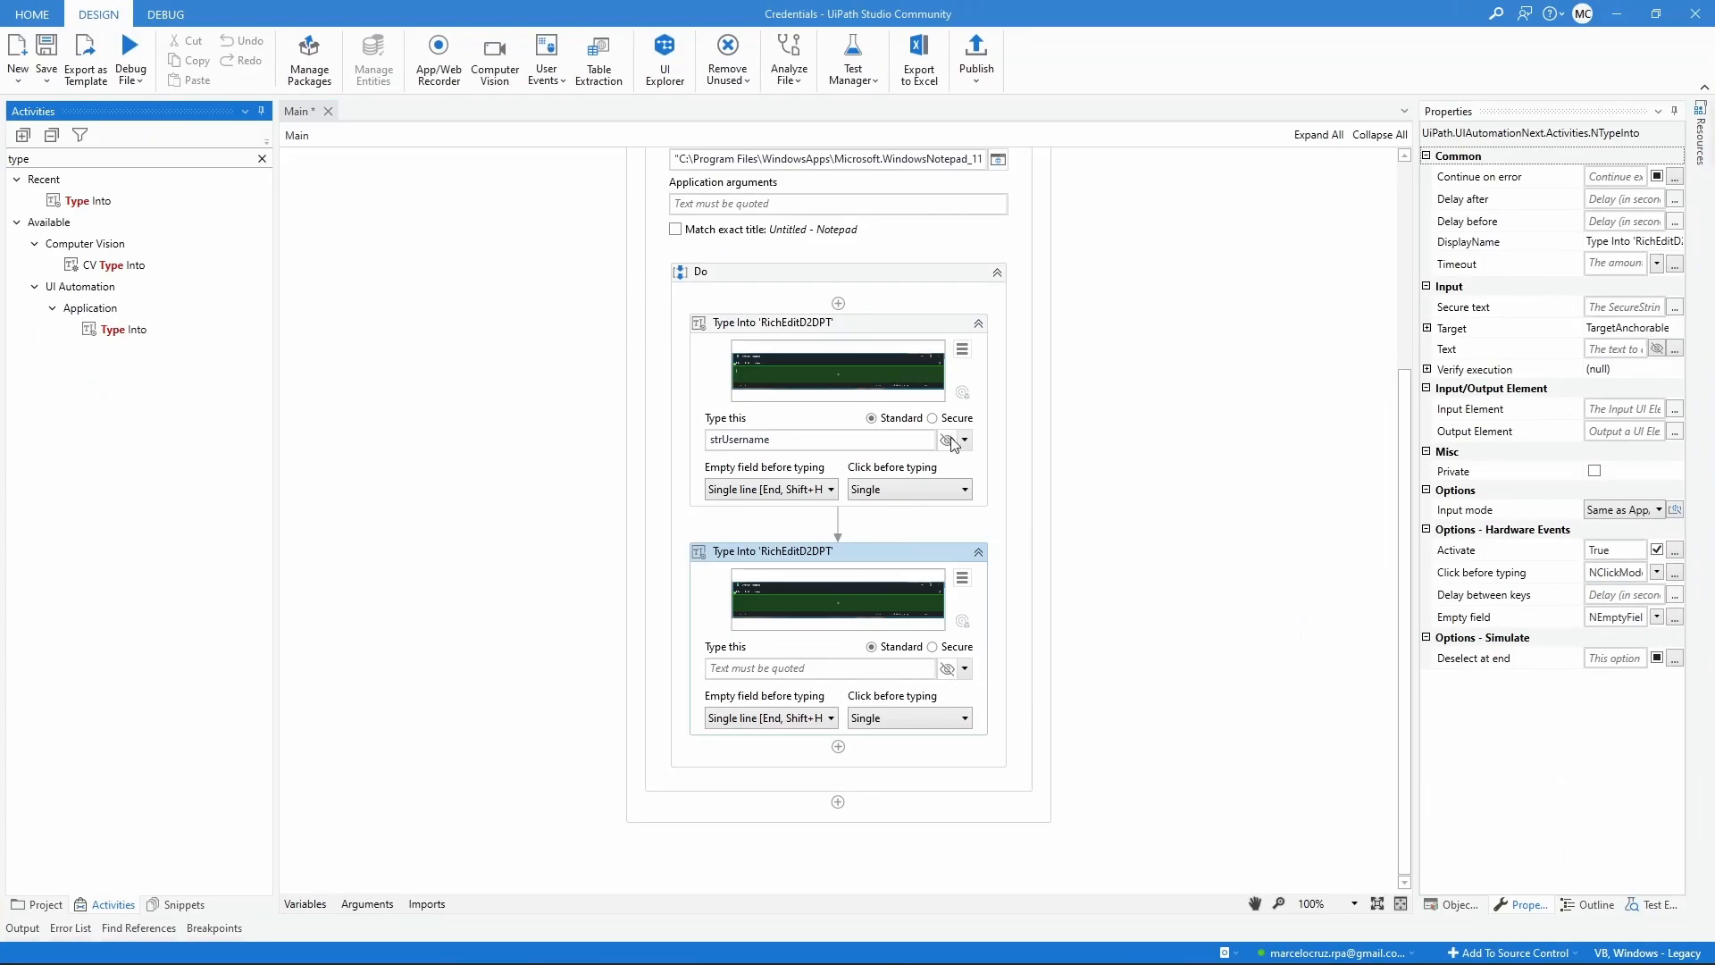
# Add a second Type Into and pick strPassword as its text from the suggestions
pyautogui.write('w')
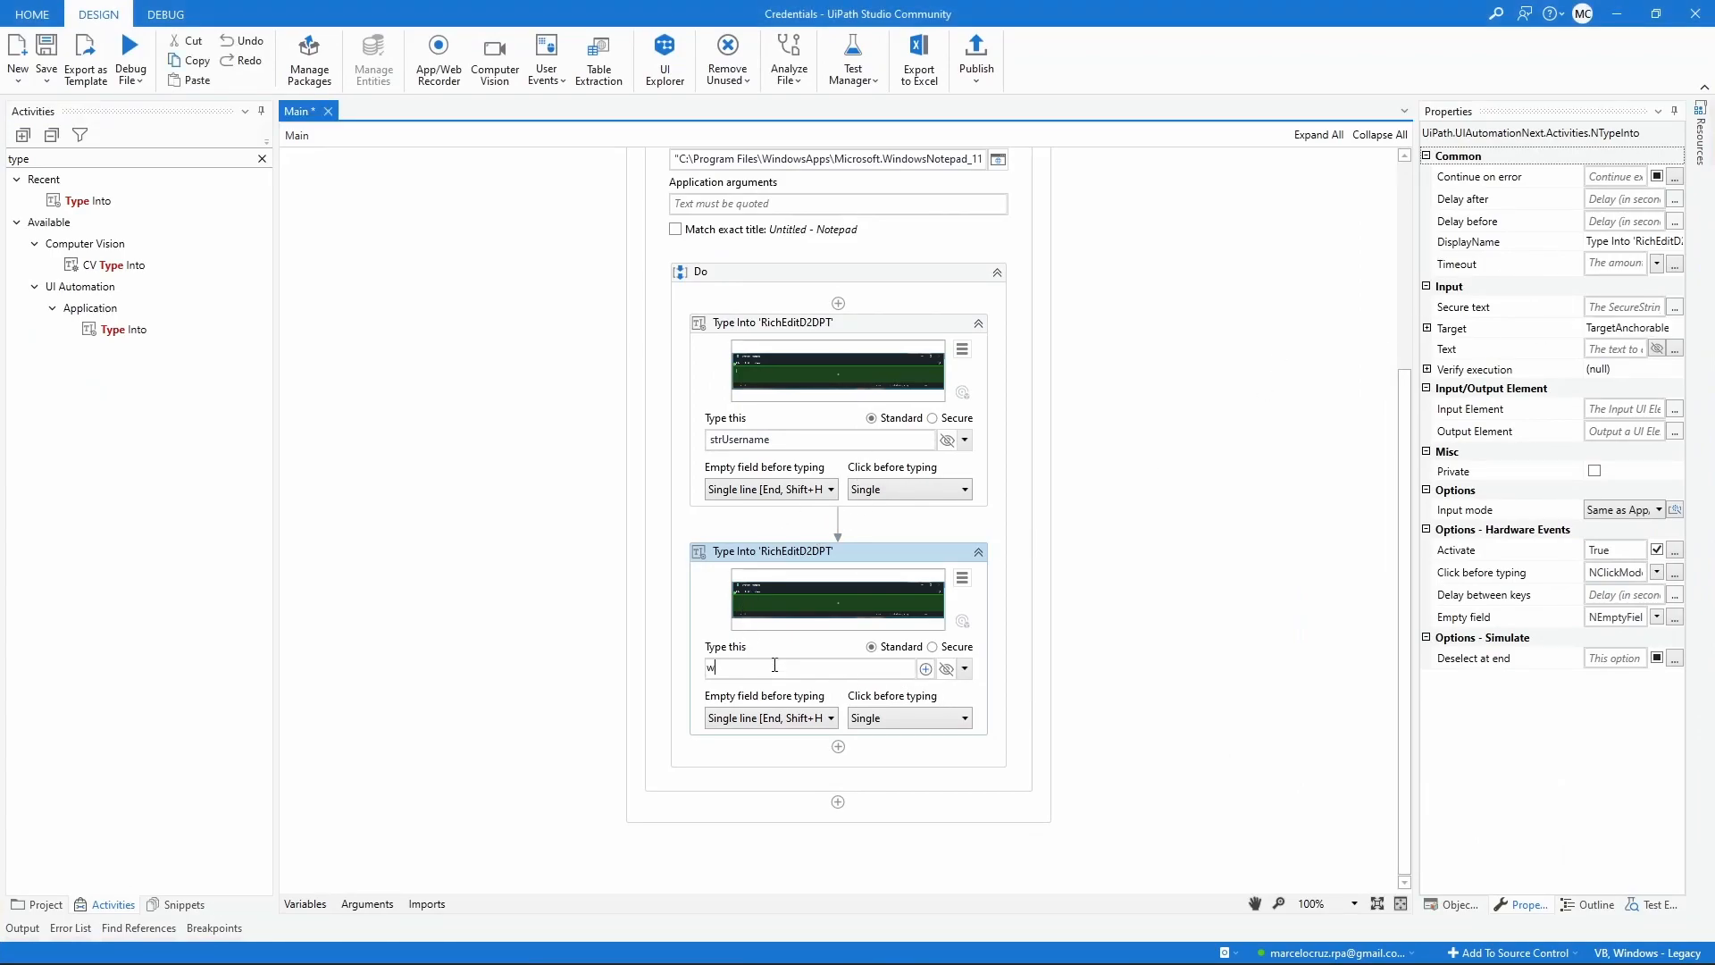
pyautogui.write('s')
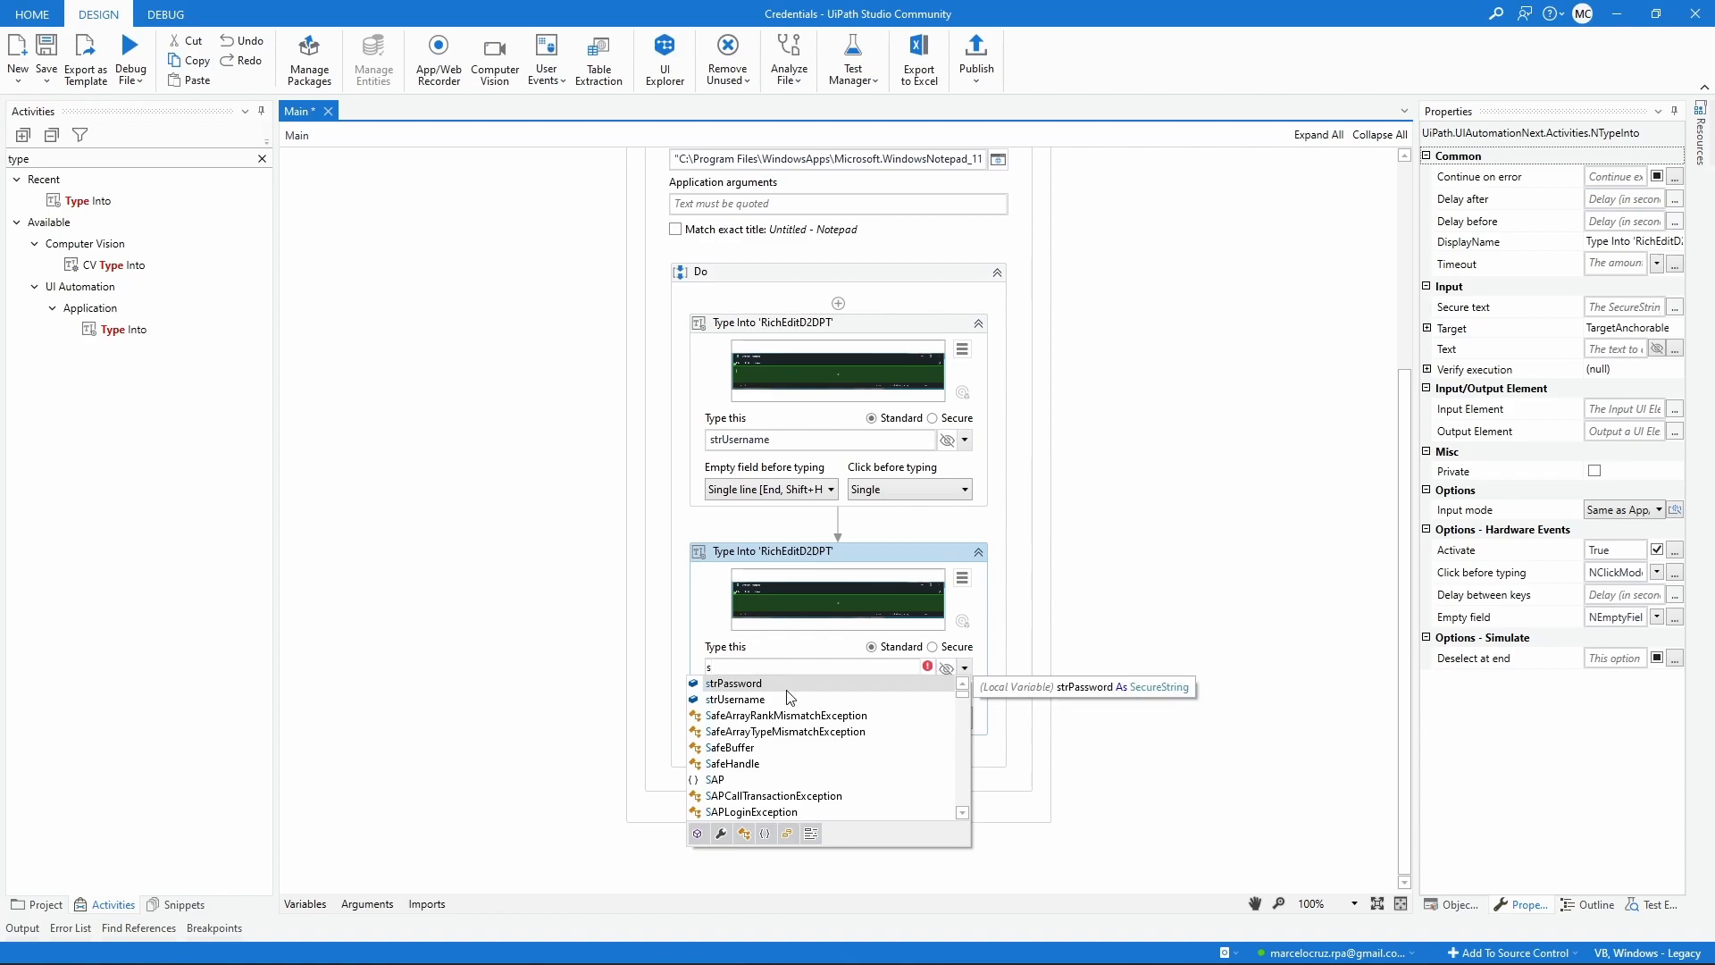
pyautogui.click(733, 683)
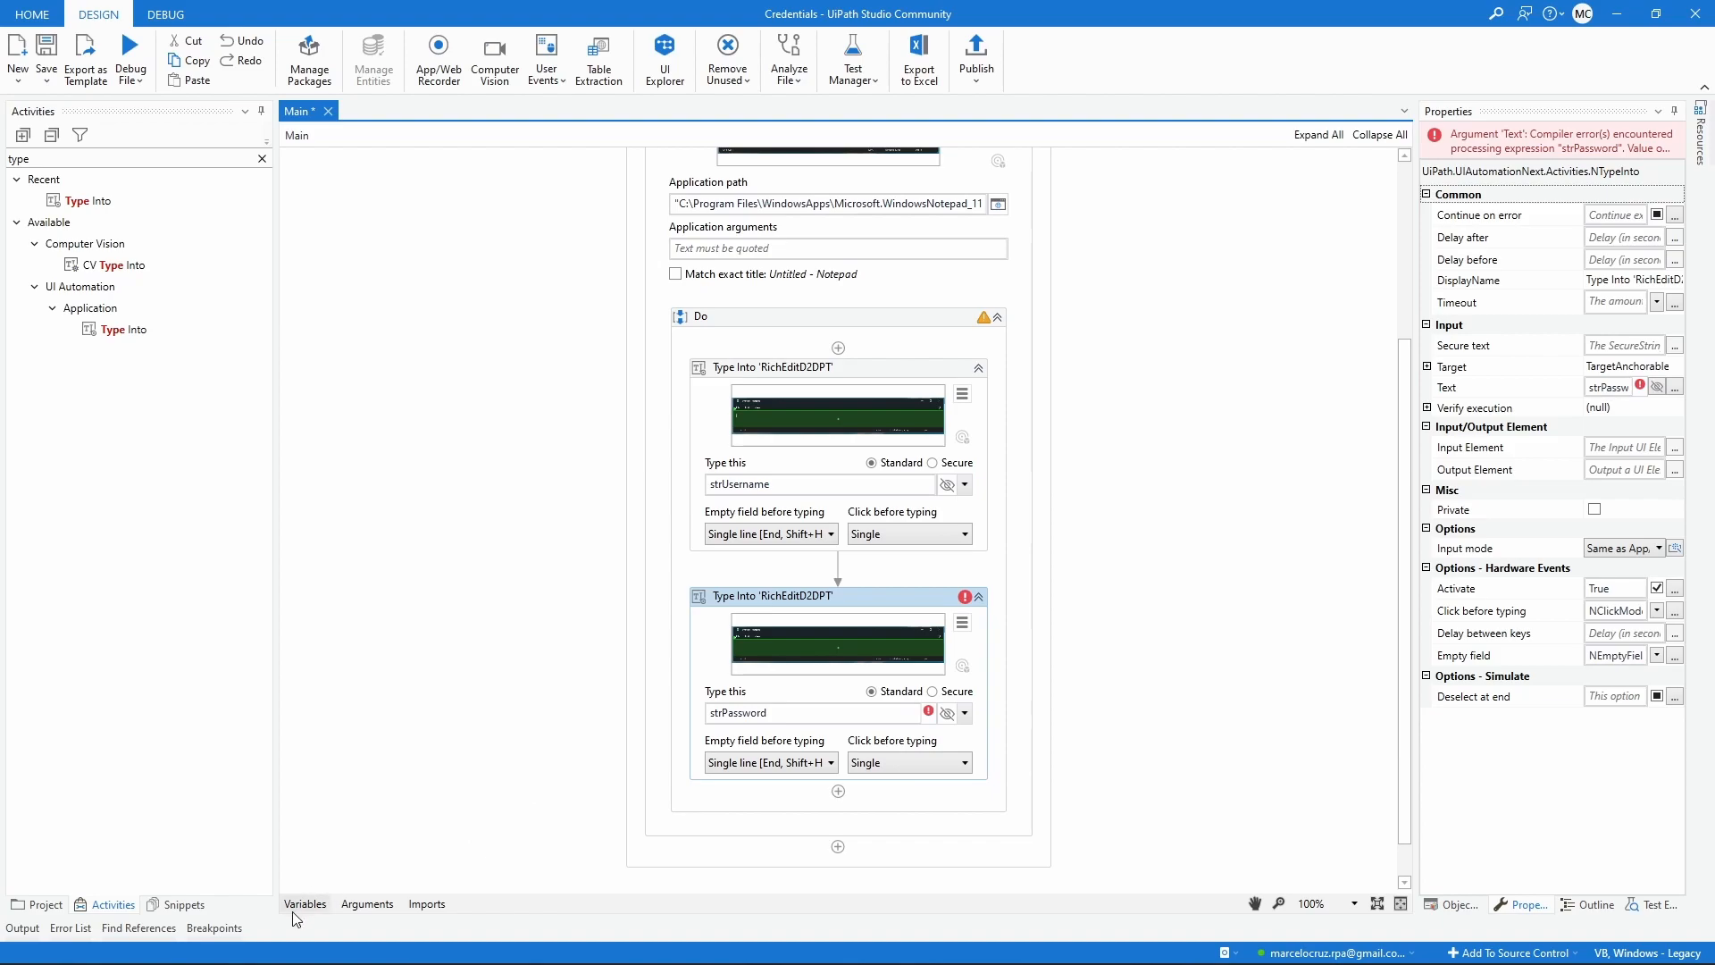
# Switch the second Type Into to Secure text with strPassword, clearing the compiler error
pyautogui.click(304, 904)
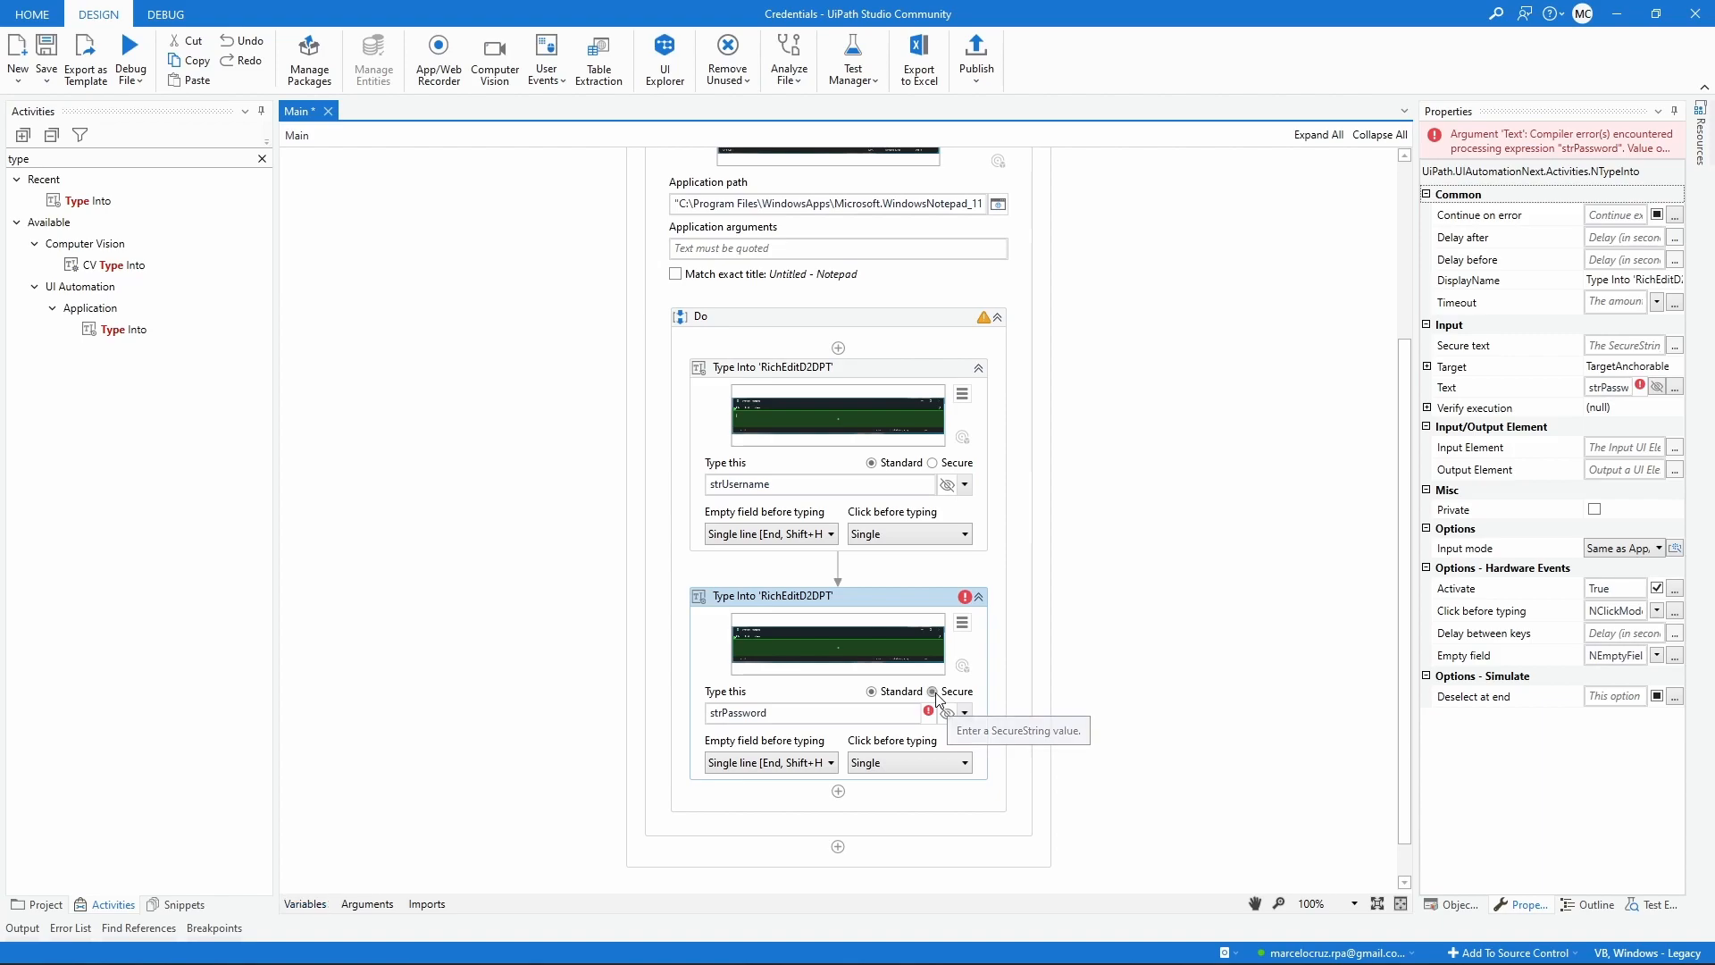
pyautogui.click(931, 692)
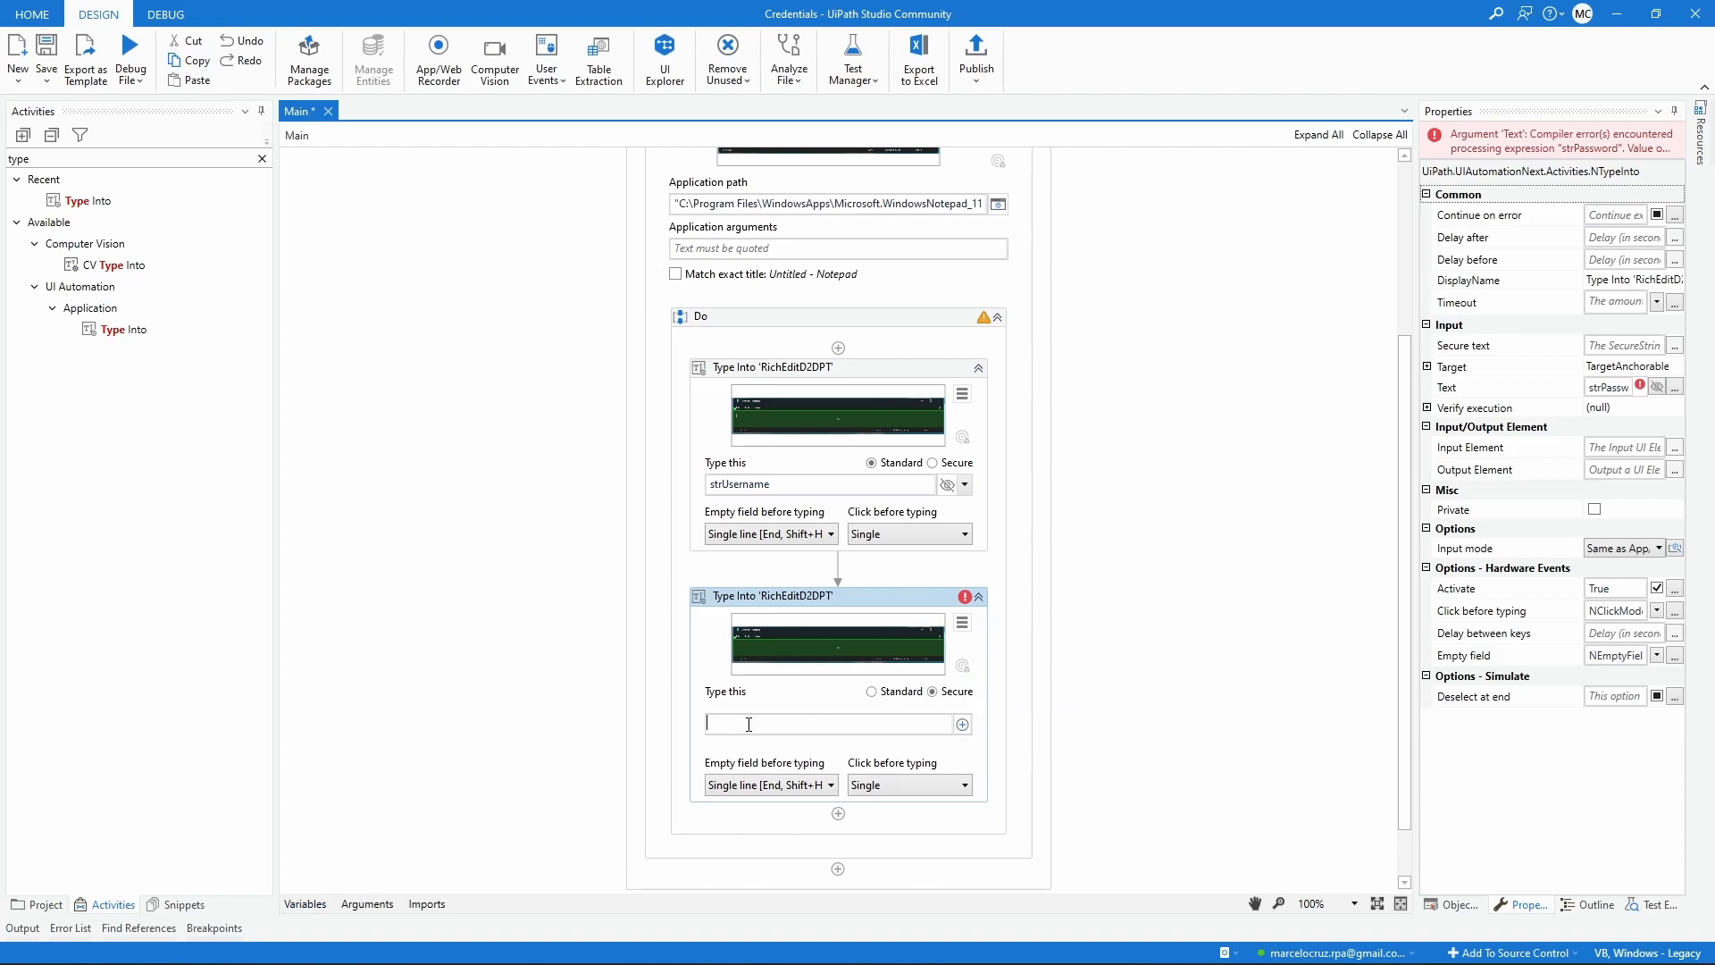
pyautogui.write('s')
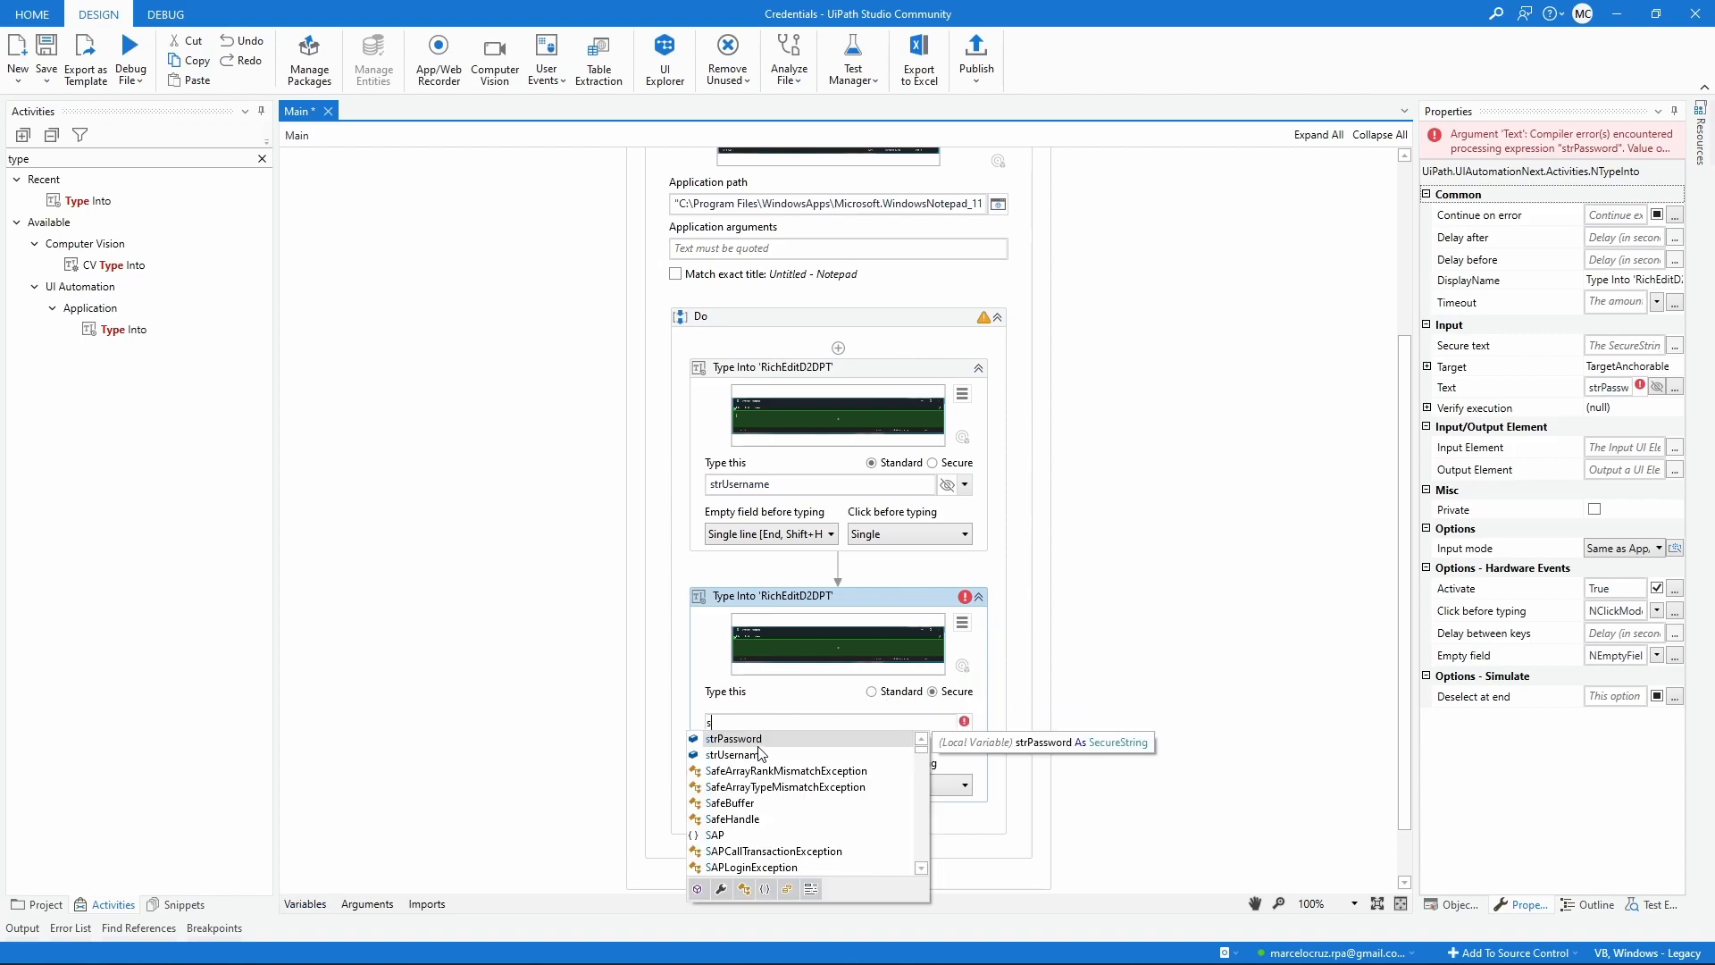
pyautogui.click(730, 738)
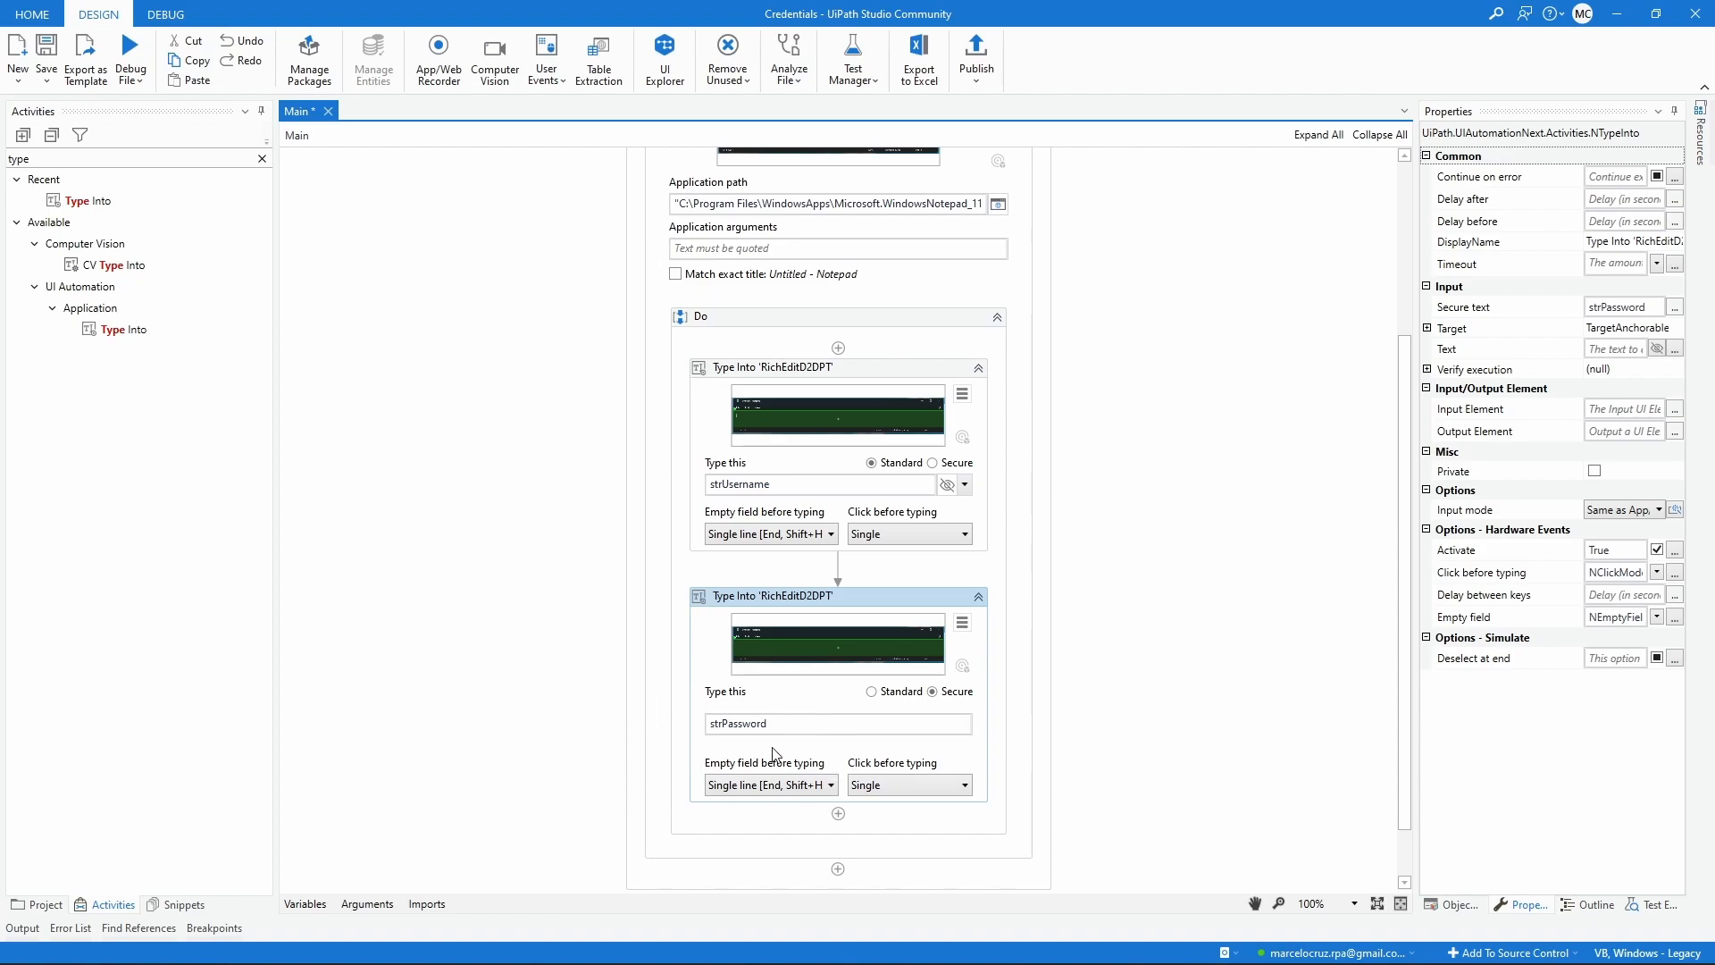
pyautogui.moveTo(754, 713)
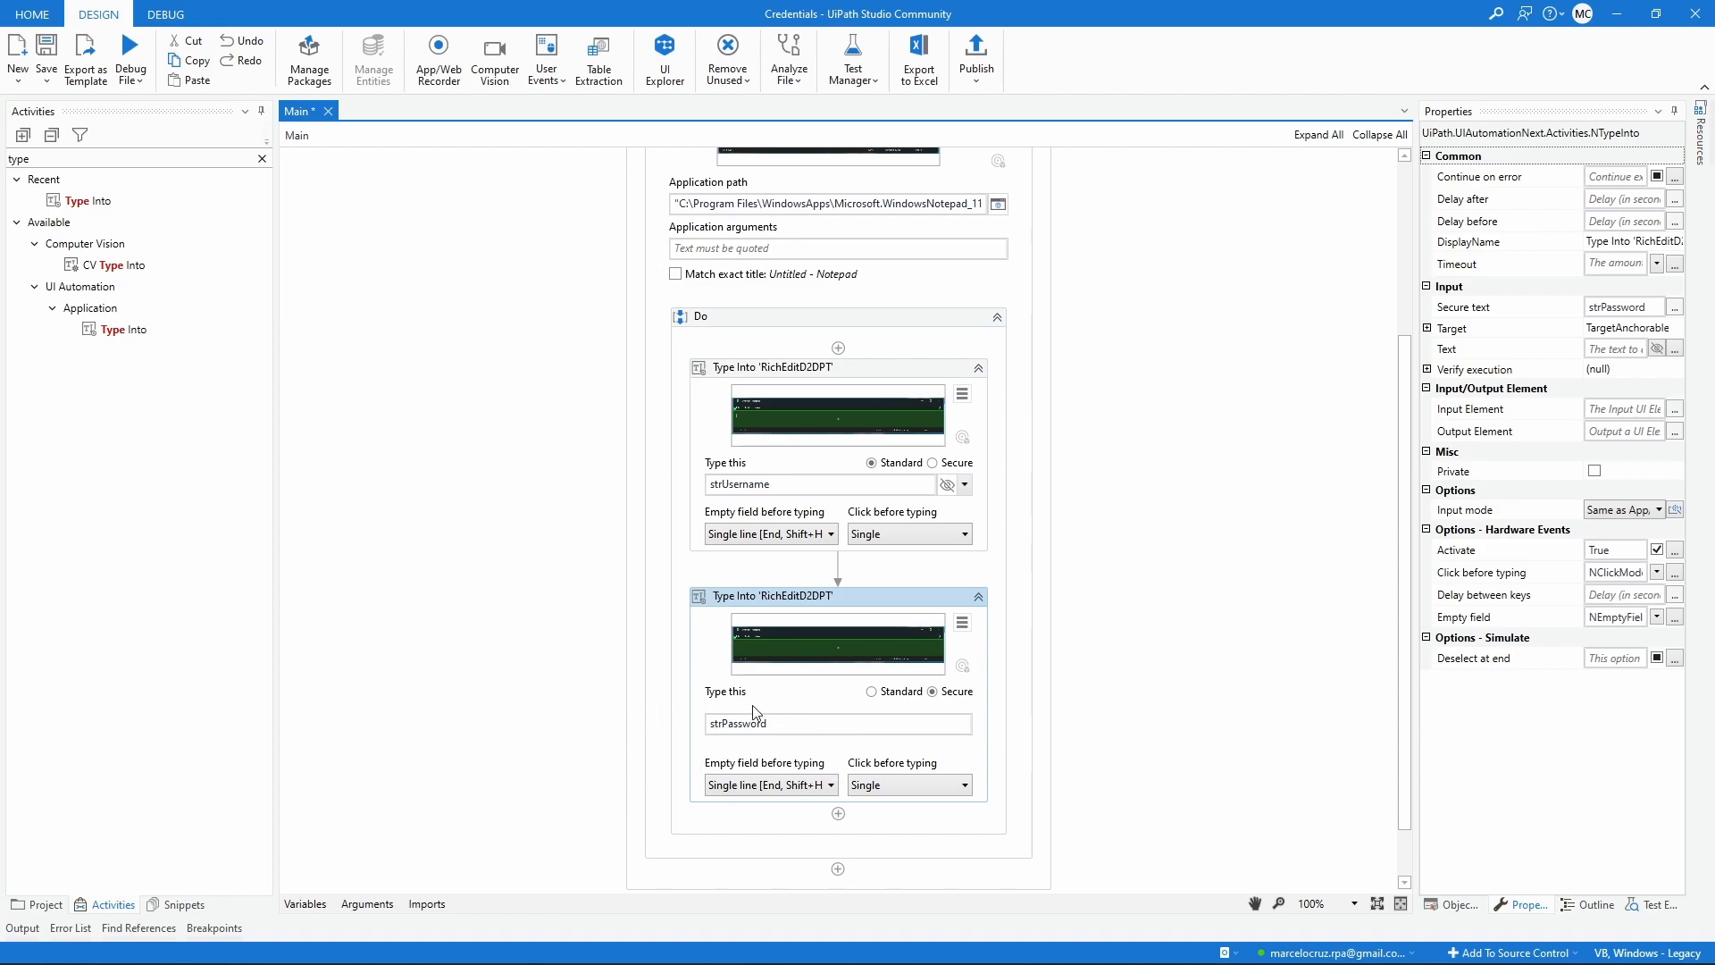
pyautogui.moveTo(1524, 633)
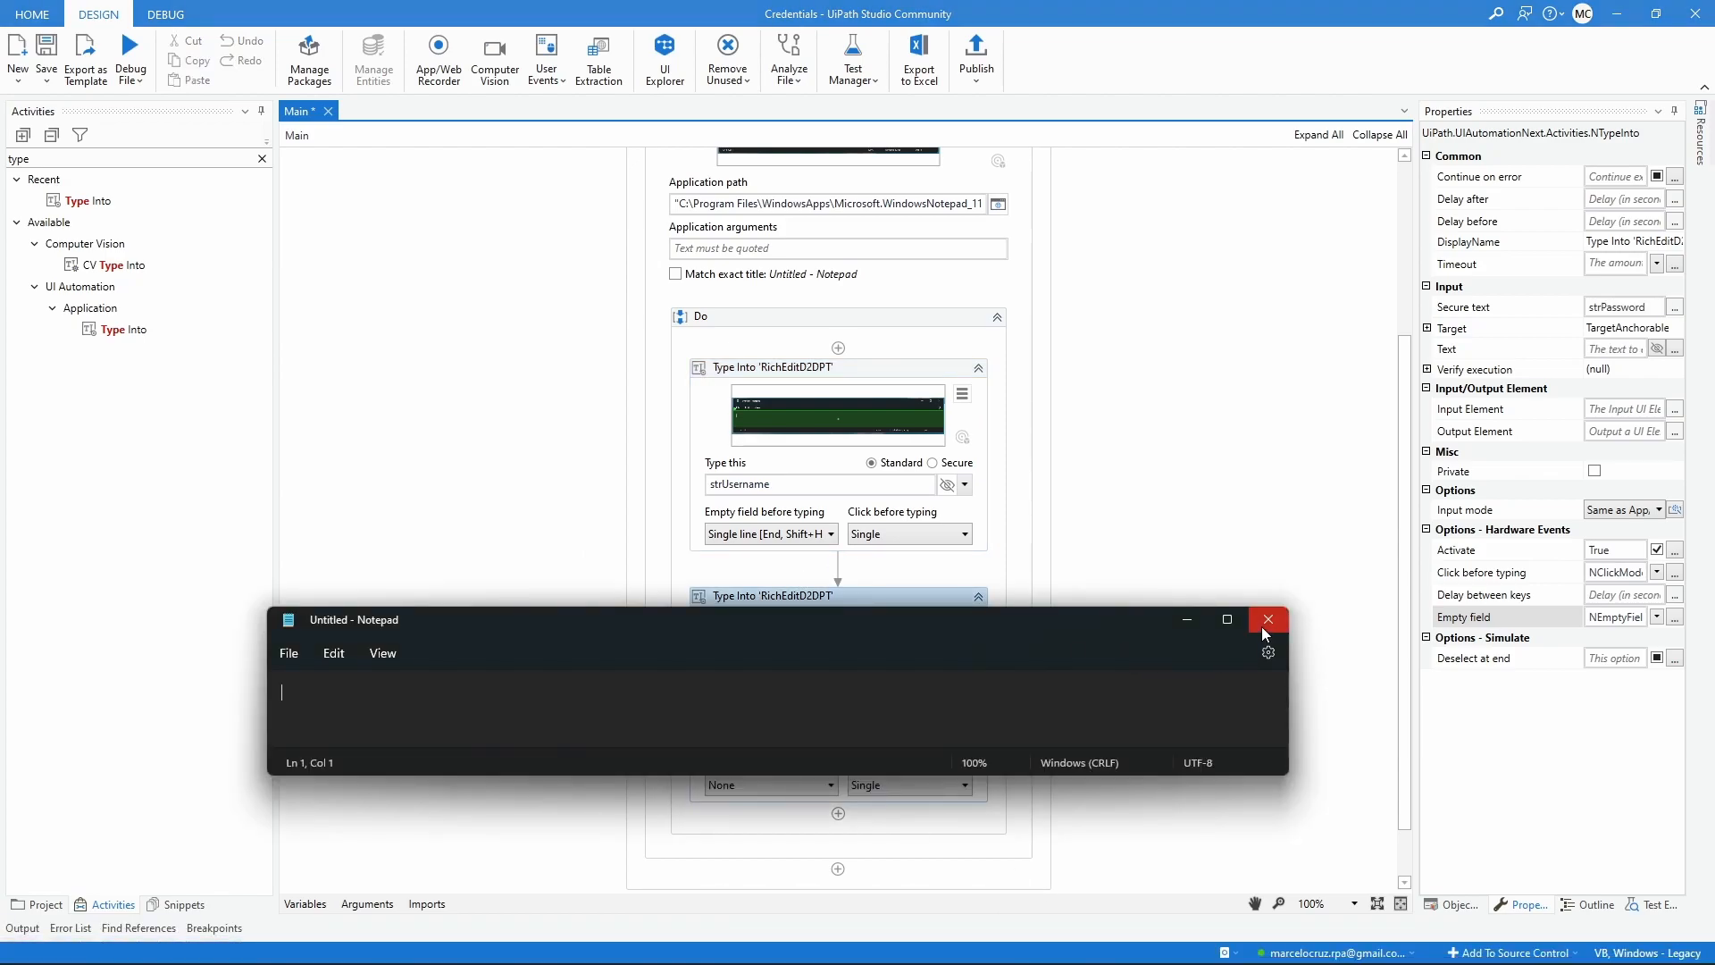
# Close Notepad and step through the debug run until Get Credential fails to find the asset
pyautogui.click(1269, 620)
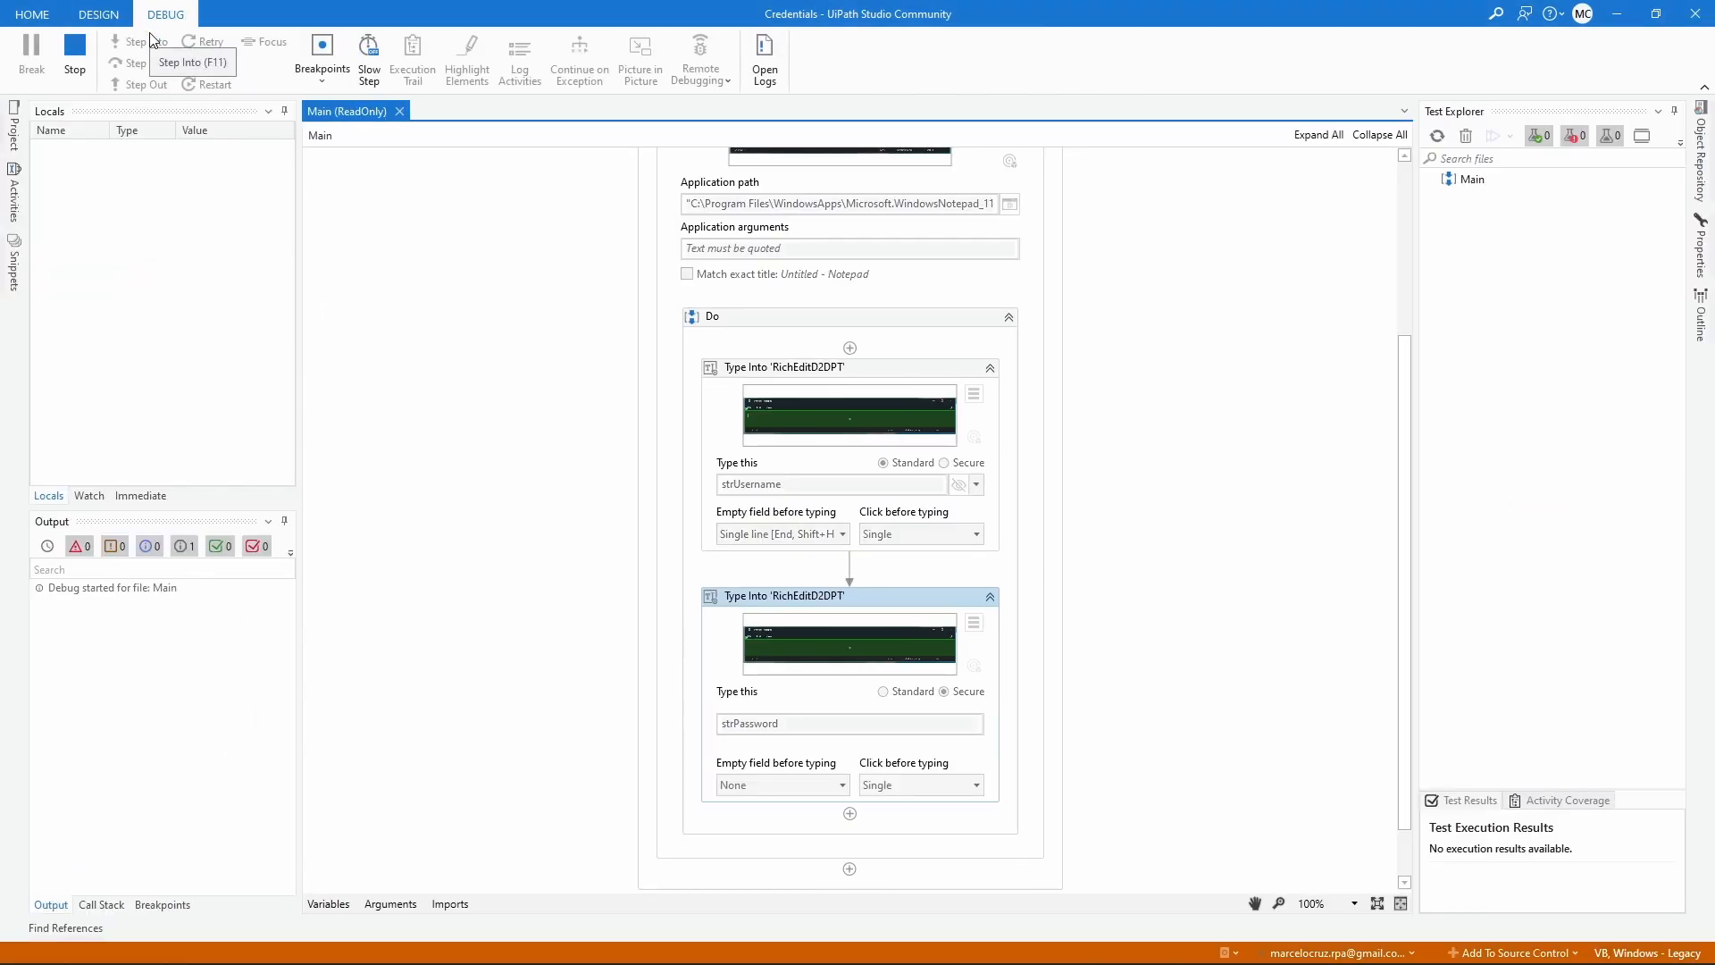
pyautogui.click(138, 41)
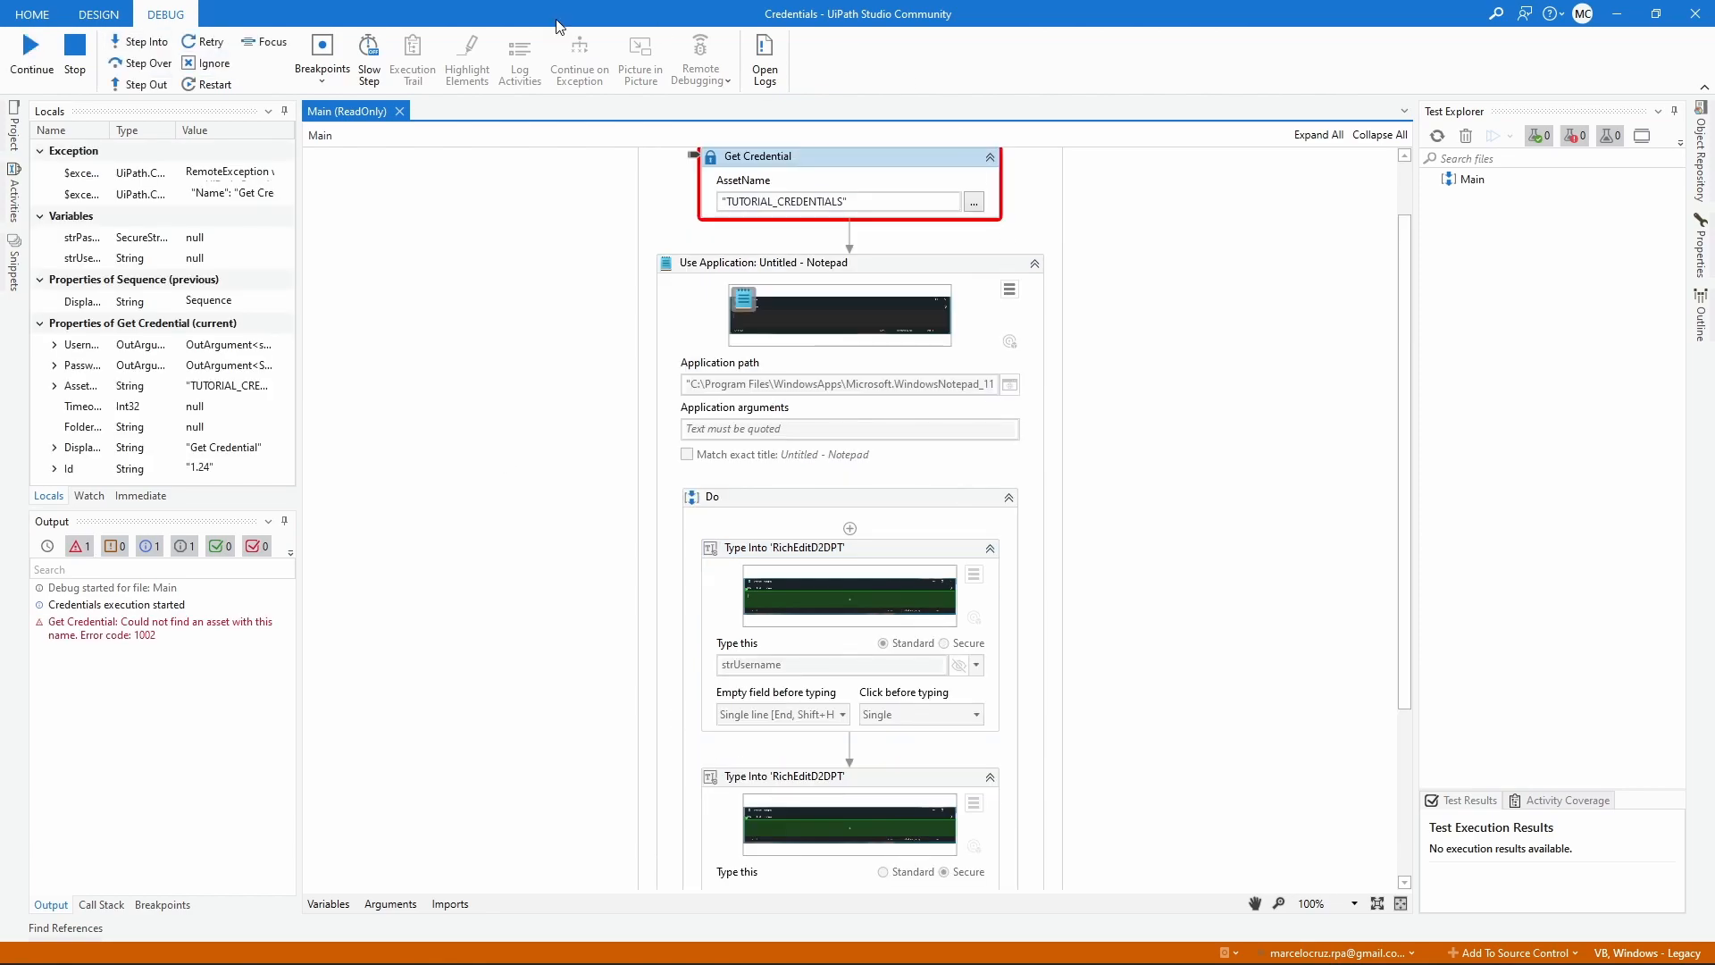
pyautogui.moveTo(363, 455)
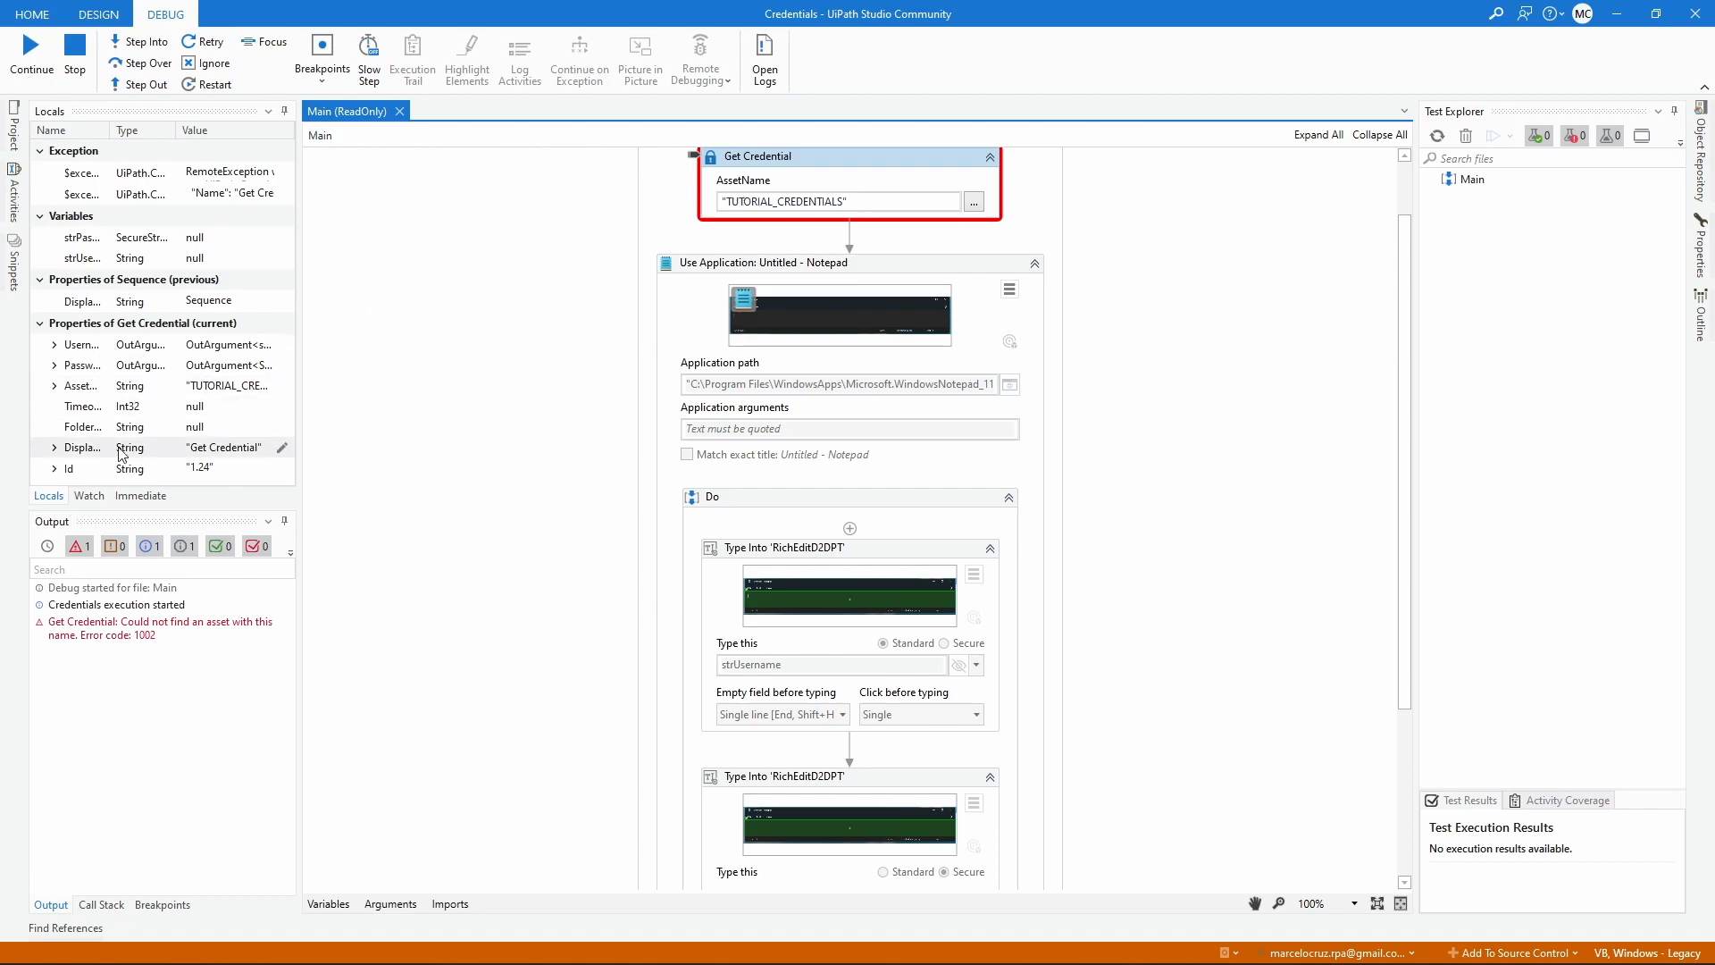
pyautogui.moveTo(186, 628)
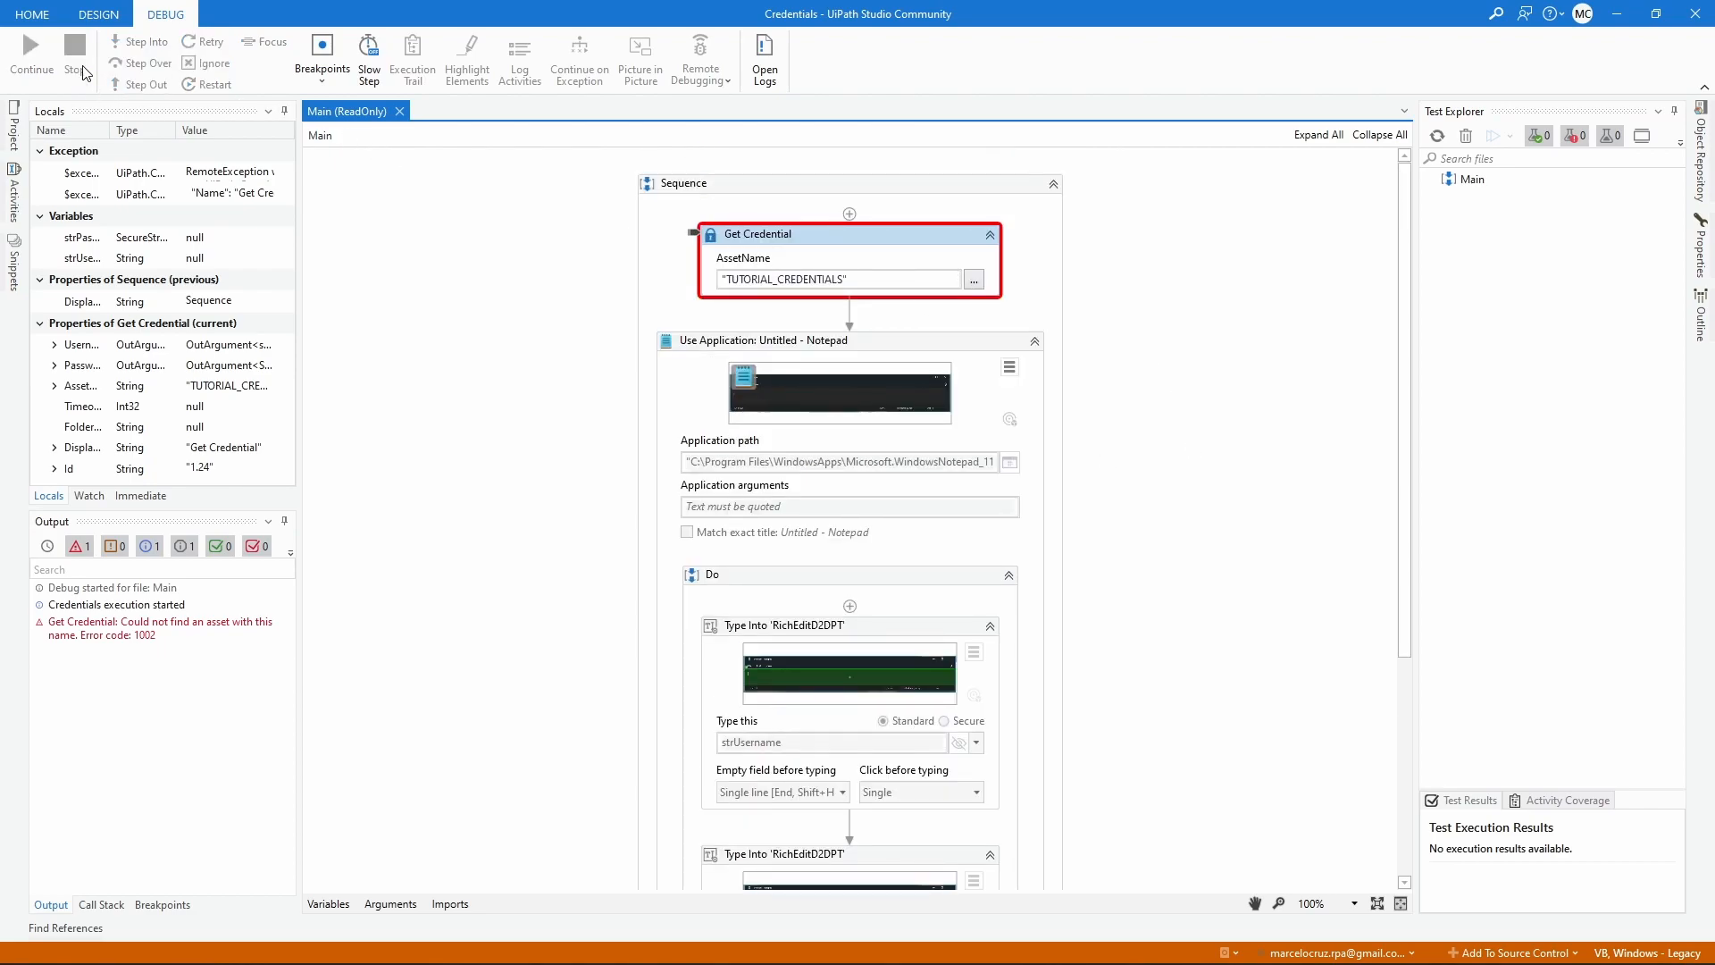
pyautogui.moveTo(143, 84)
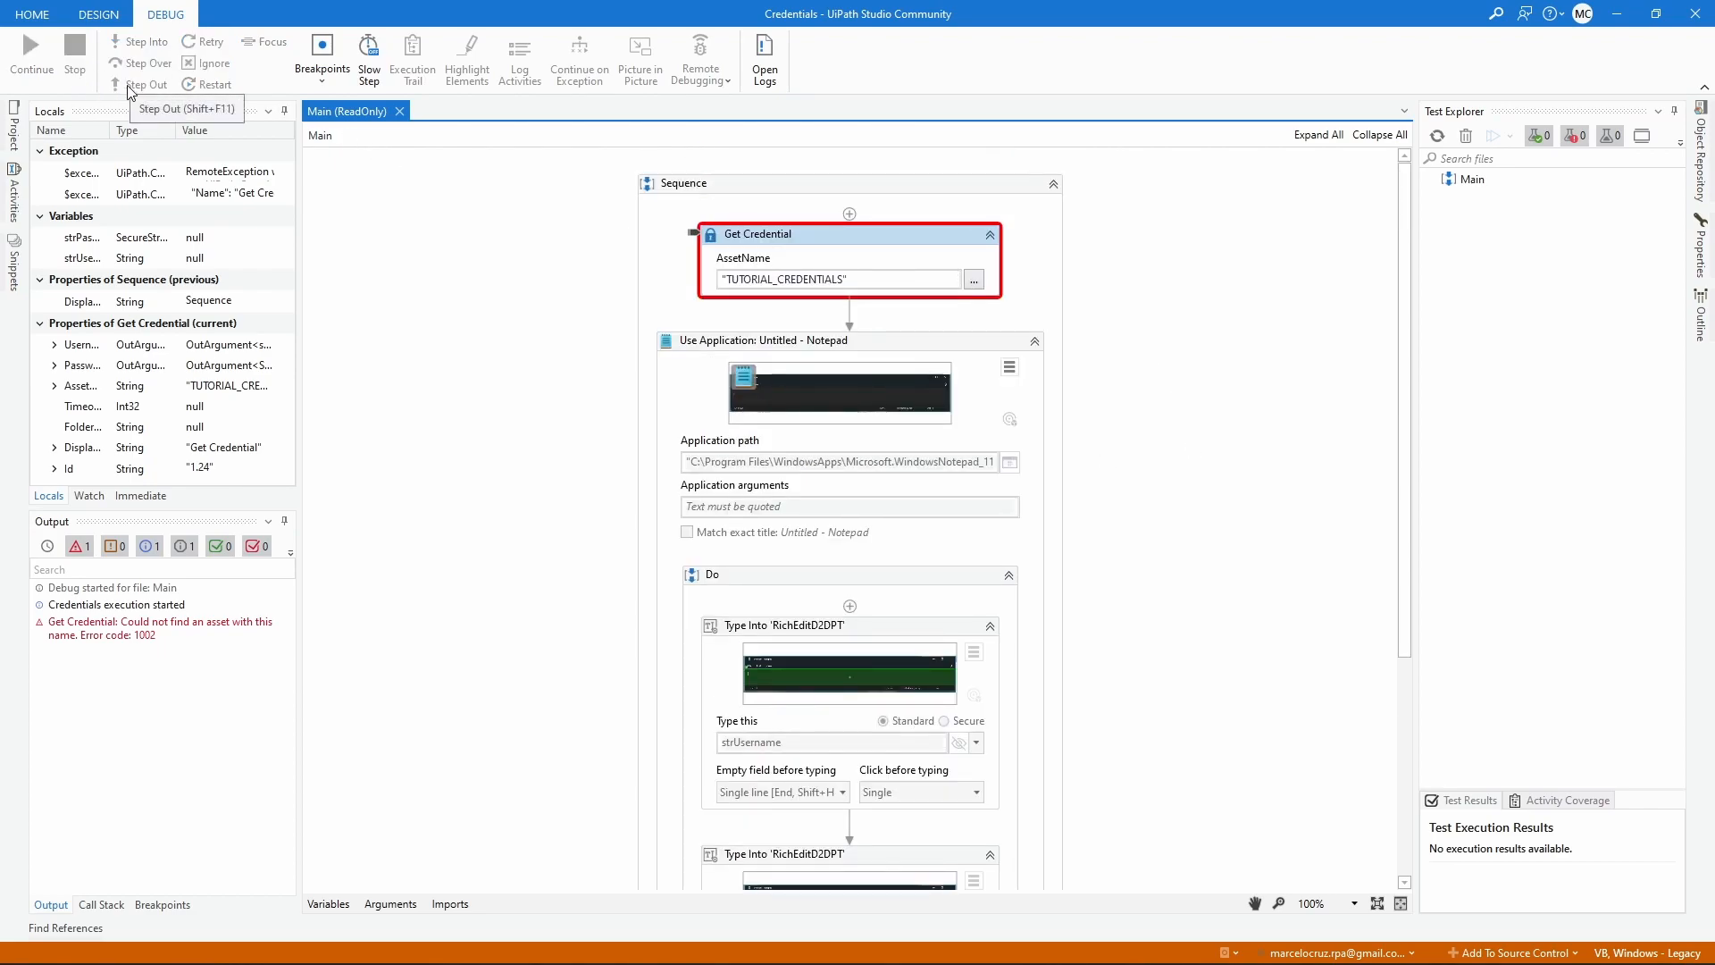
# Stop debugging and start setting Get Credential's Orchestrator folder path to Shared
pyautogui.click(97, 14)
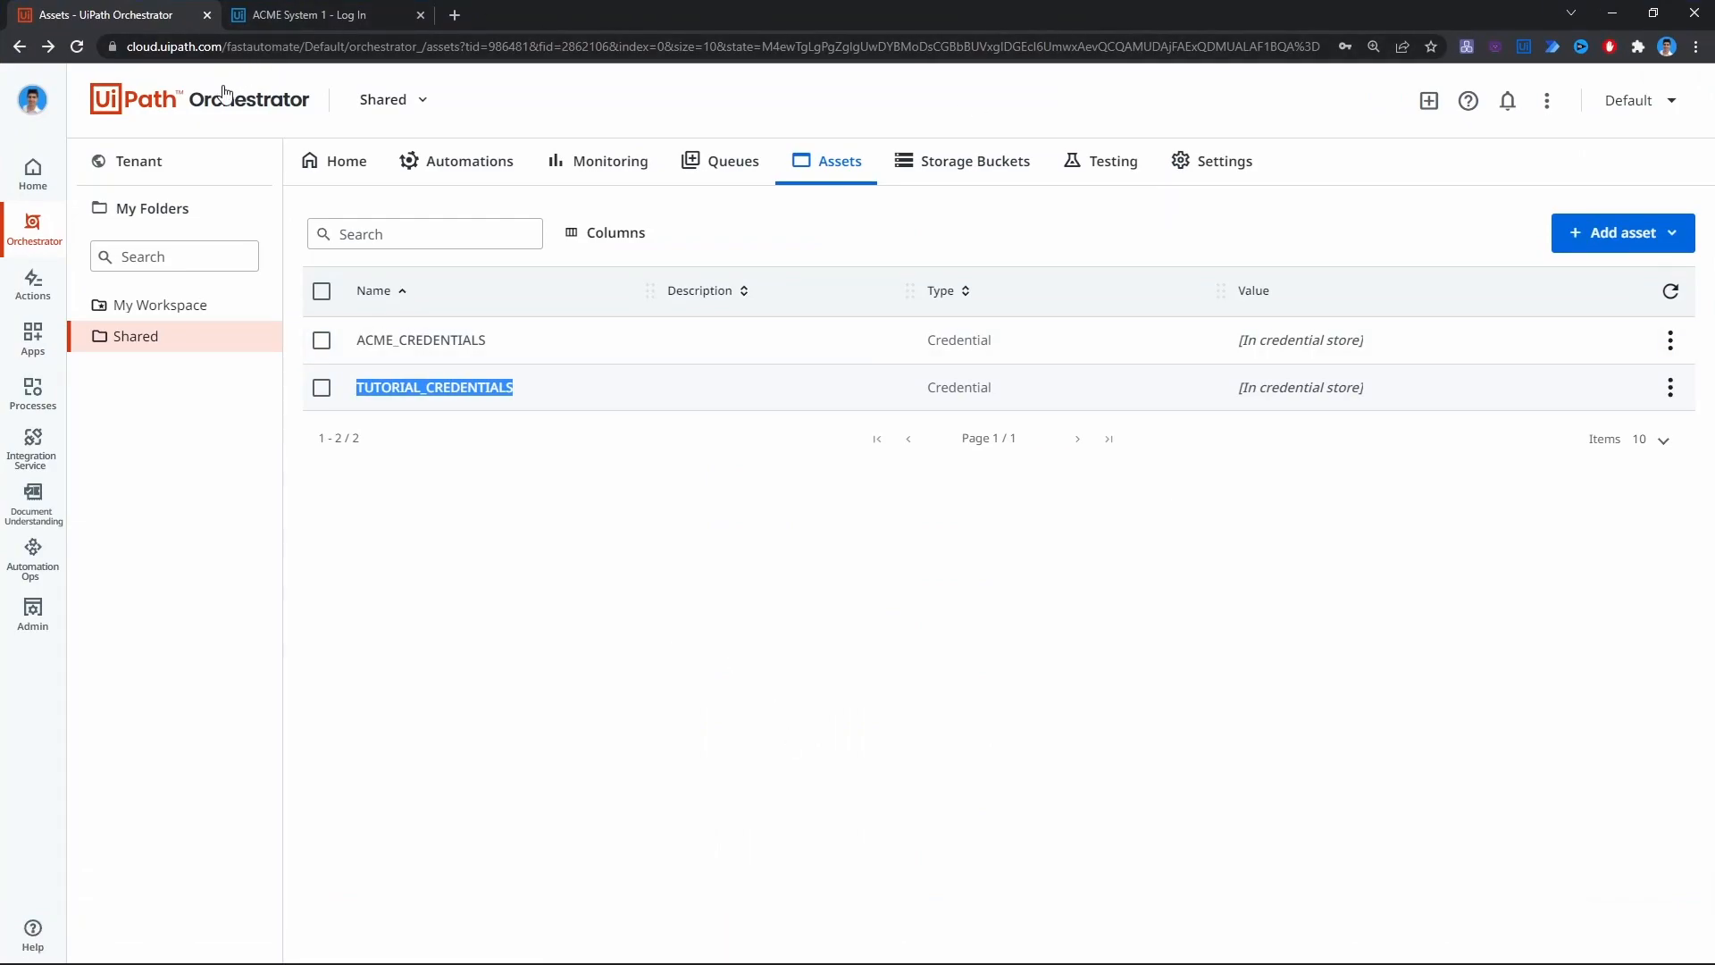
pyautogui.moveTo(171, 345)
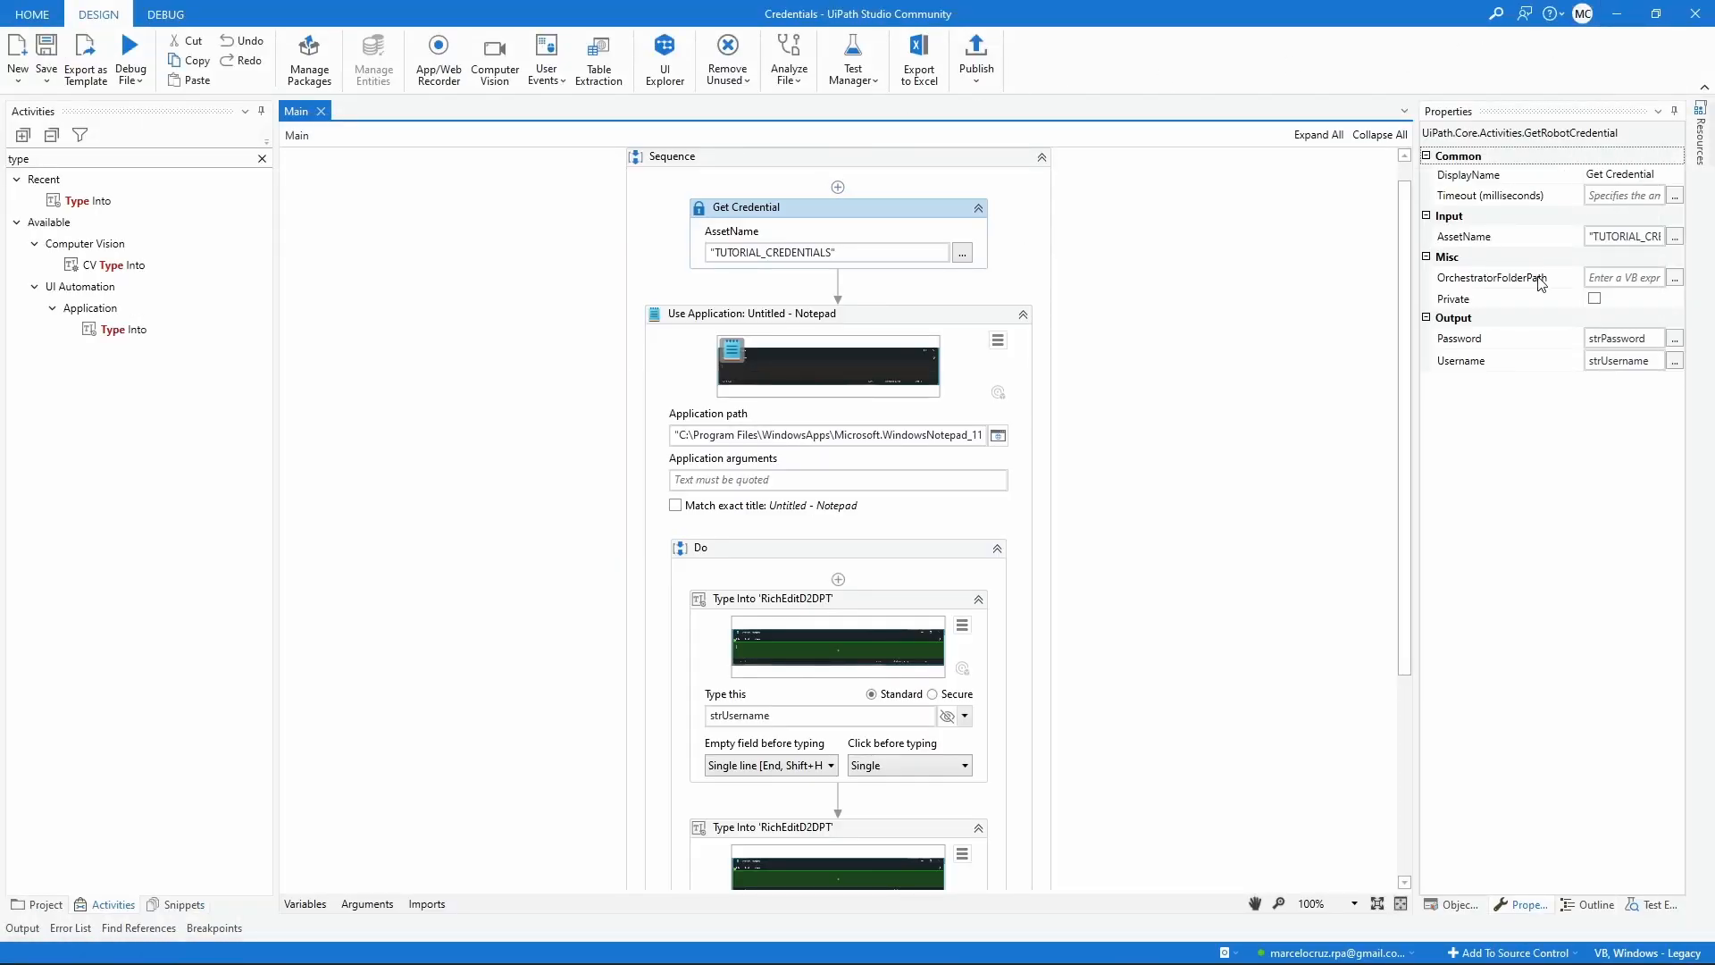
pyautogui.moveTo(1583, 286)
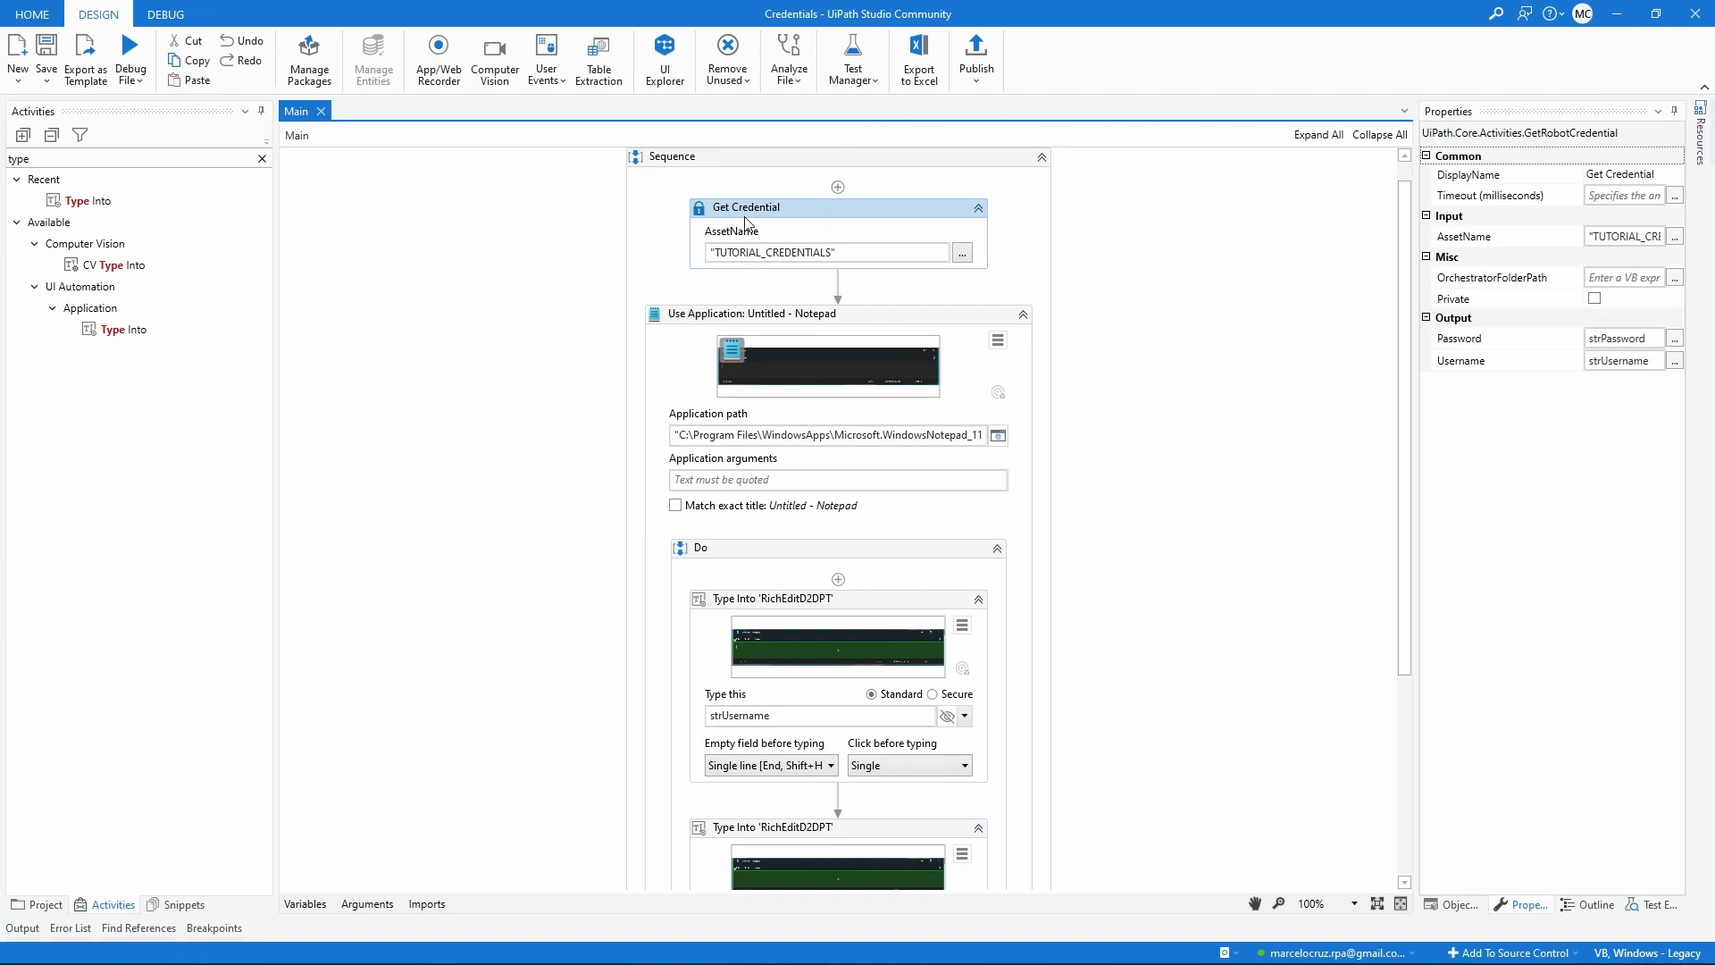
pyautogui.click(1619, 277)
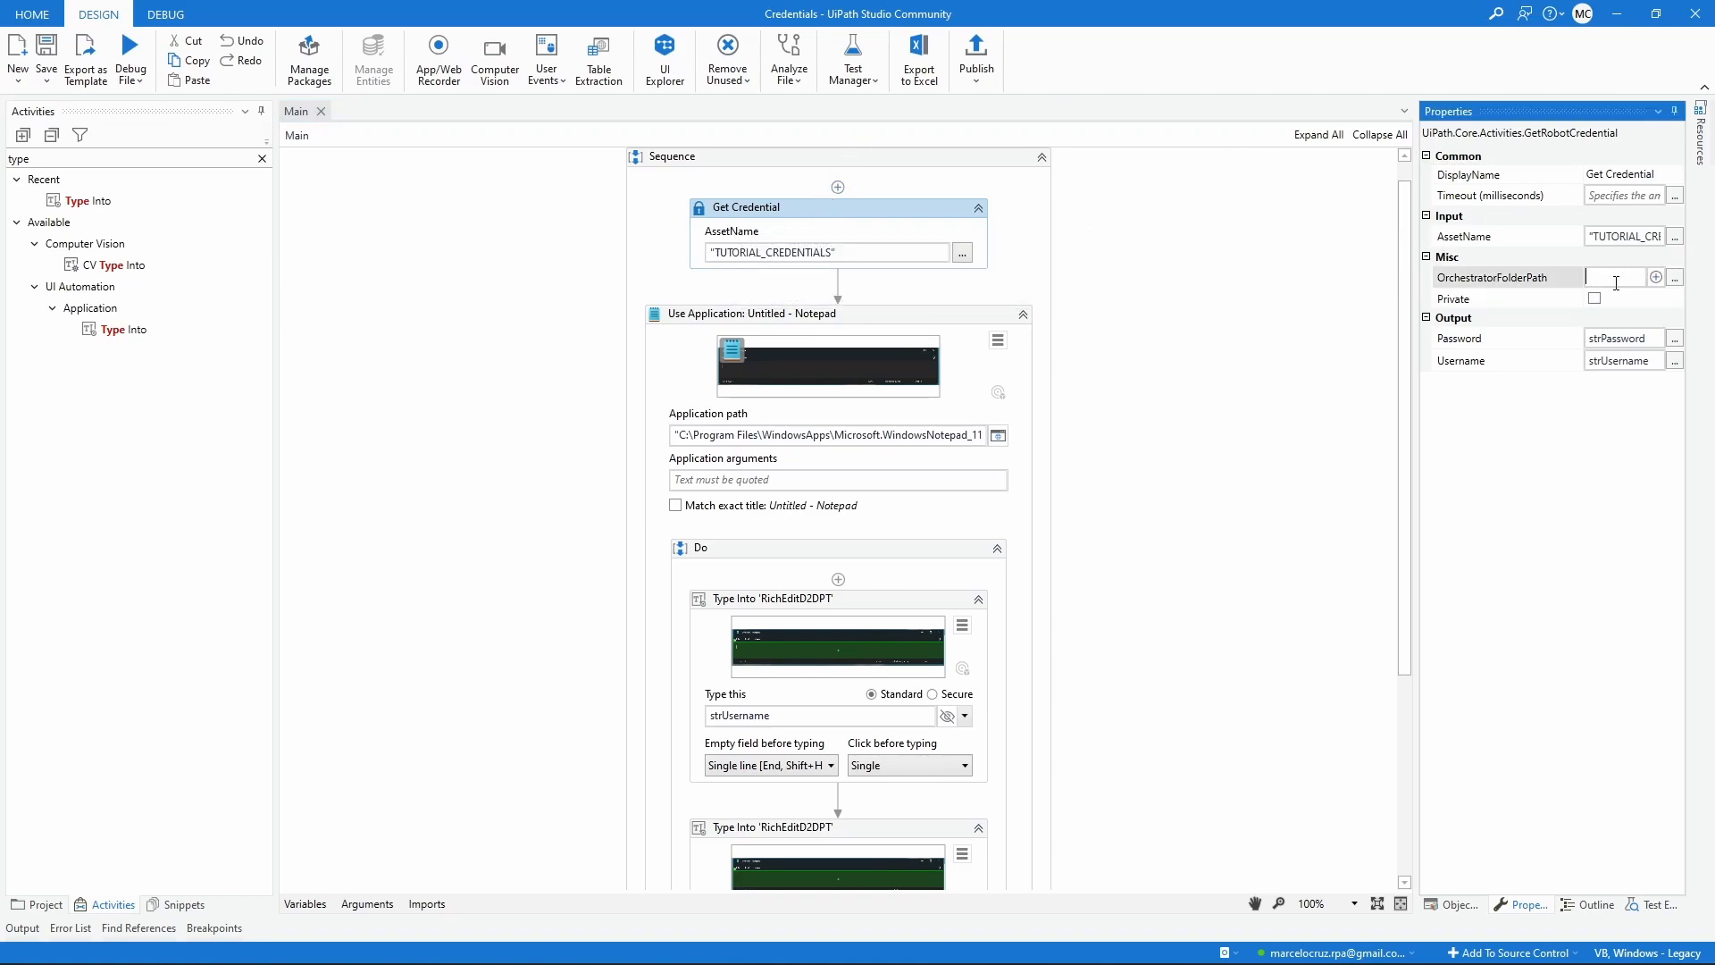
pyautogui.moveTo(1539, 196)
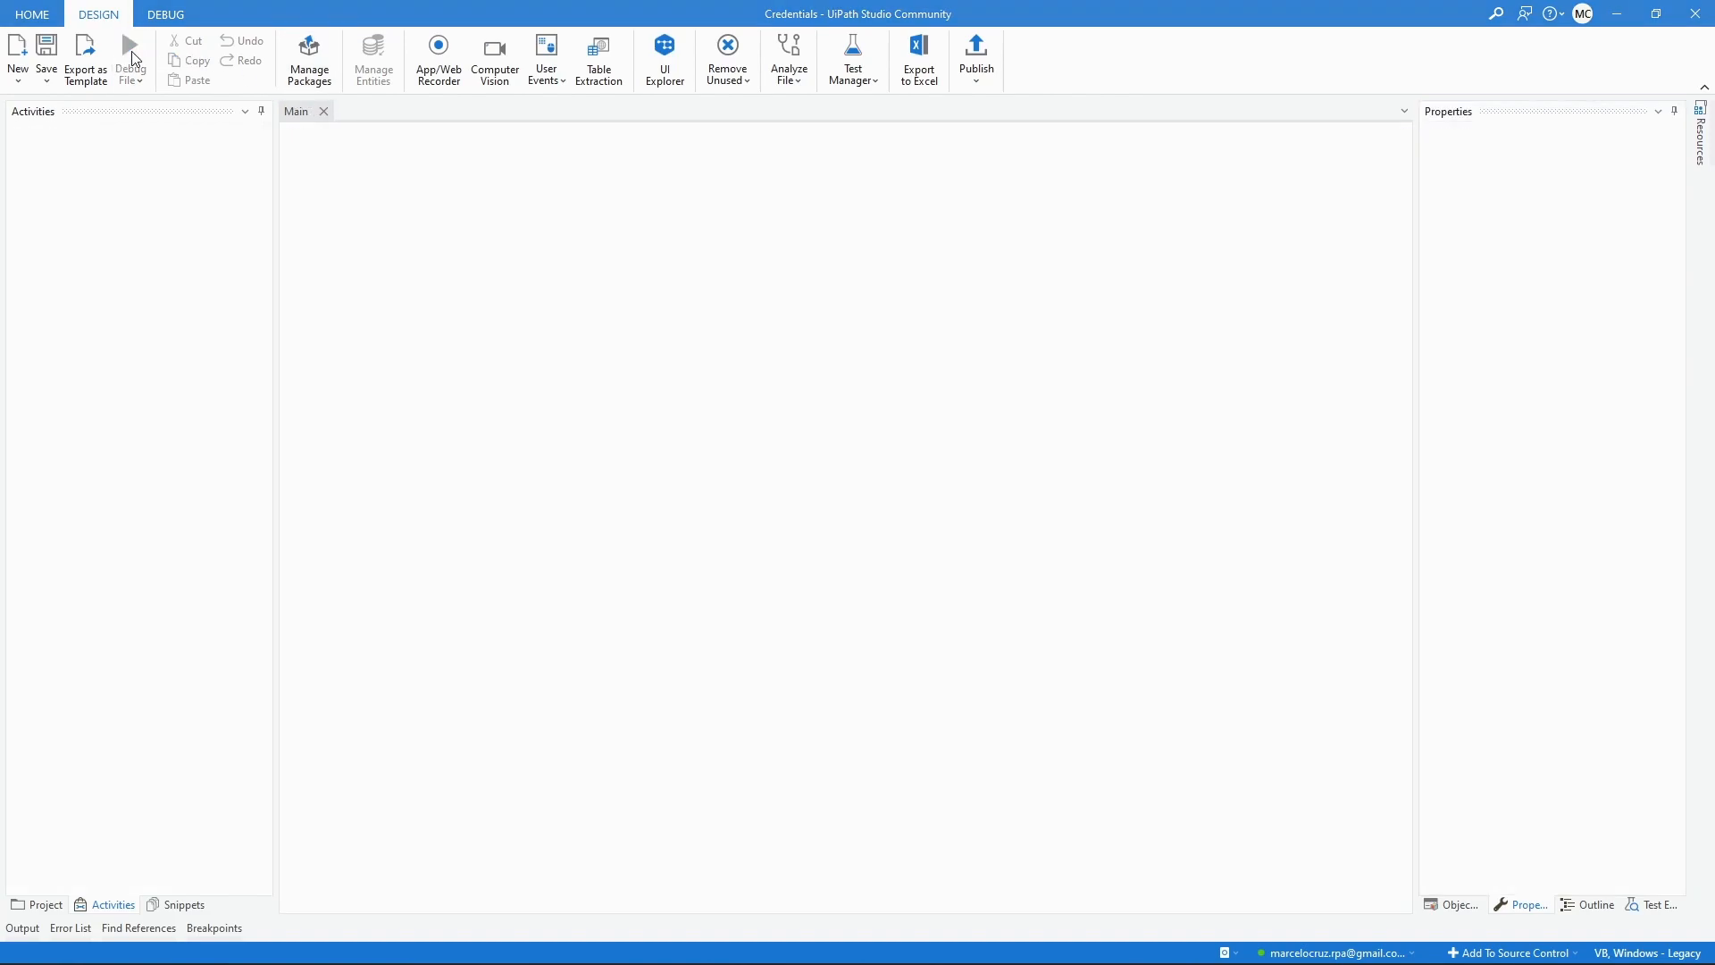
# Run the workflow in debug so the robot types the retrieved username and password into Notepad
pyautogui.click(128, 52)
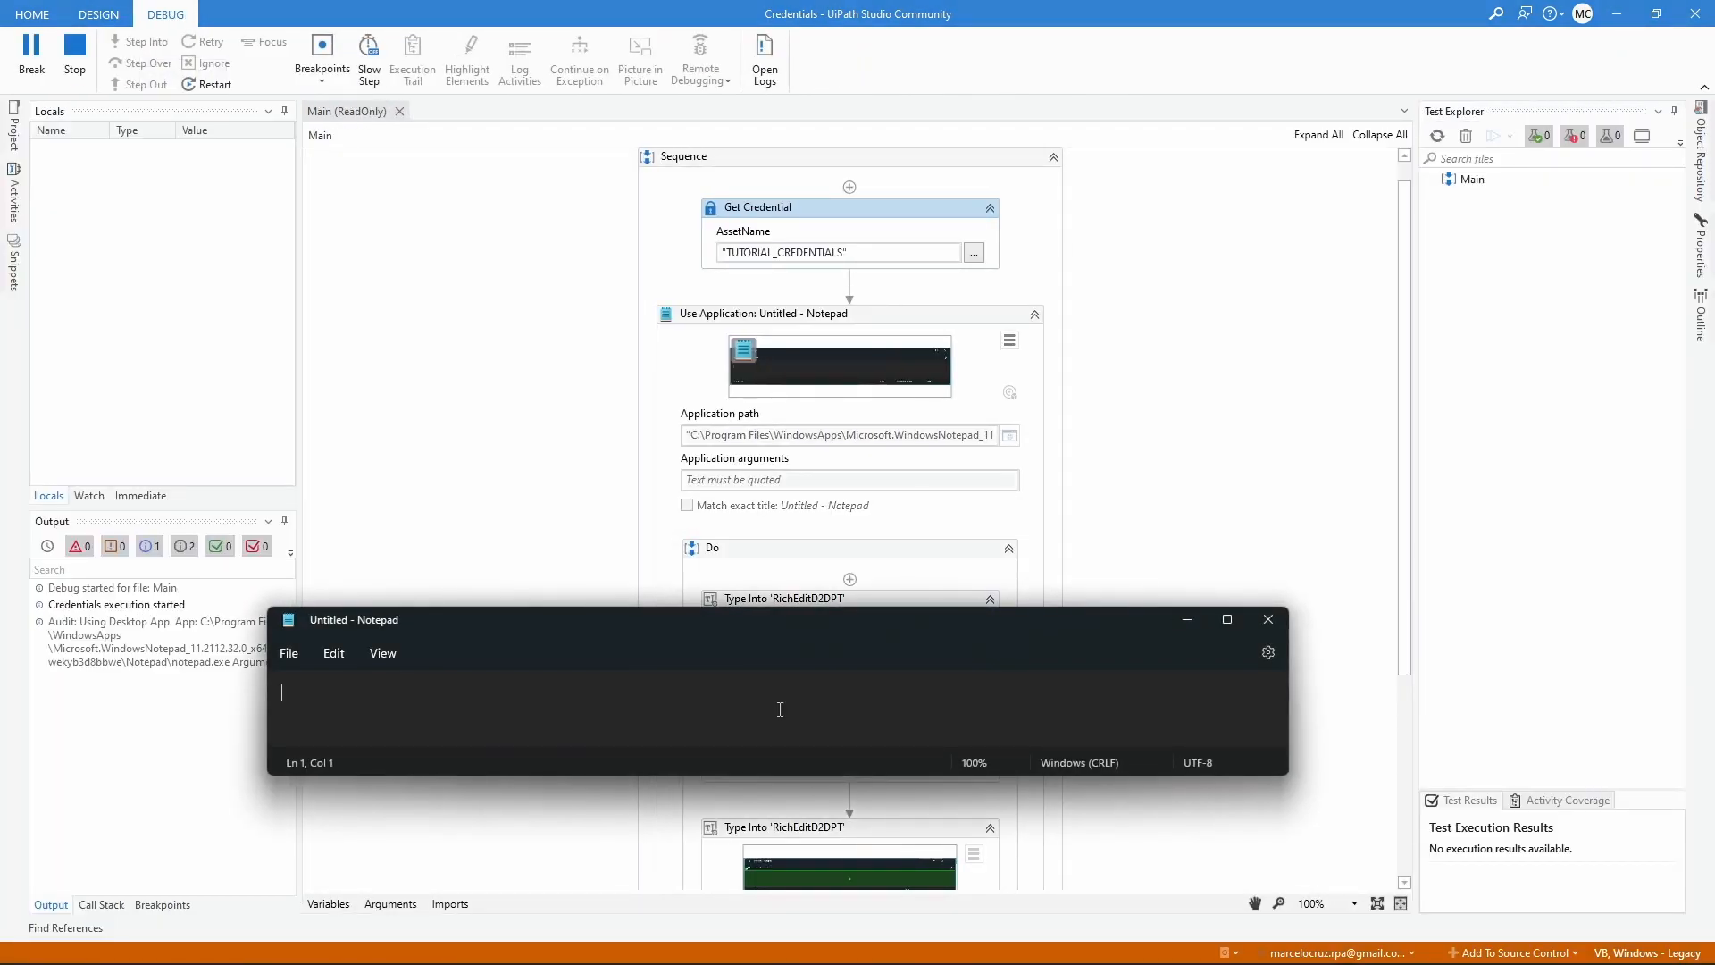
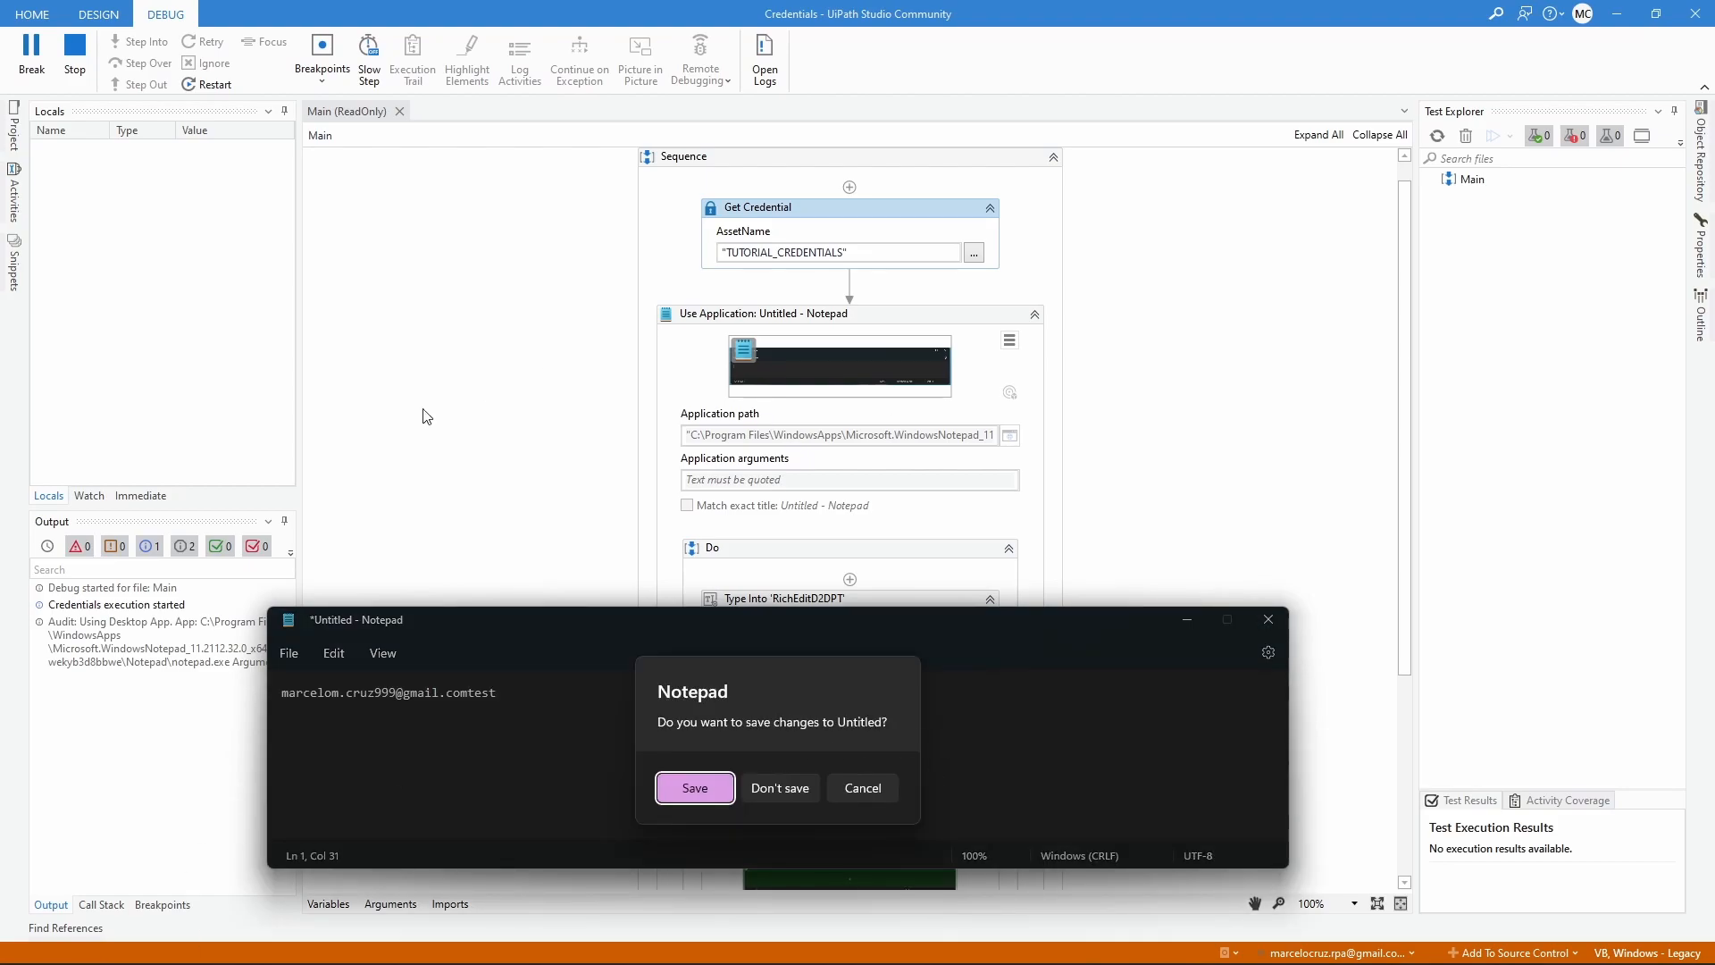
pyautogui.moveTo(340, 644)
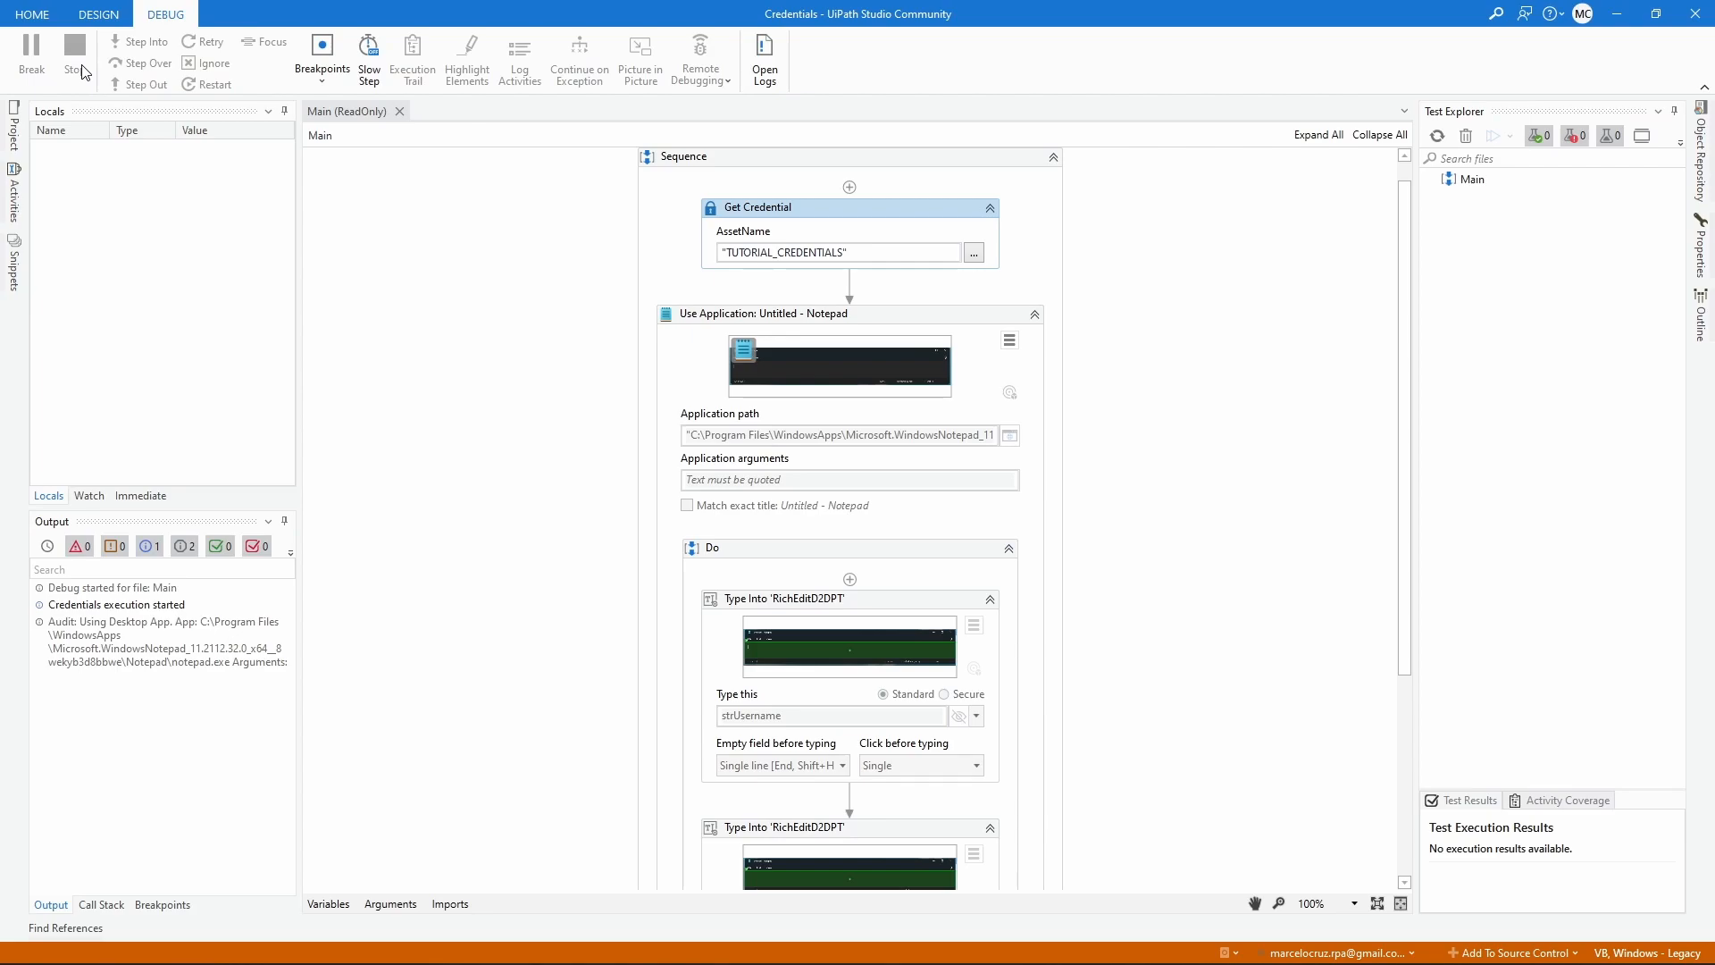
# Stop the debug session and return to the finished workflow in design view
pyautogui.click(96, 15)
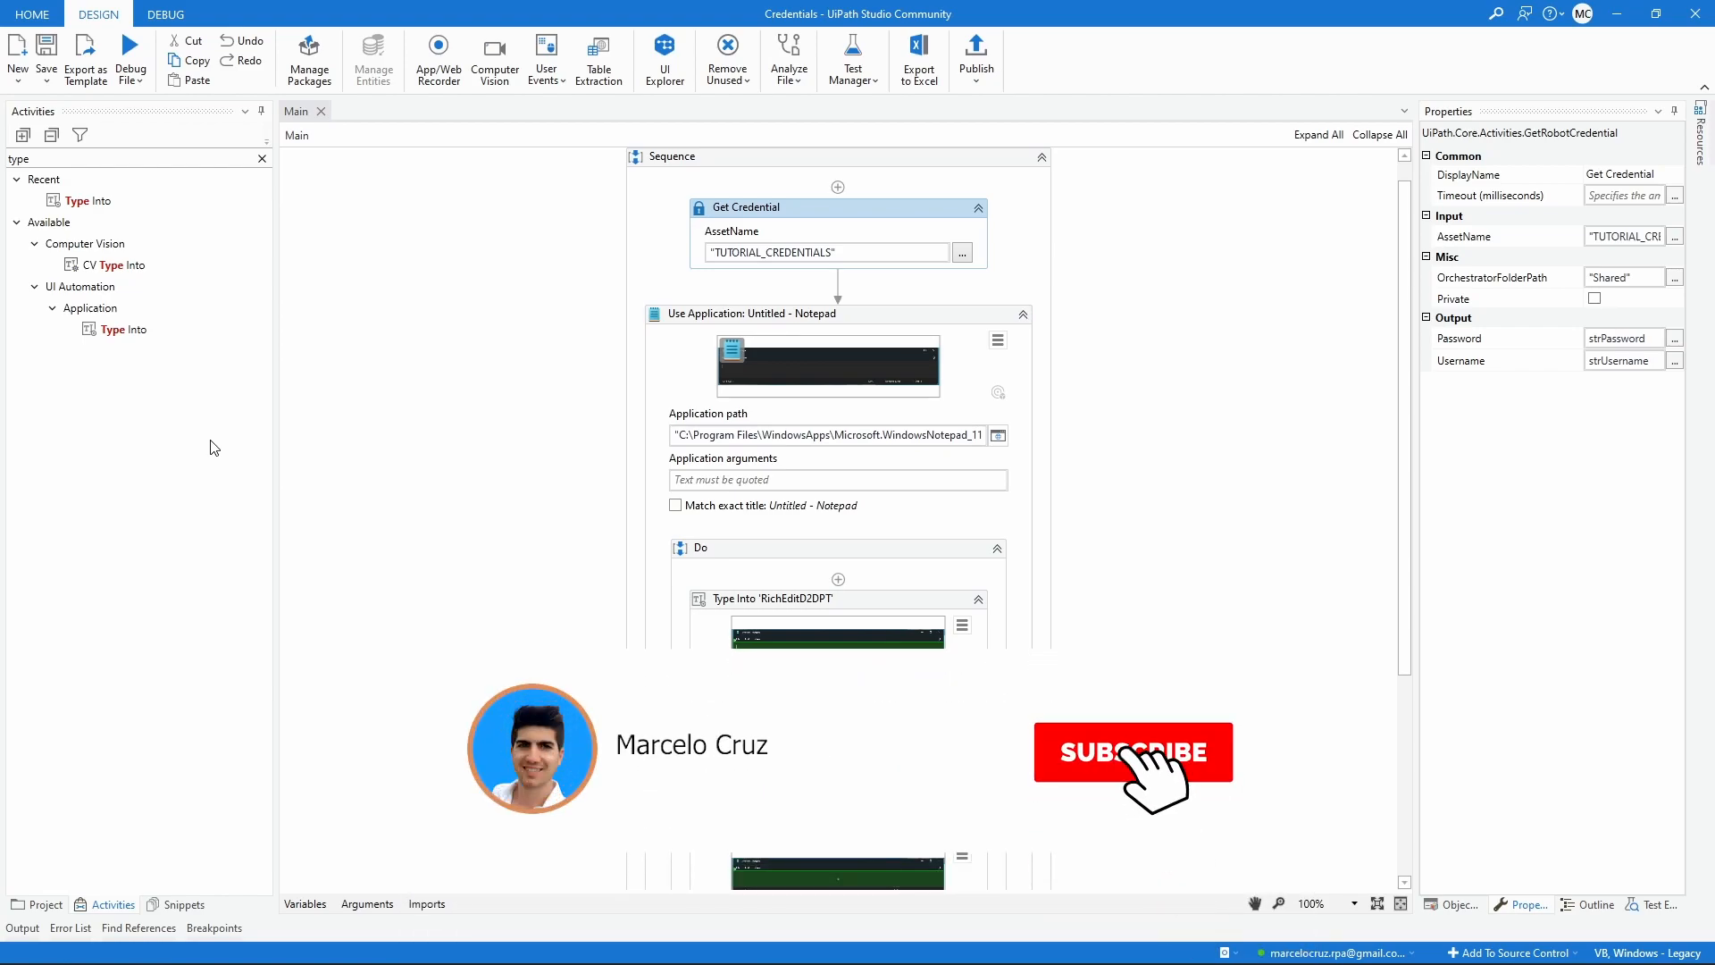
pyautogui.click(1132, 753)
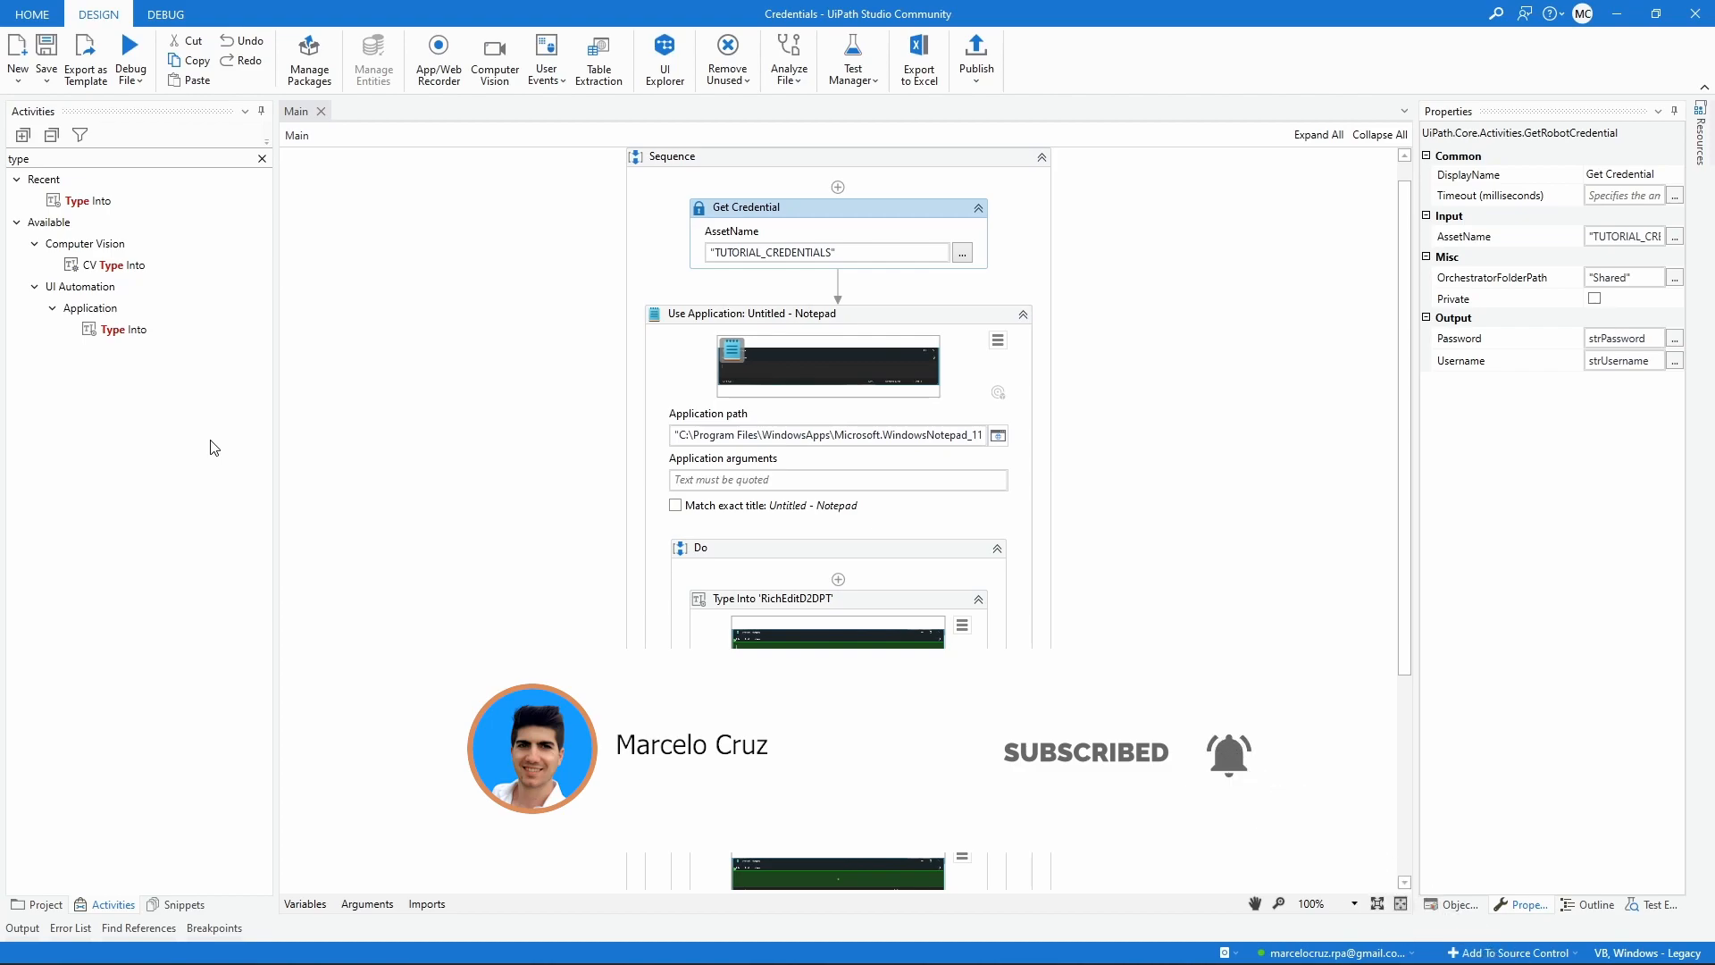